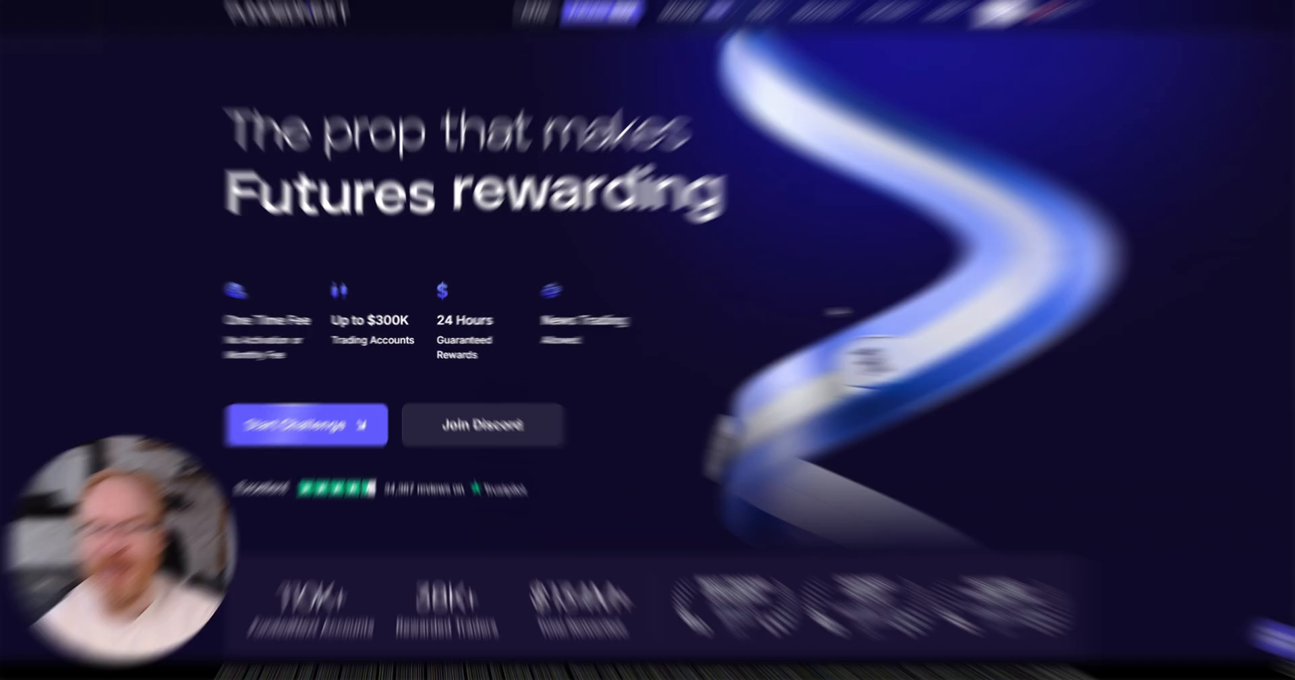
Scroll the FundedNext Futures page down to the 'Choose the Best Plan' pricing table
{"action": "scroll", "scroll_direction": "down", "scroll_amount": 3}
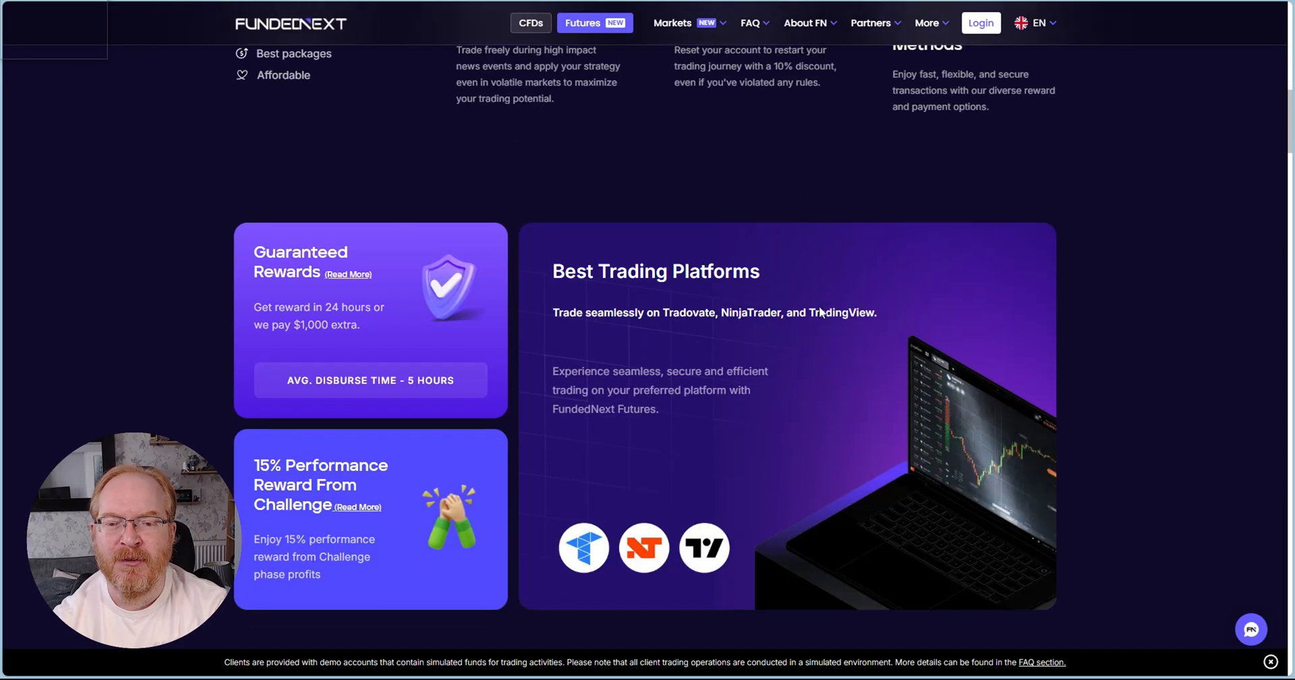
{"action": "scroll", "scroll_direction": "down", "scroll_amount": 3}
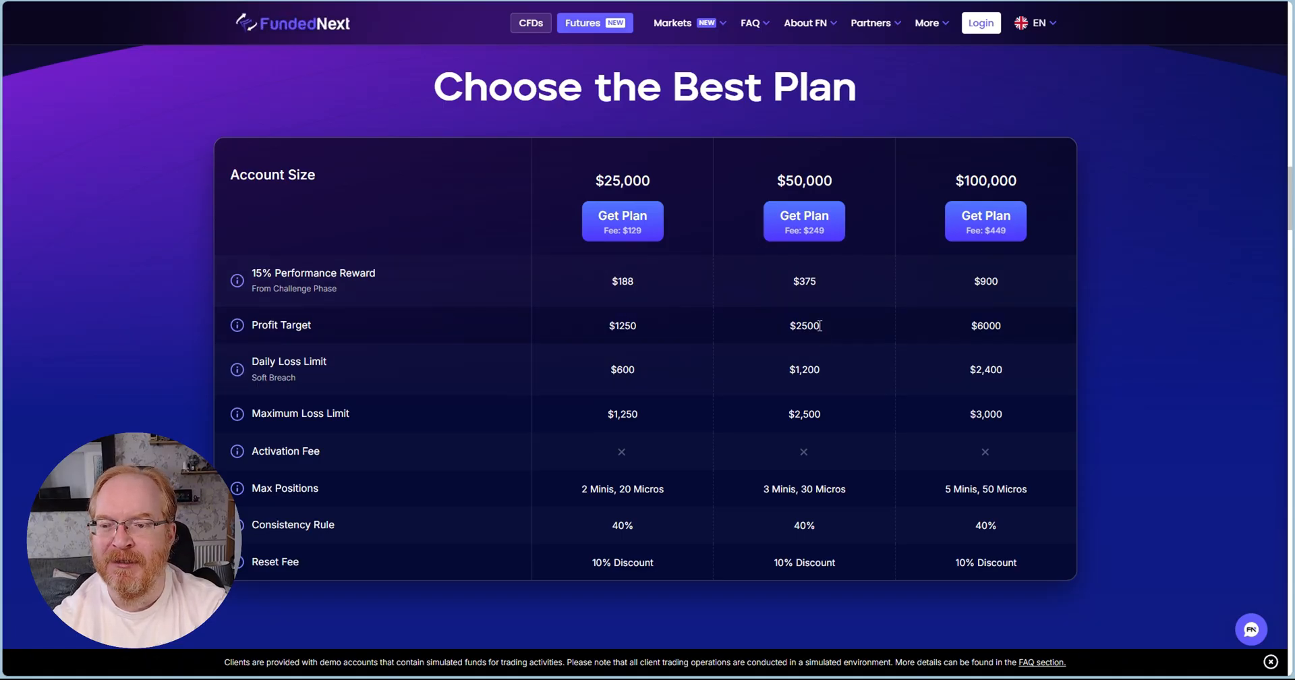
{"action": "mouse_move", "coordinate": [624, 201]}
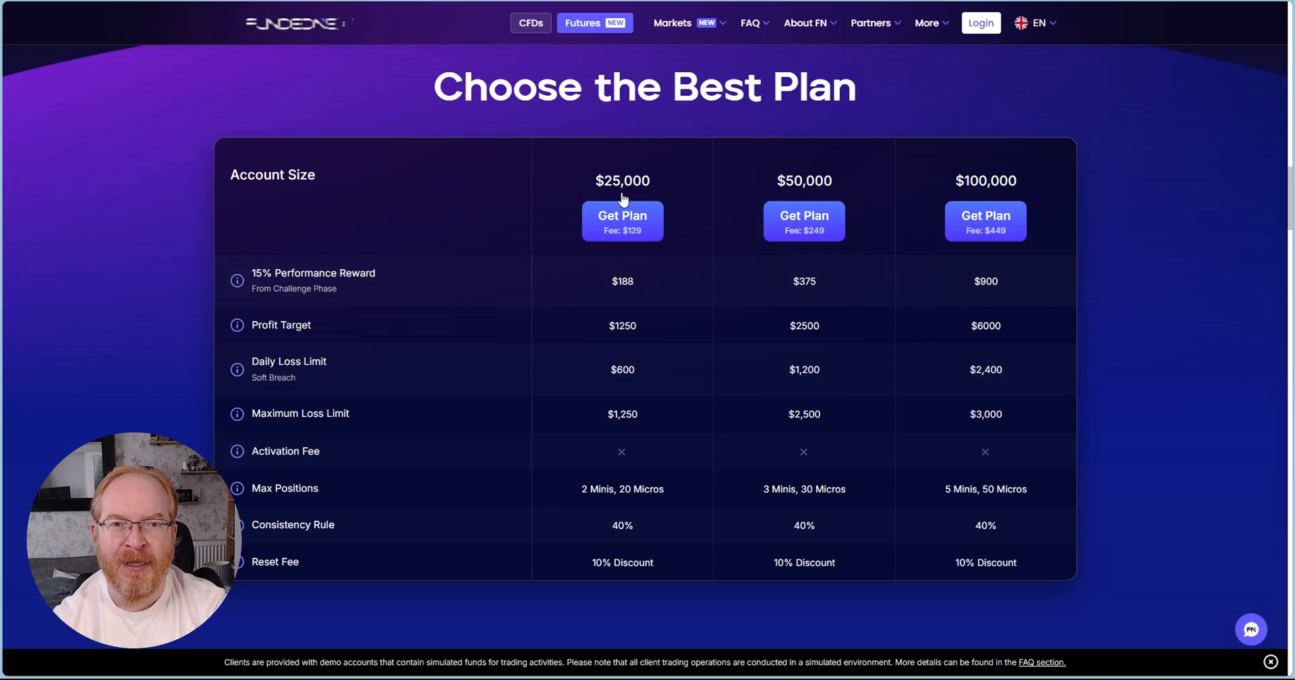
{"action": "mouse_move", "coordinate": [705, 380]}
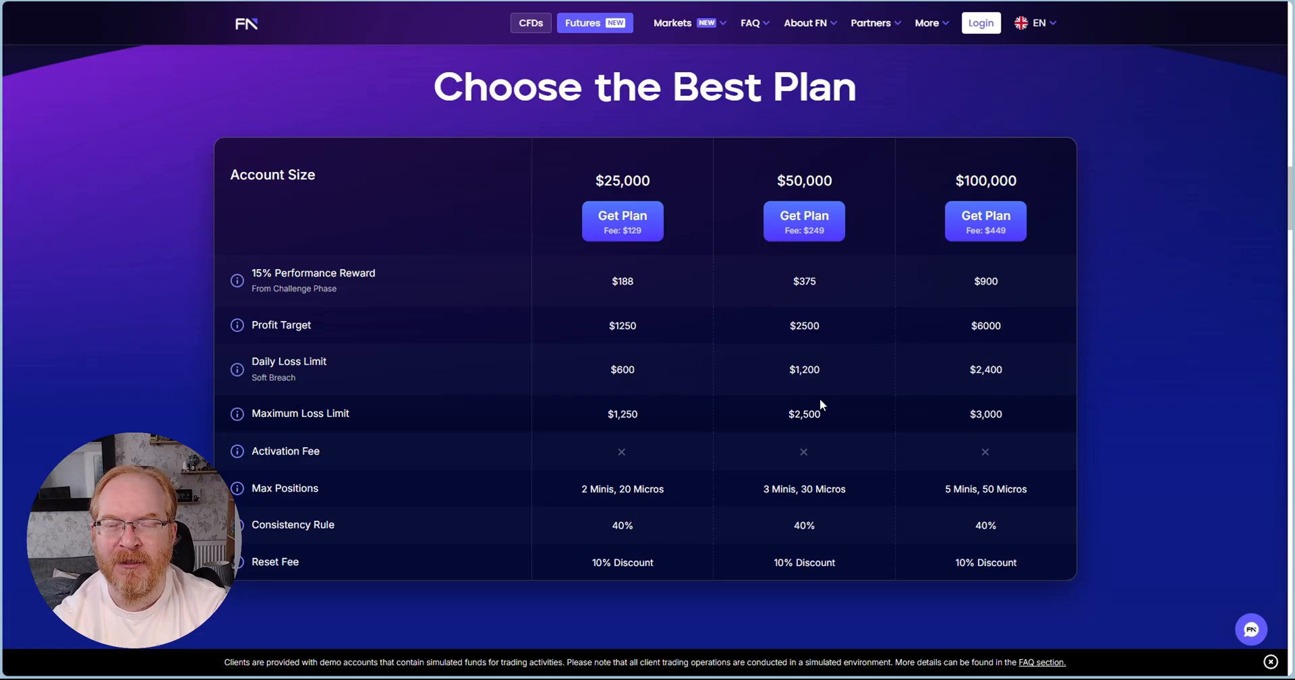
{"action": "mouse_move", "coordinate": [654, 436]}
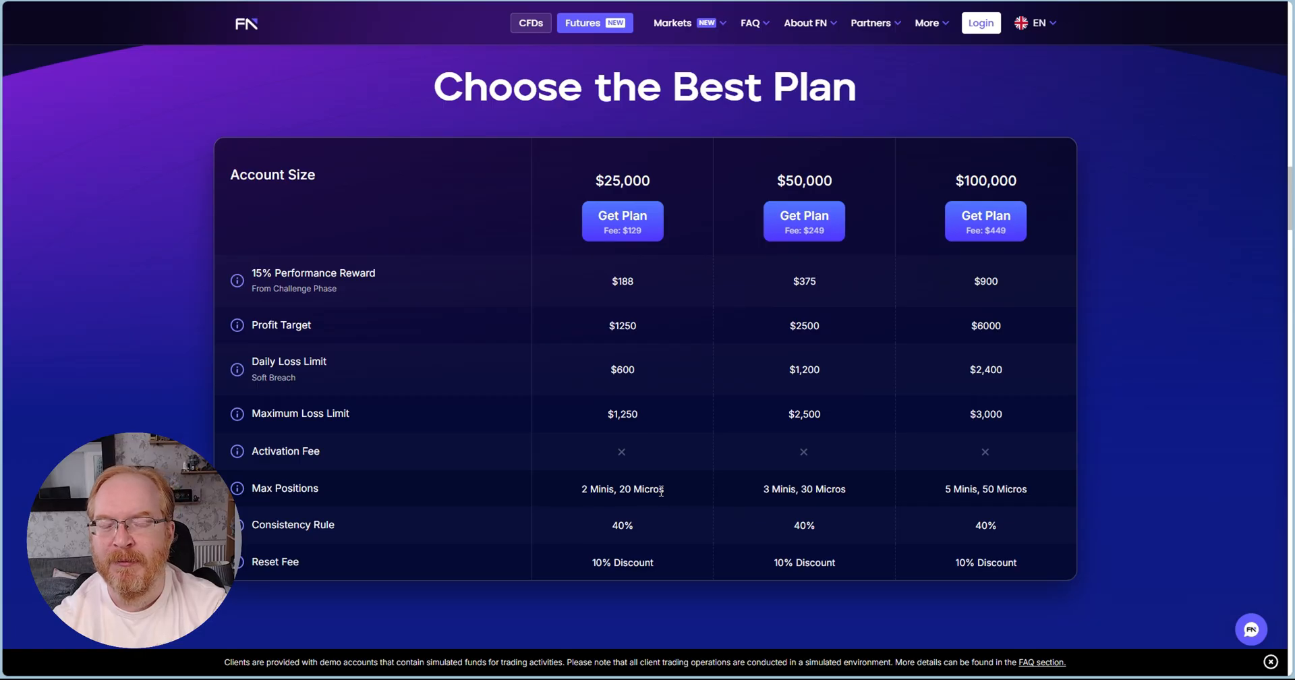
{"action": "mouse_move", "coordinate": [698, 413]}
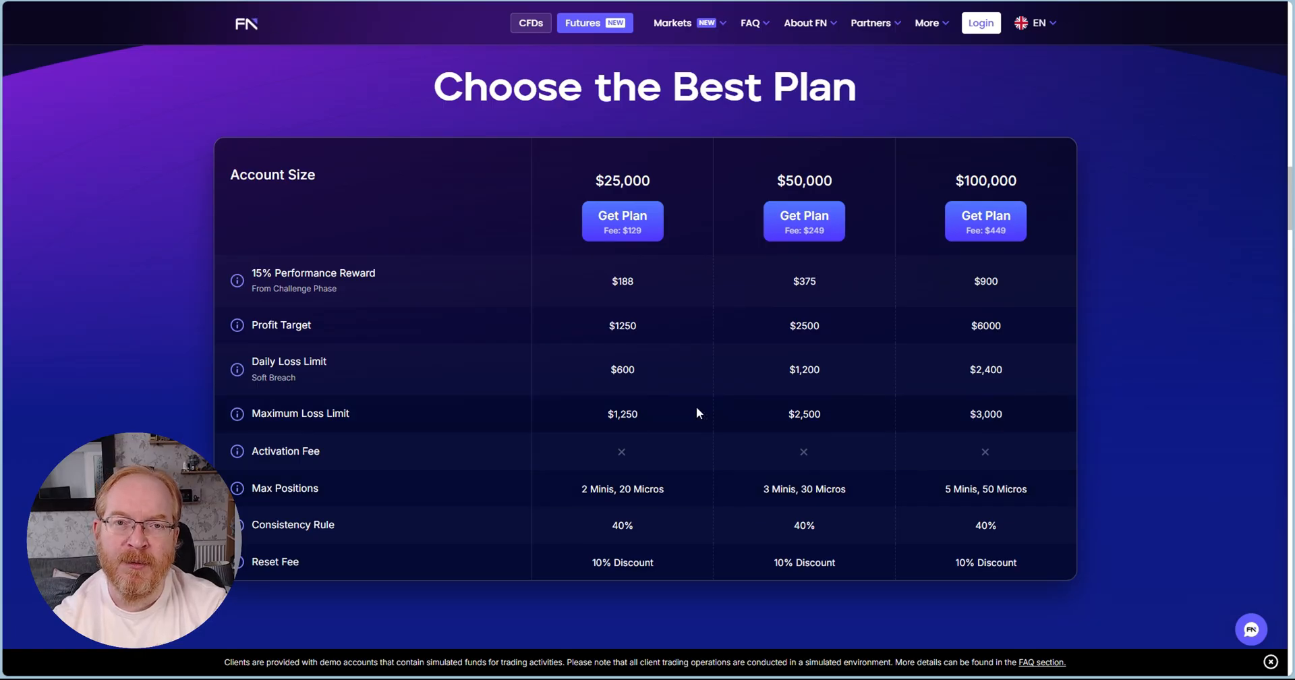
{"action": "mouse_move", "coordinate": [660, 336]}
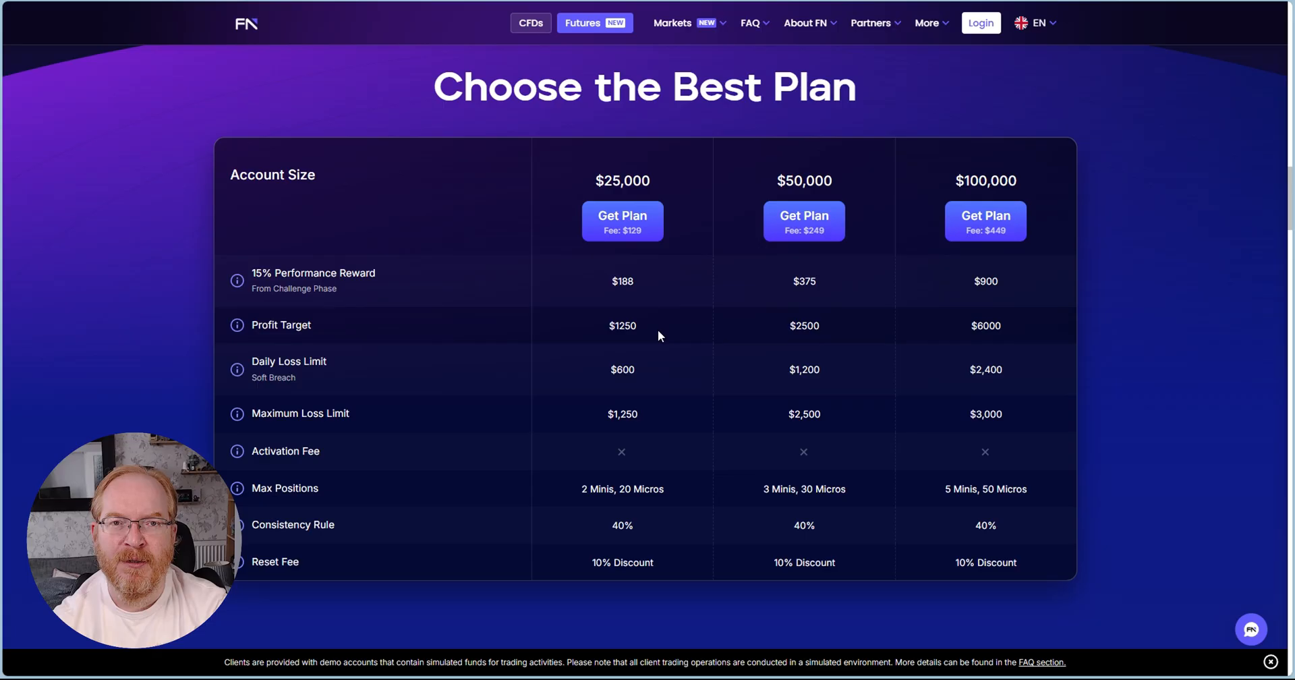
{"action": "mouse_move", "coordinate": [715, 357]}
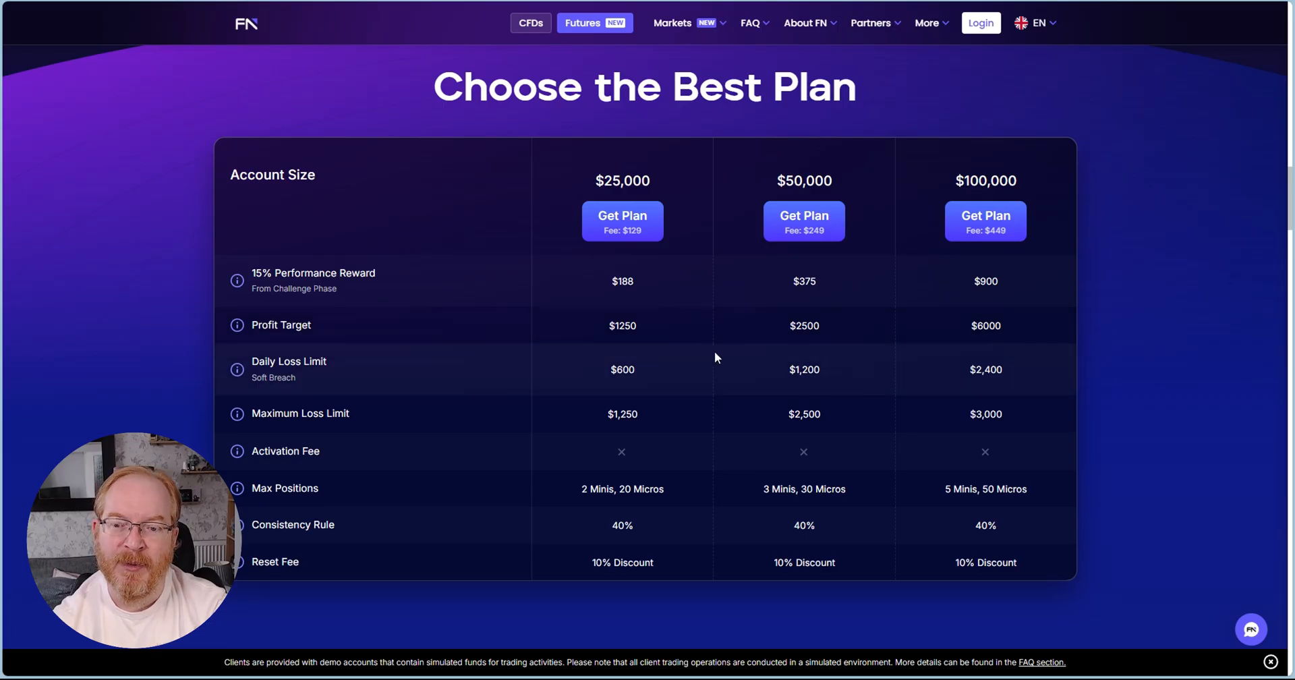
{"action": "mouse_move", "coordinate": [639, 369]}
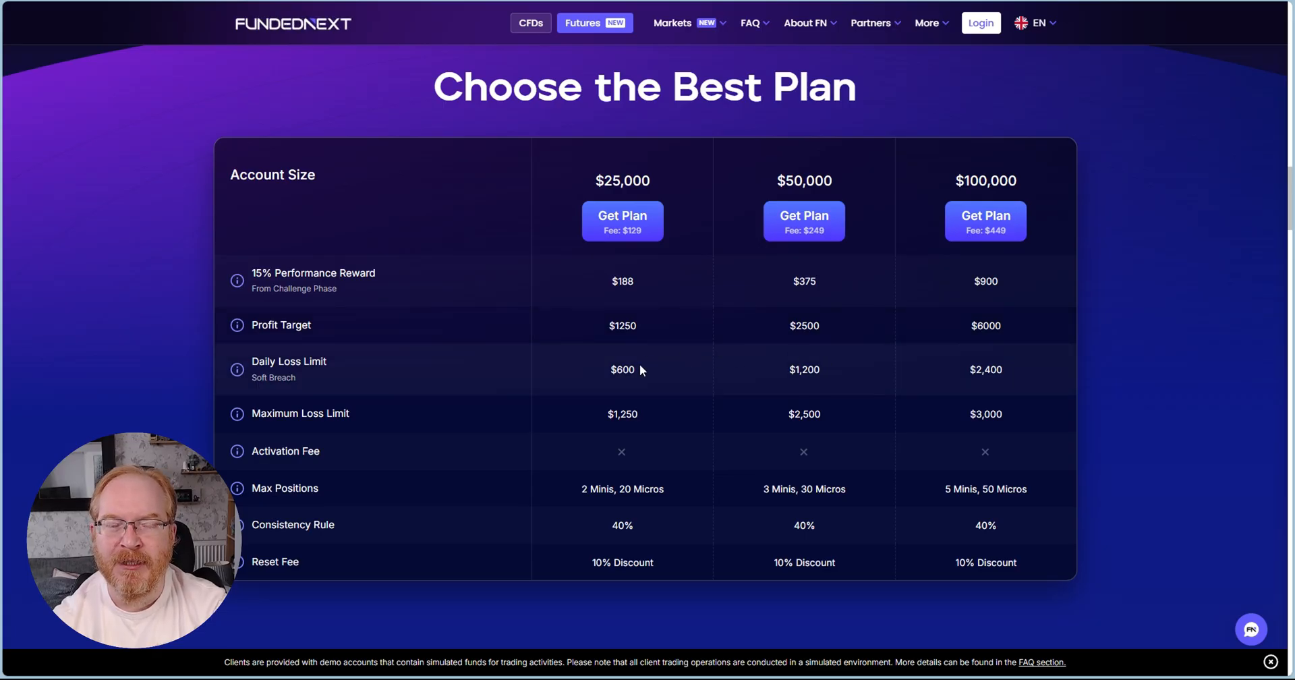
{"action": "mouse_move", "coordinate": [654, 418]}
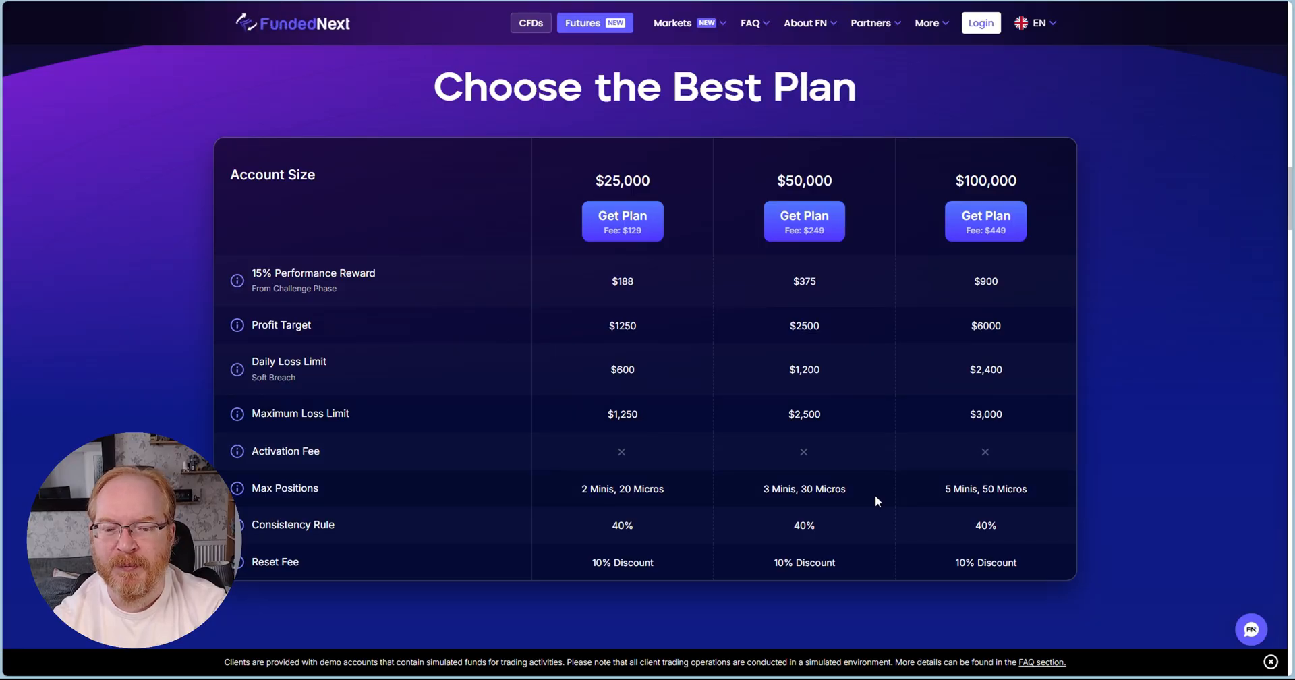
{"action": "scroll", "scroll_direction": "down", "scroll_amount": 3}
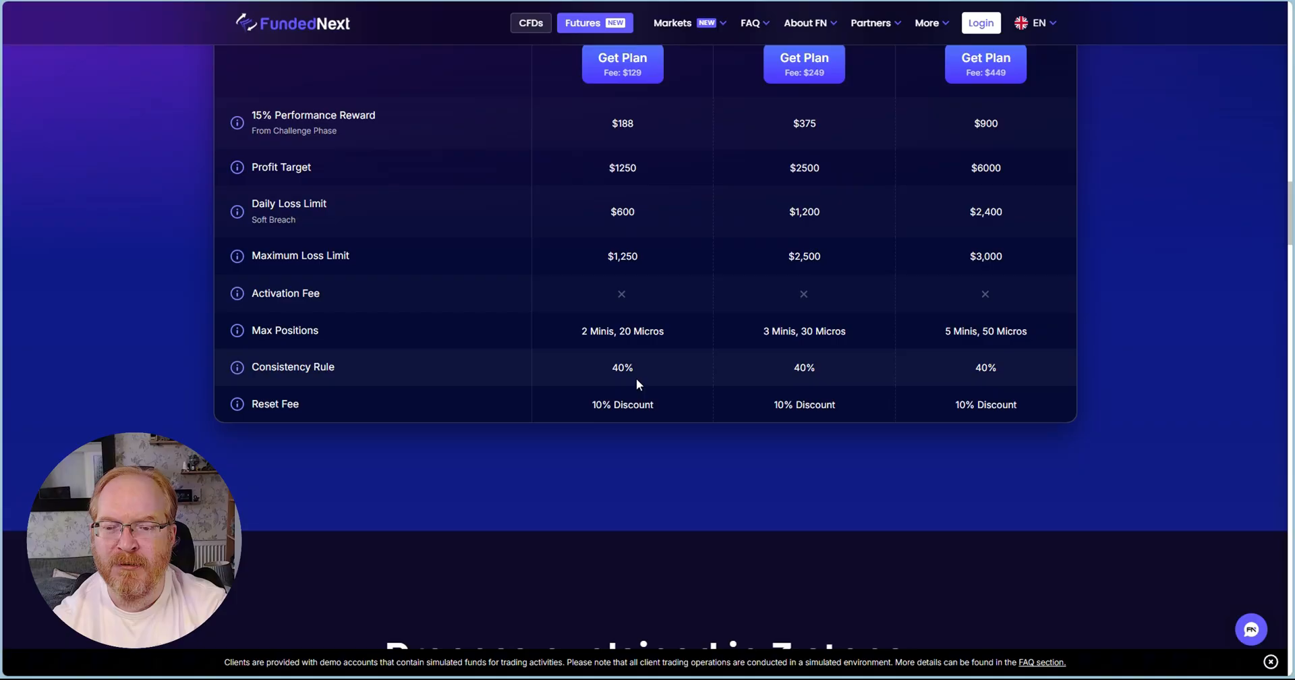
{"action": "scroll", "scroll_direction": "up", "scroll_amount": 3}
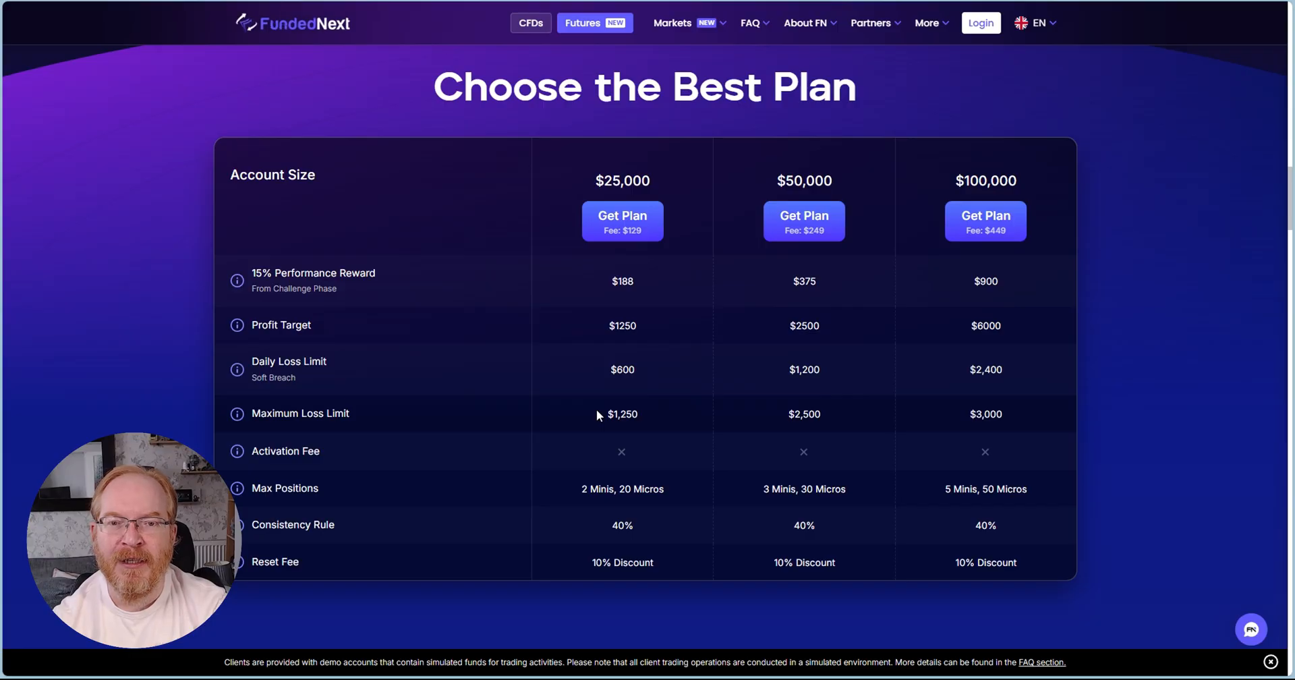
{"action": "mouse_move", "coordinate": [615, 404]}
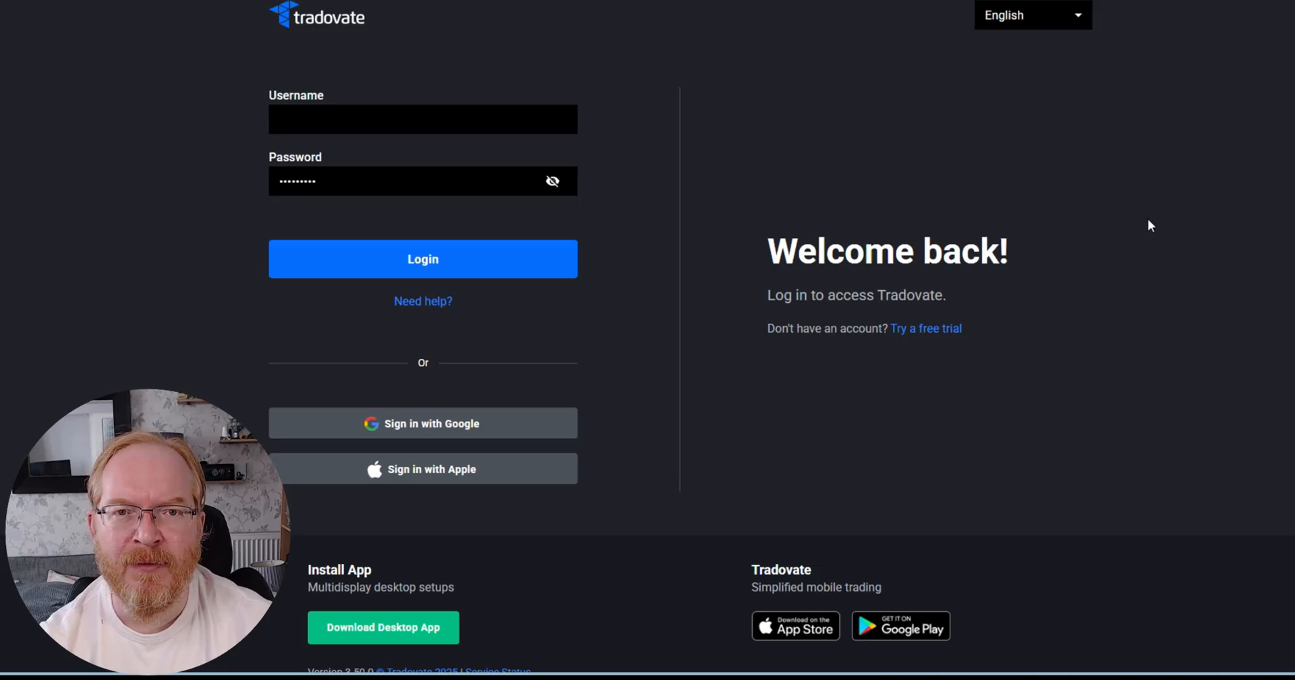
{"action": "mouse_move", "coordinate": [1094, 230]}
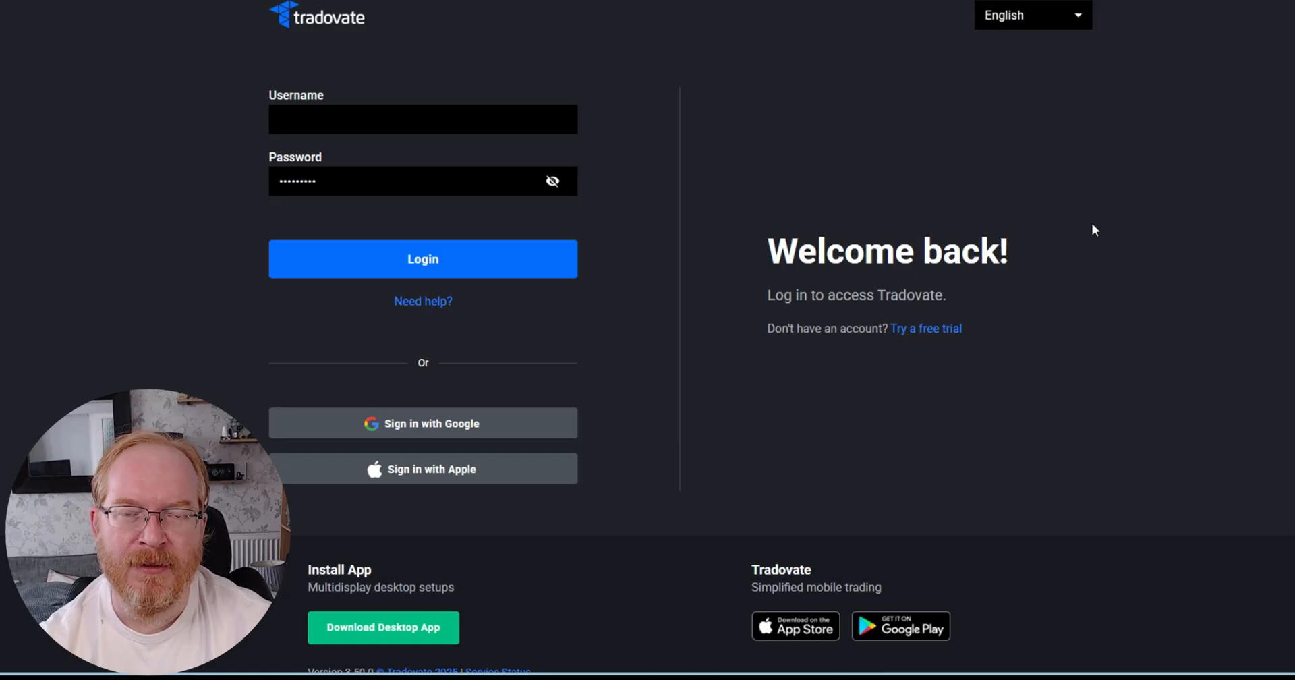
{"action": "mouse_move", "coordinate": [811, 343]}
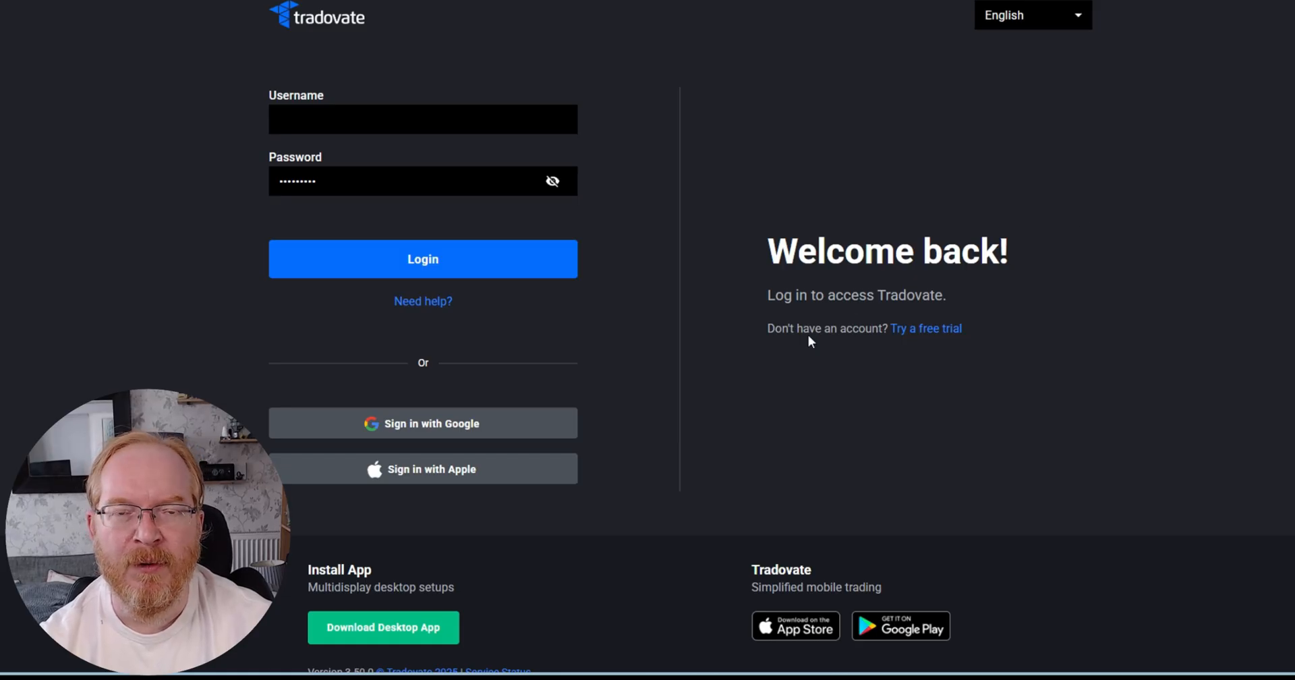
Log in to Tradovate and choose Access Simulation as the trading mode
{"action": "left_click", "coordinate": [422, 259]}
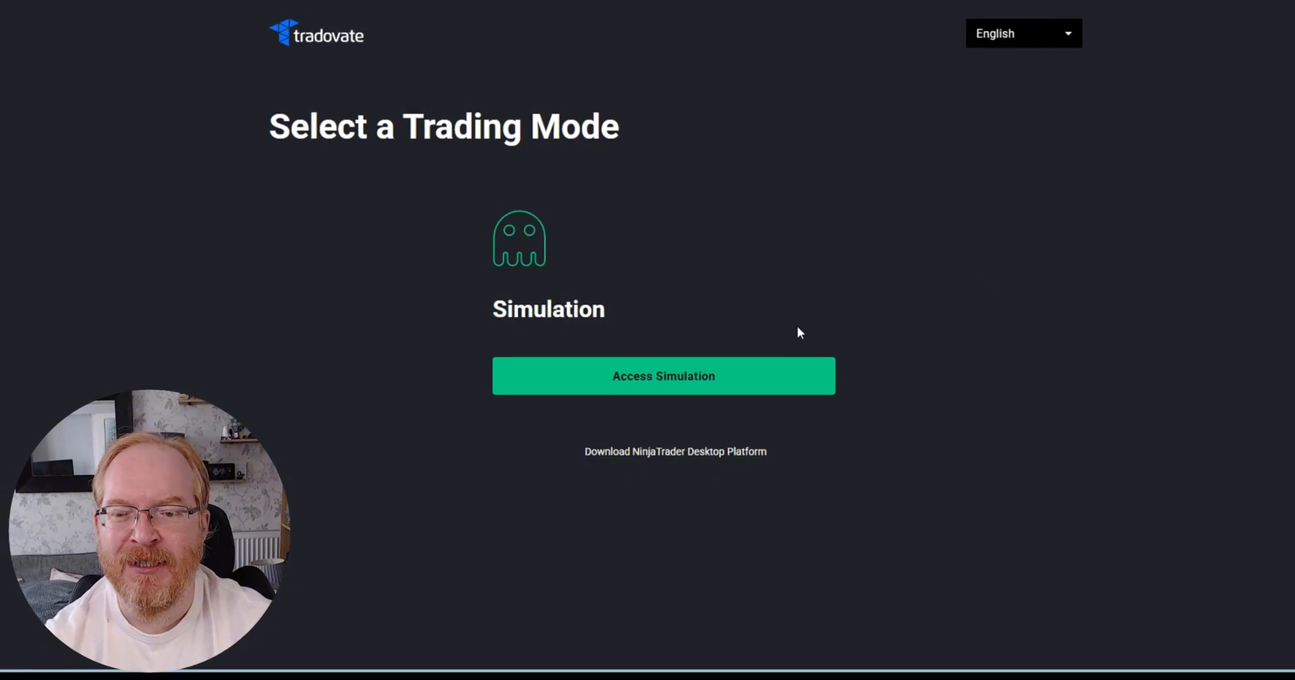
{"action": "left_click", "coordinate": [664, 377]}
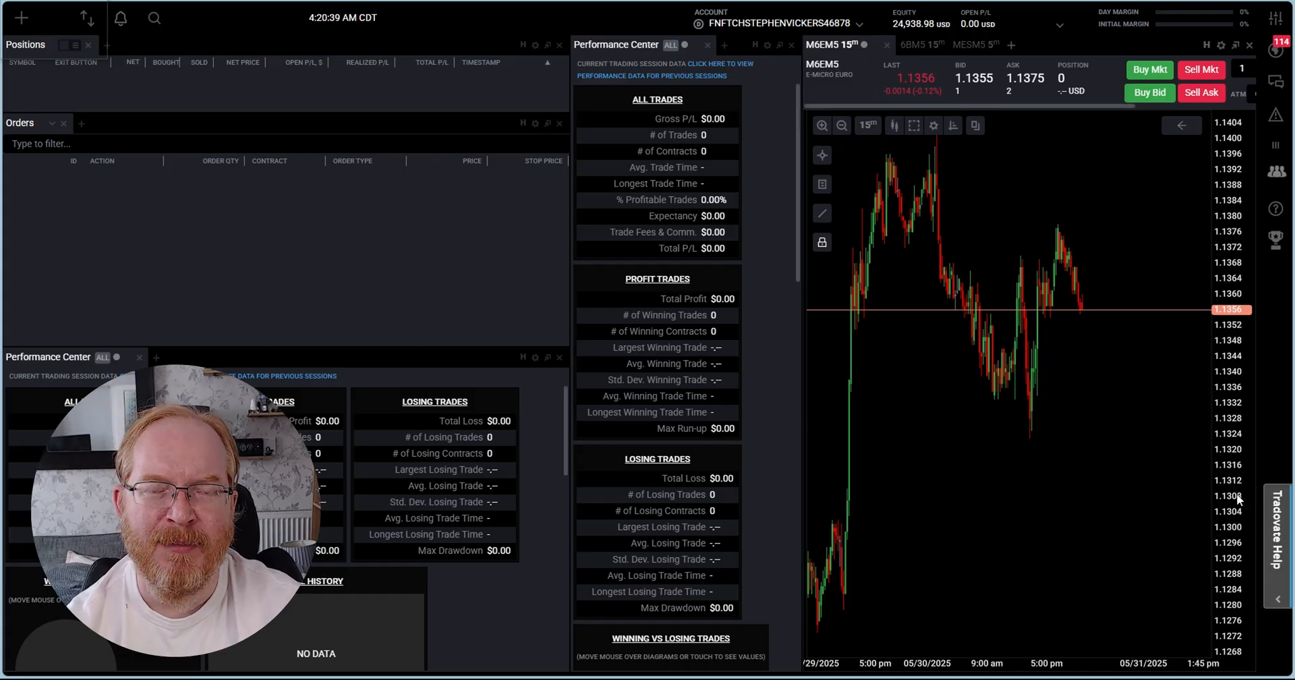
{"action": "mouse_move", "coordinate": [1171, 482]}
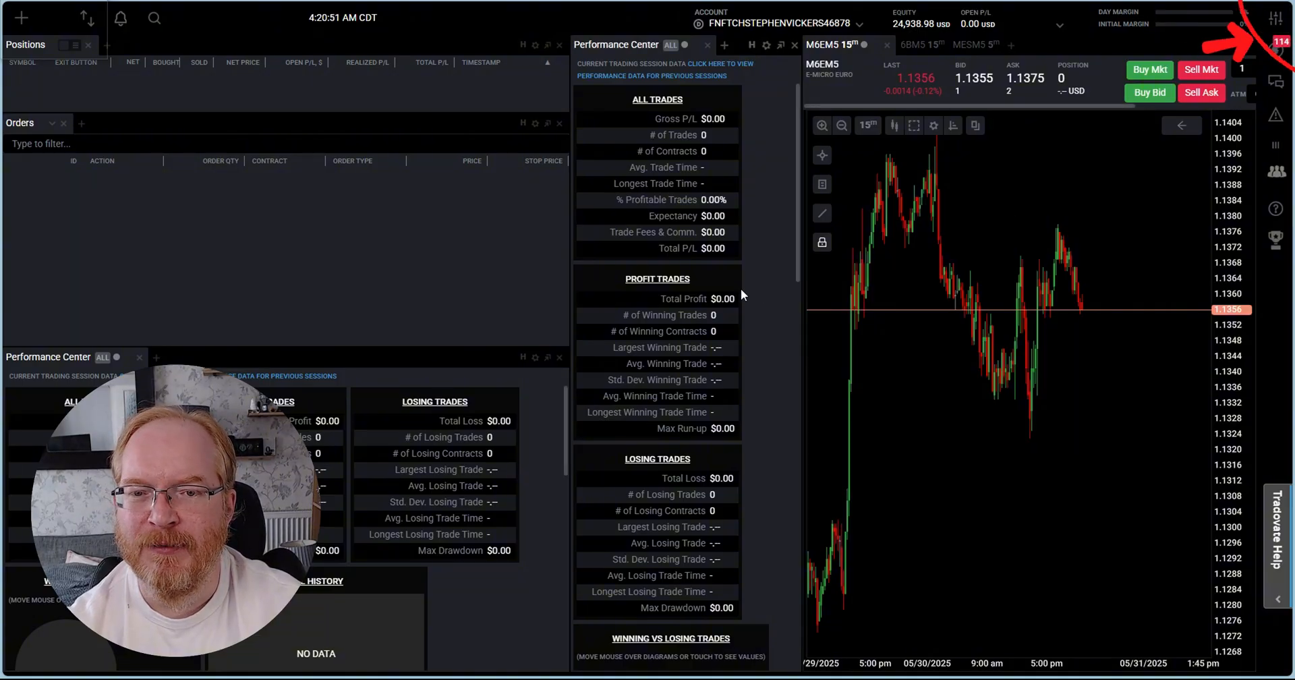
{"action": "mouse_move", "coordinate": [918, 323]}
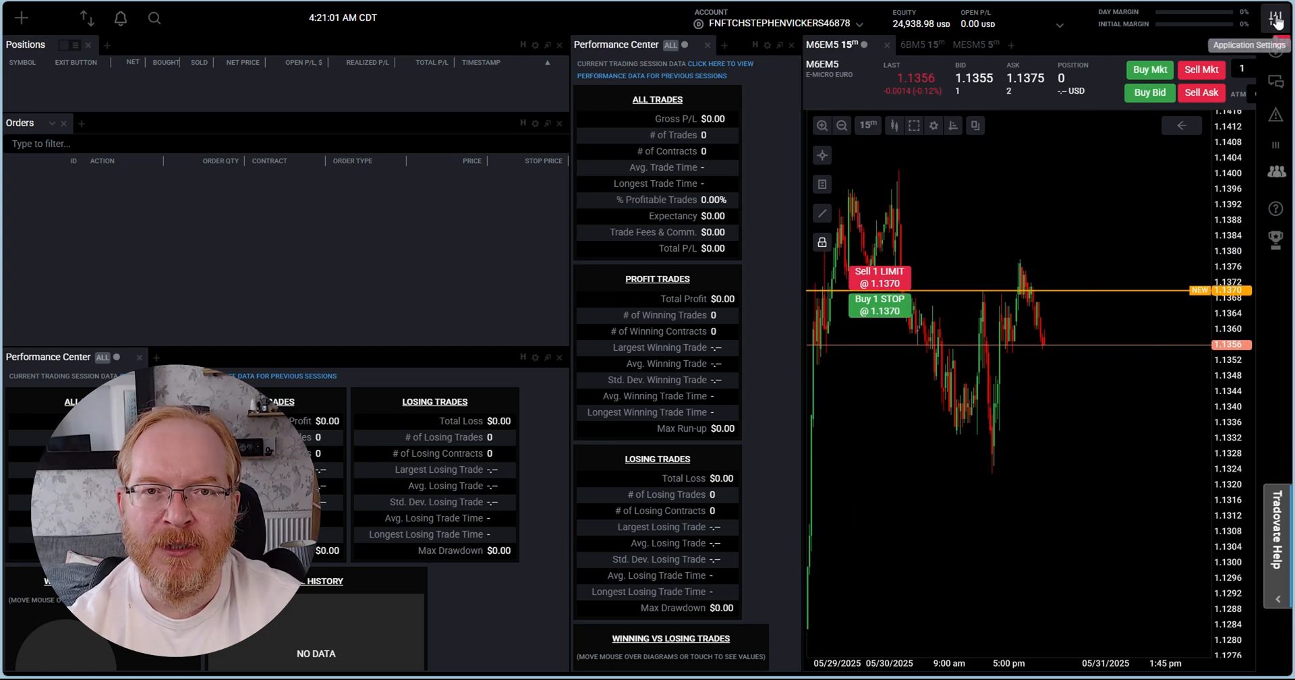
Confirm the TradingView add-on shows Active under Settings > Add-Ons, then close Settings
{"action": "left_click", "coordinate": [1275, 17]}
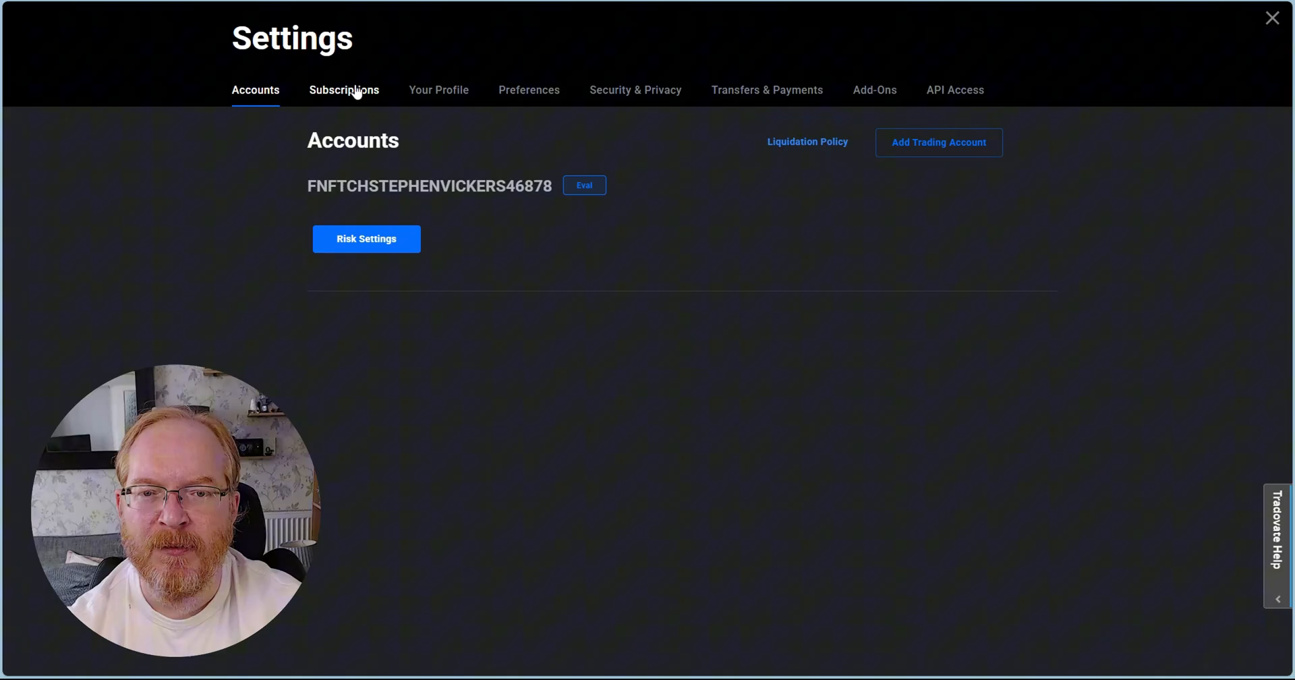
{"action": "mouse_move", "coordinate": [529, 162]}
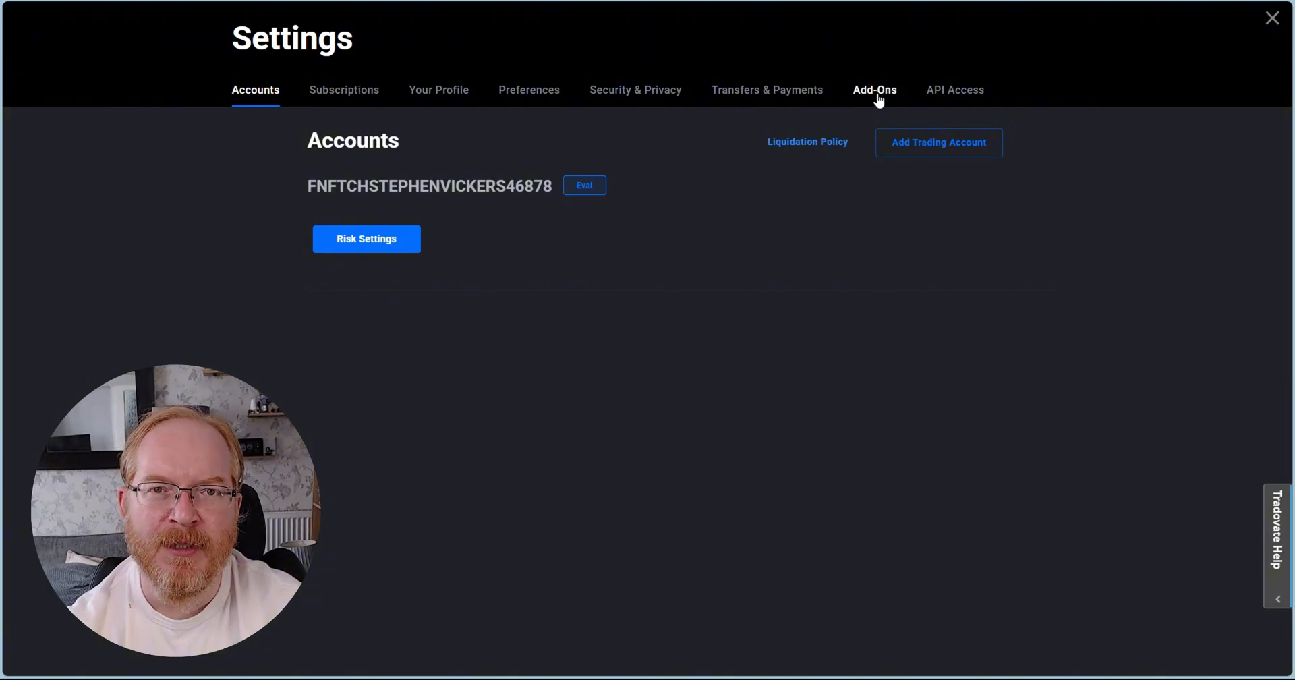
{"action": "left_click", "coordinate": [875, 90]}
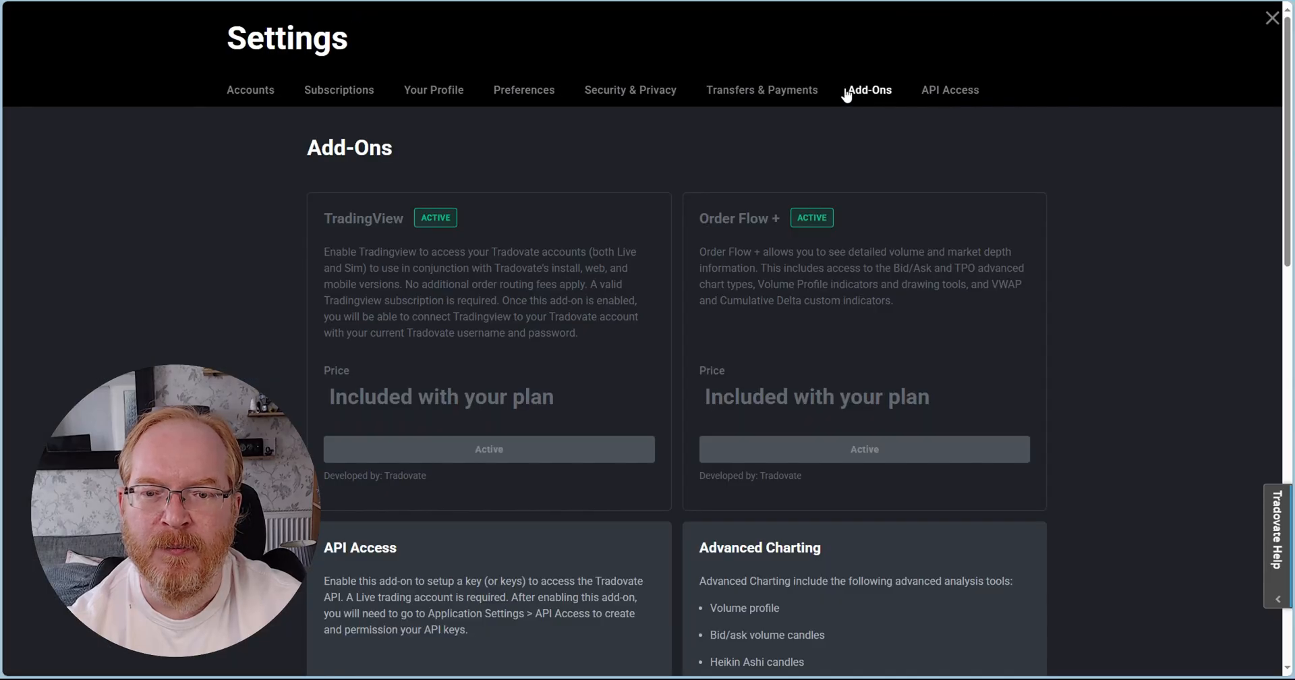
{"action": "mouse_move", "coordinate": [865, 172]}
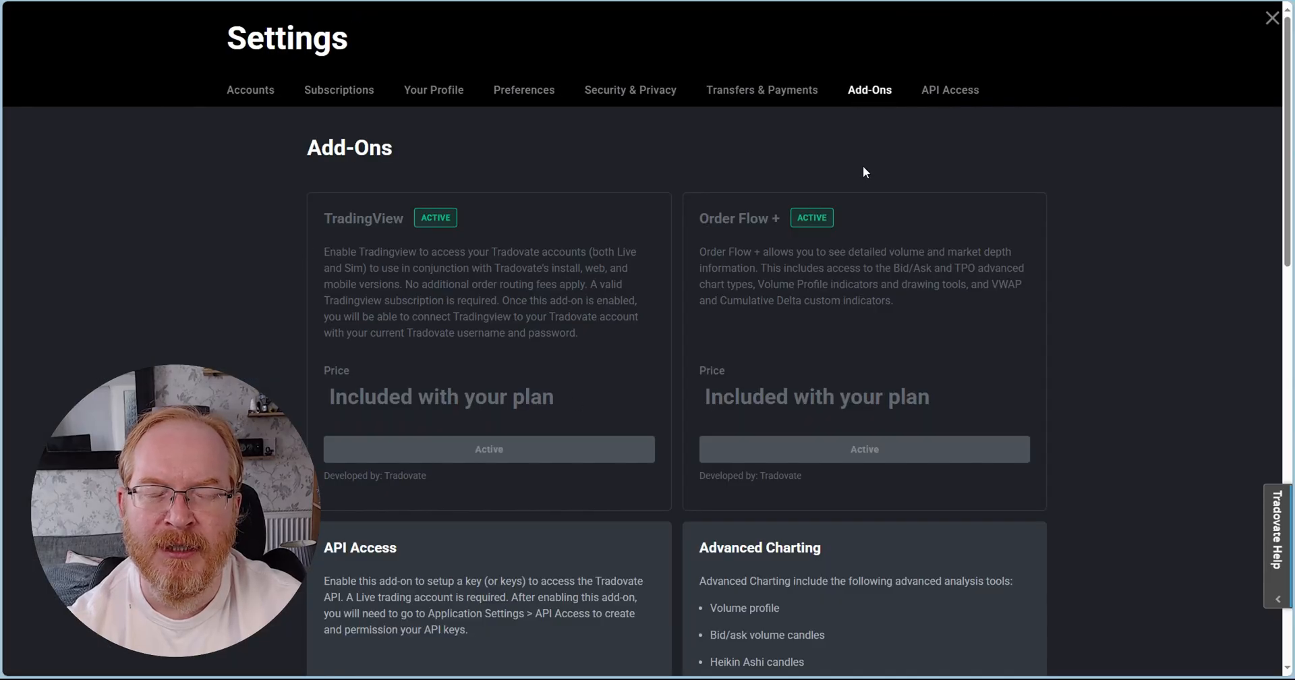
{"action": "mouse_move", "coordinate": [529, 423]}
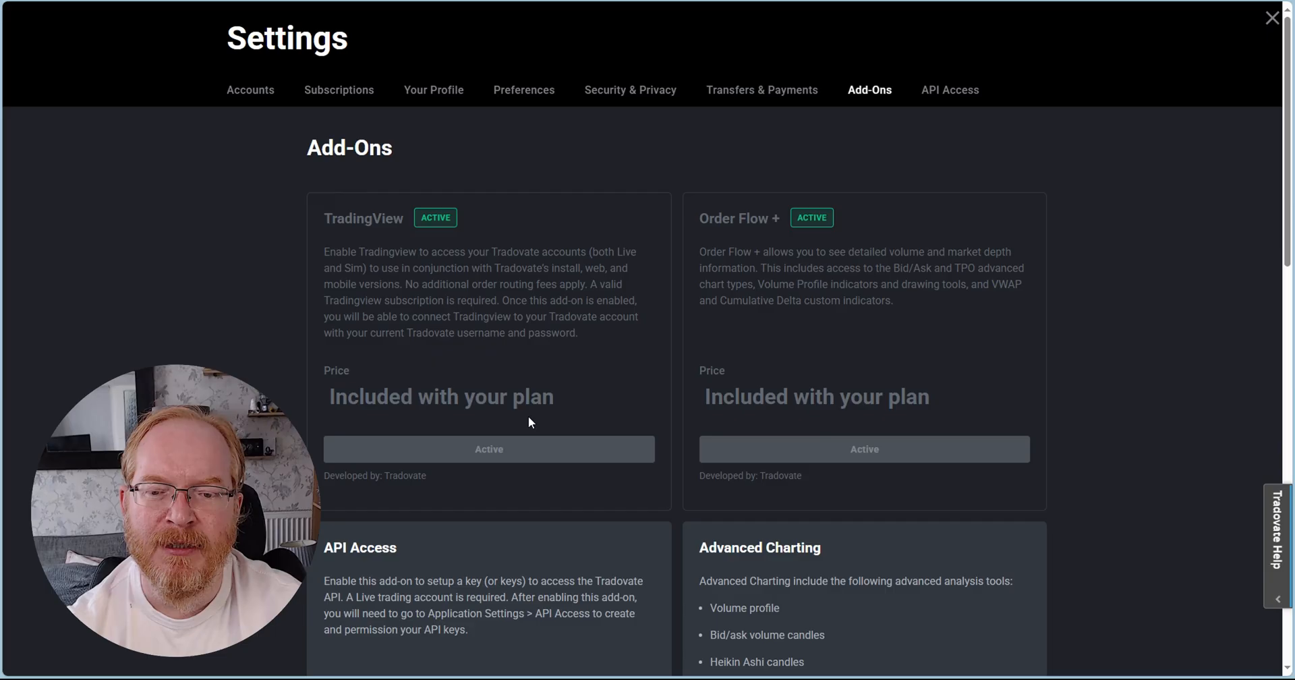
{"action": "mouse_move", "coordinate": [623, 453]}
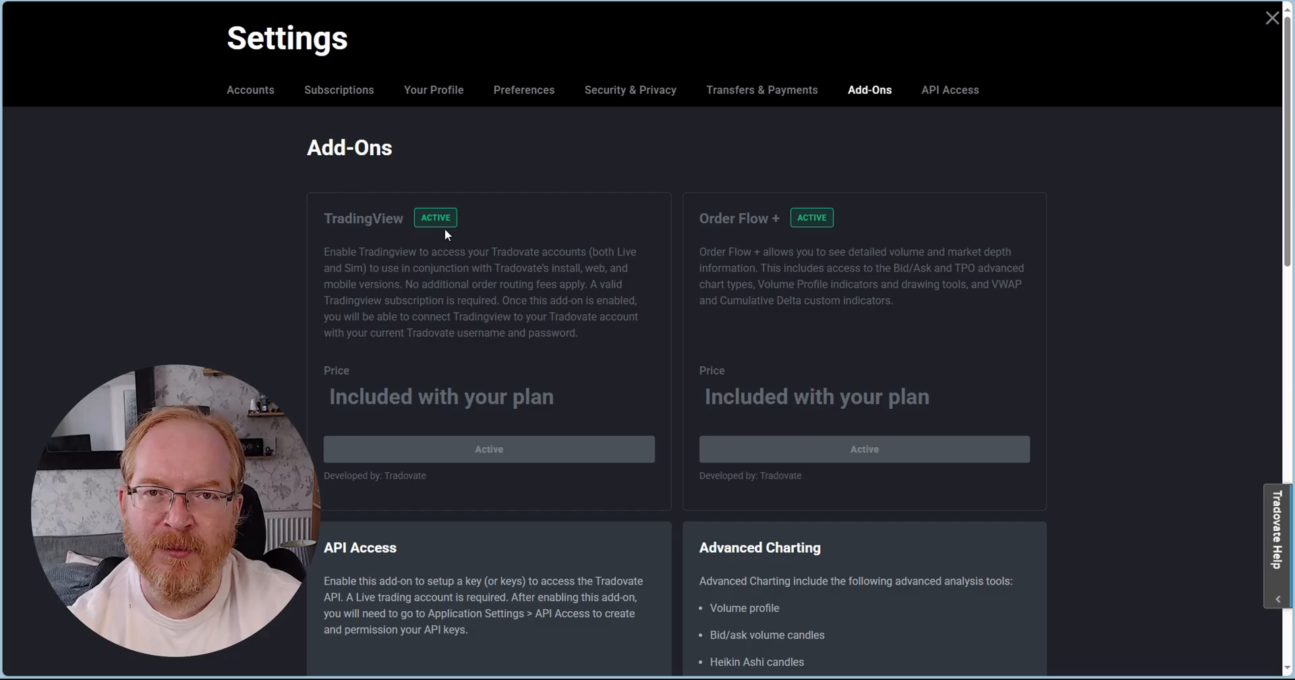
{"action": "mouse_move", "coordinate": [616, 284]}
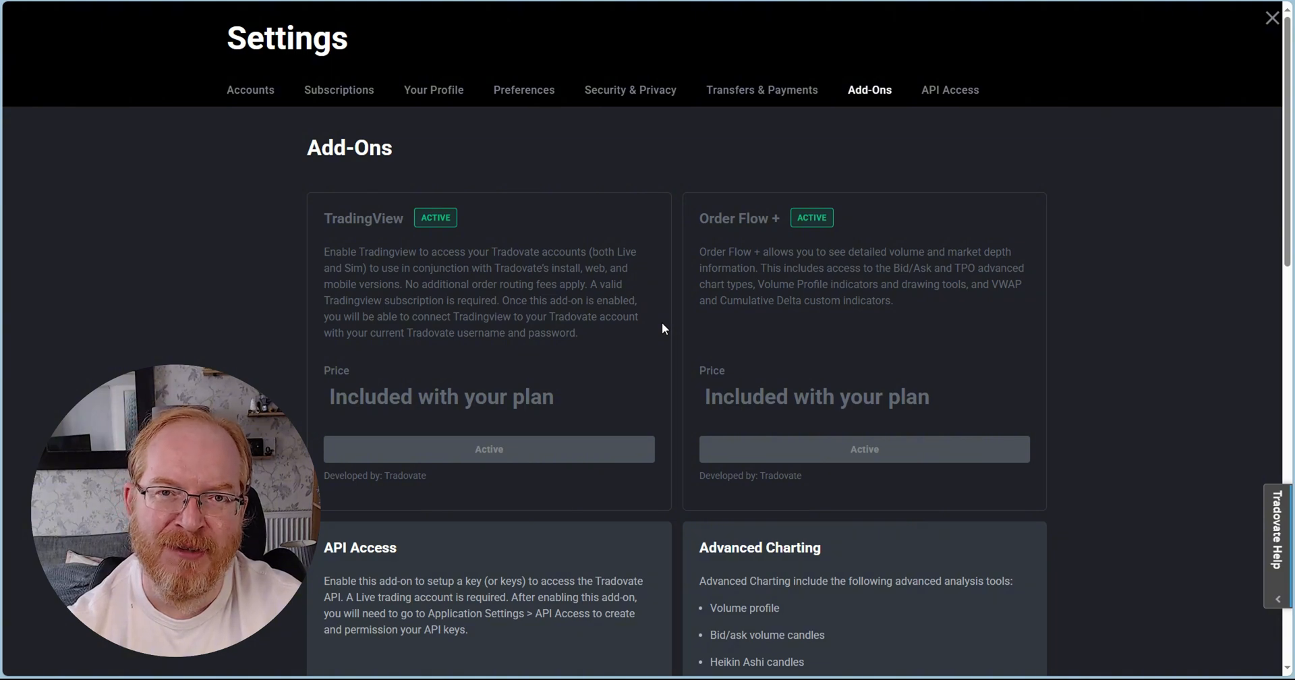
{"action": "mouse_move", "coordinate": [410, 221]}
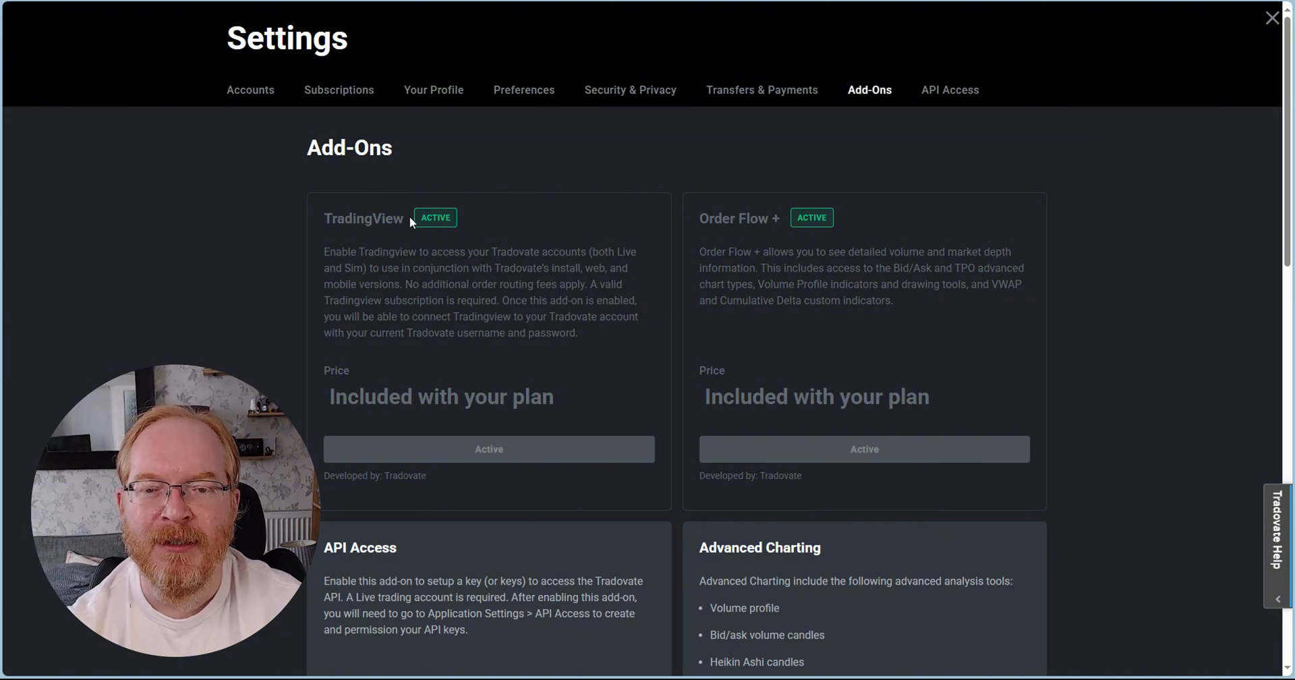
{"action": "scroll", "scroll_direction": "down", "scroll_amount": 3}
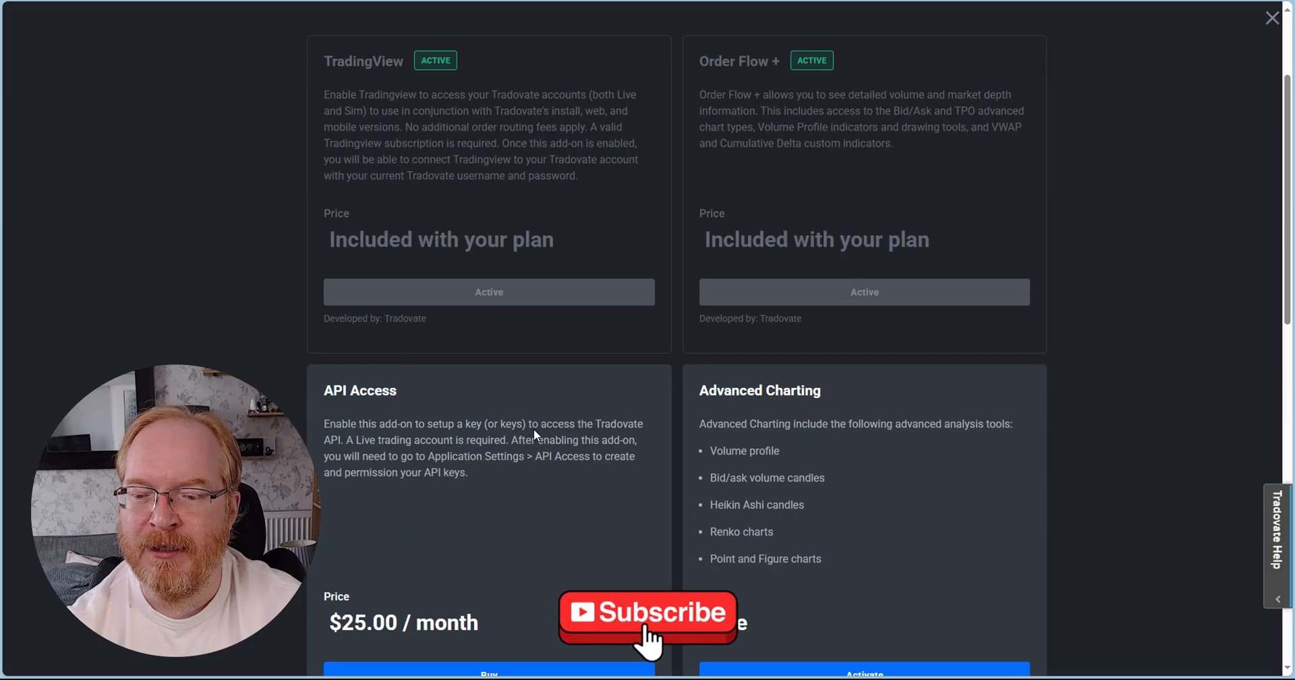
{"action": "scroll", "scroll_direction": "down", "scroll_amount": 3}
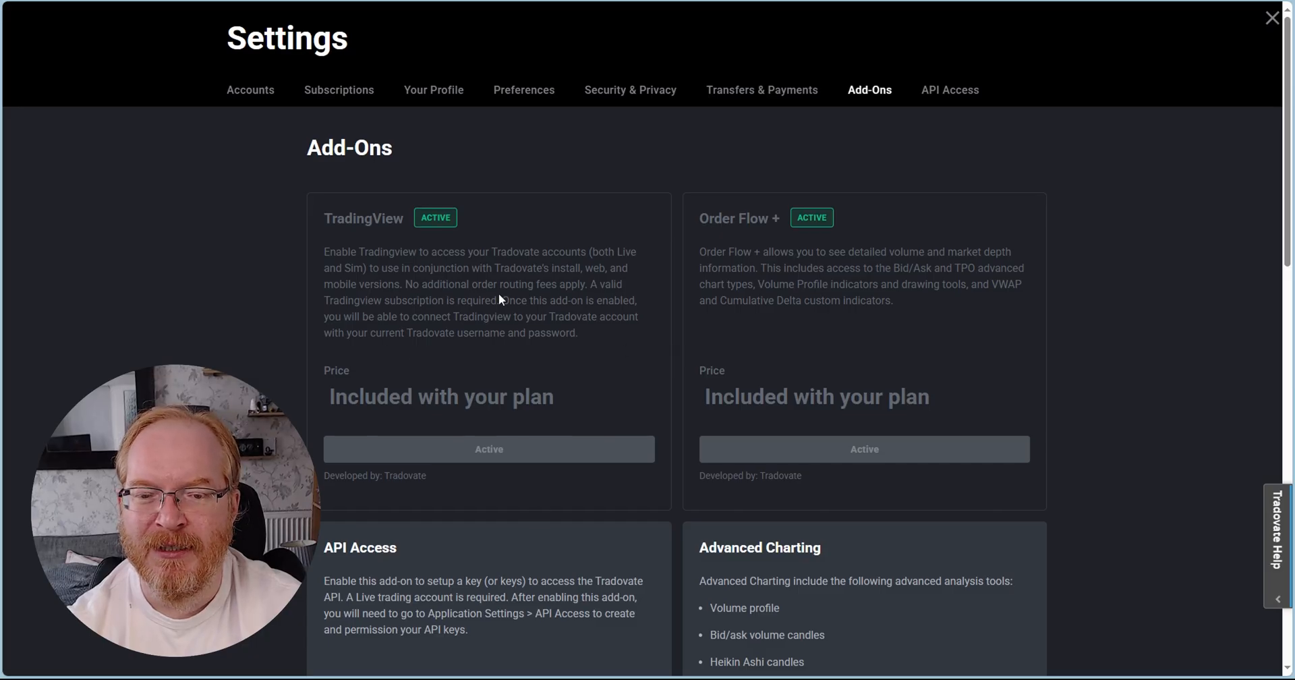
{"action": "mouse_move", "coordinate": [627, 339]}
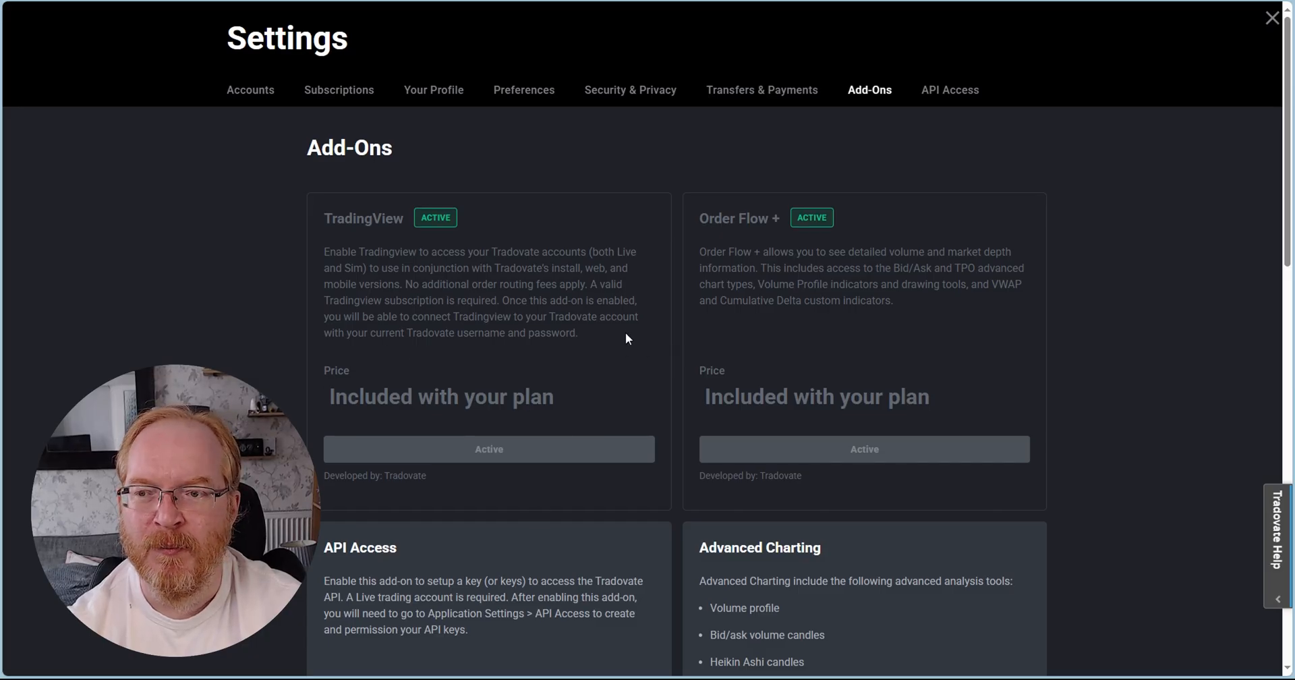
{"action": "scroll", "scroll_direction": "down", "scroll_amount": 3}
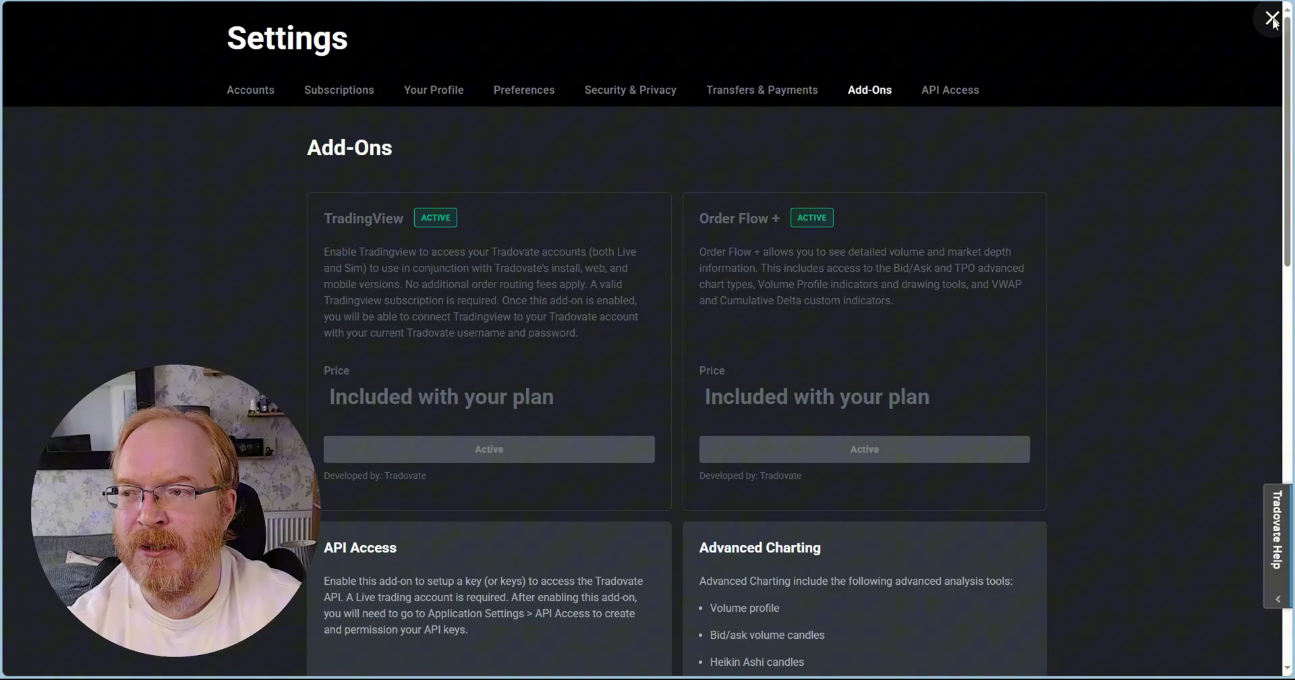
{"action": "left_click", "coordinate": [1271, 17]}
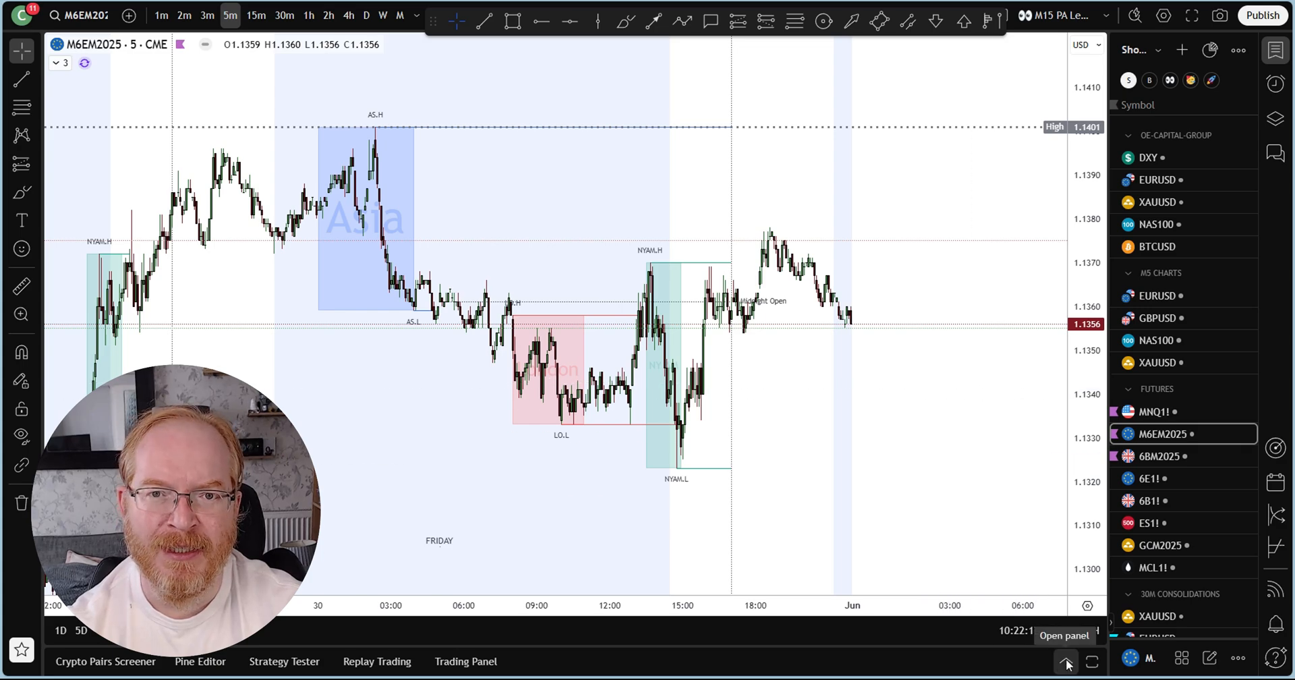
Expand the bottom trading panel to full size so the broker grid with Tradovate shows
{"action": "left_click", "coordinate": [1066, 664]}
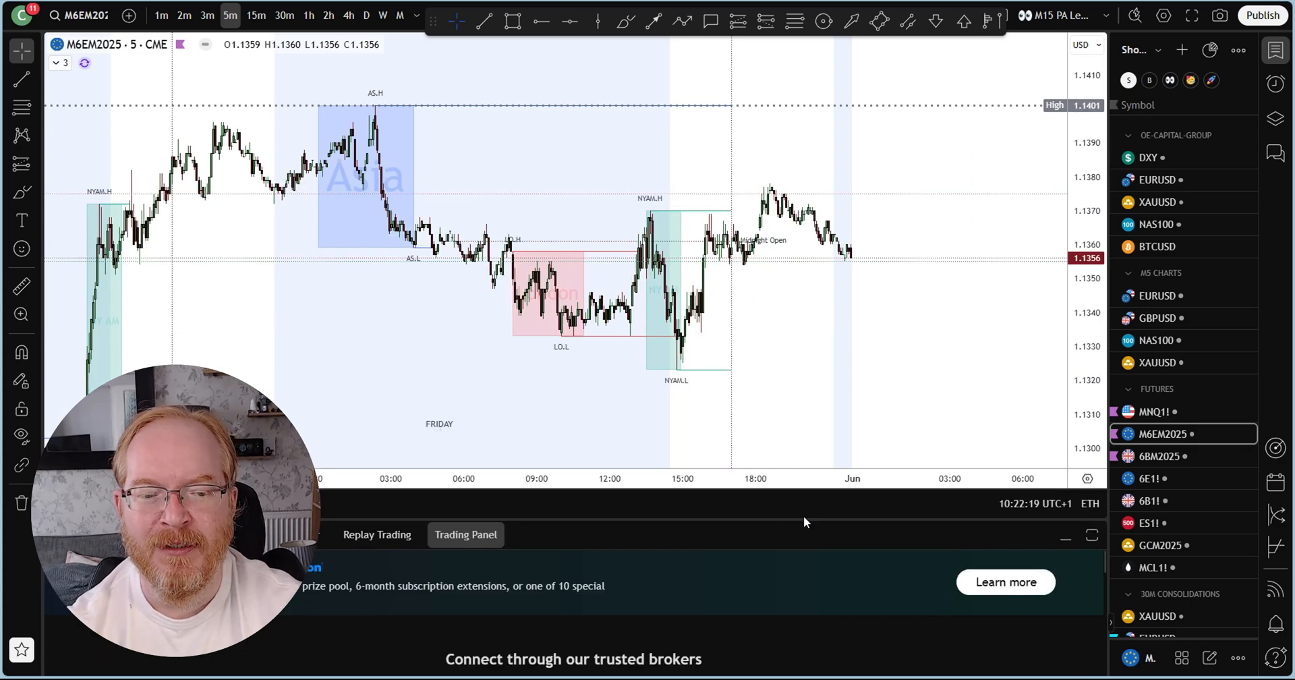
{"action": "mouse_move", "coordinate": [463, 514]}
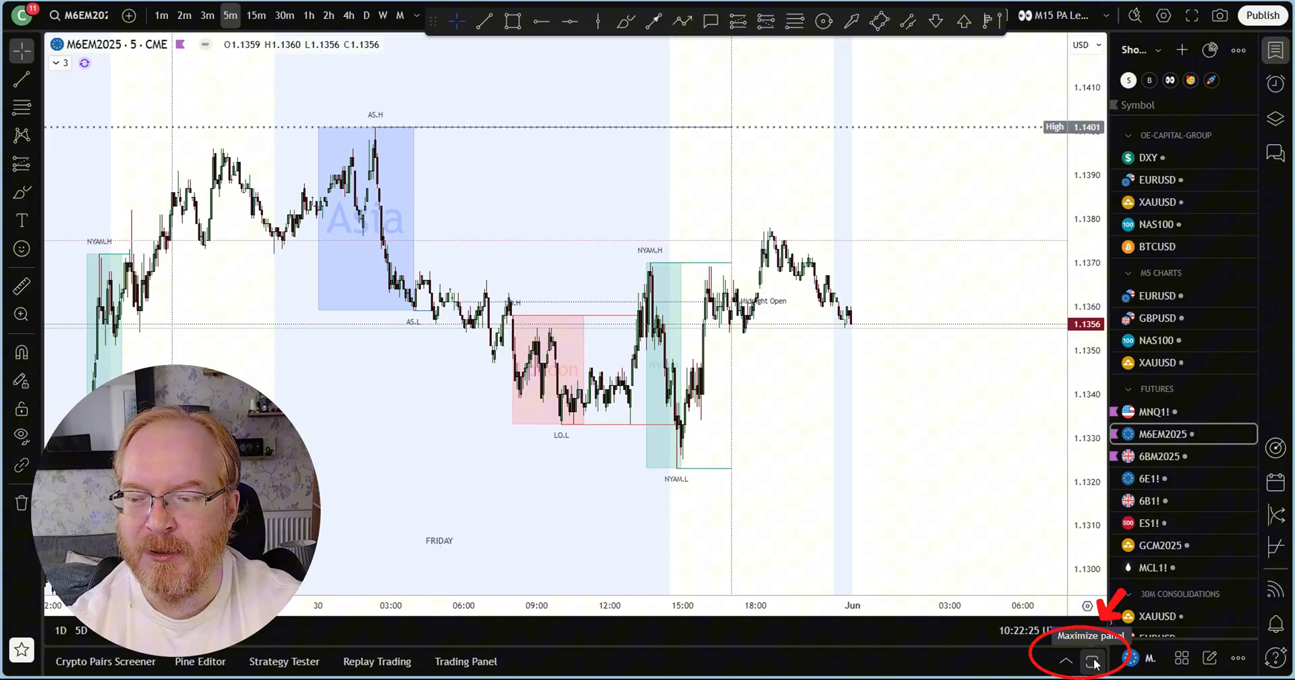
{"action": "left_click", "coordinate": [1091, 661]}
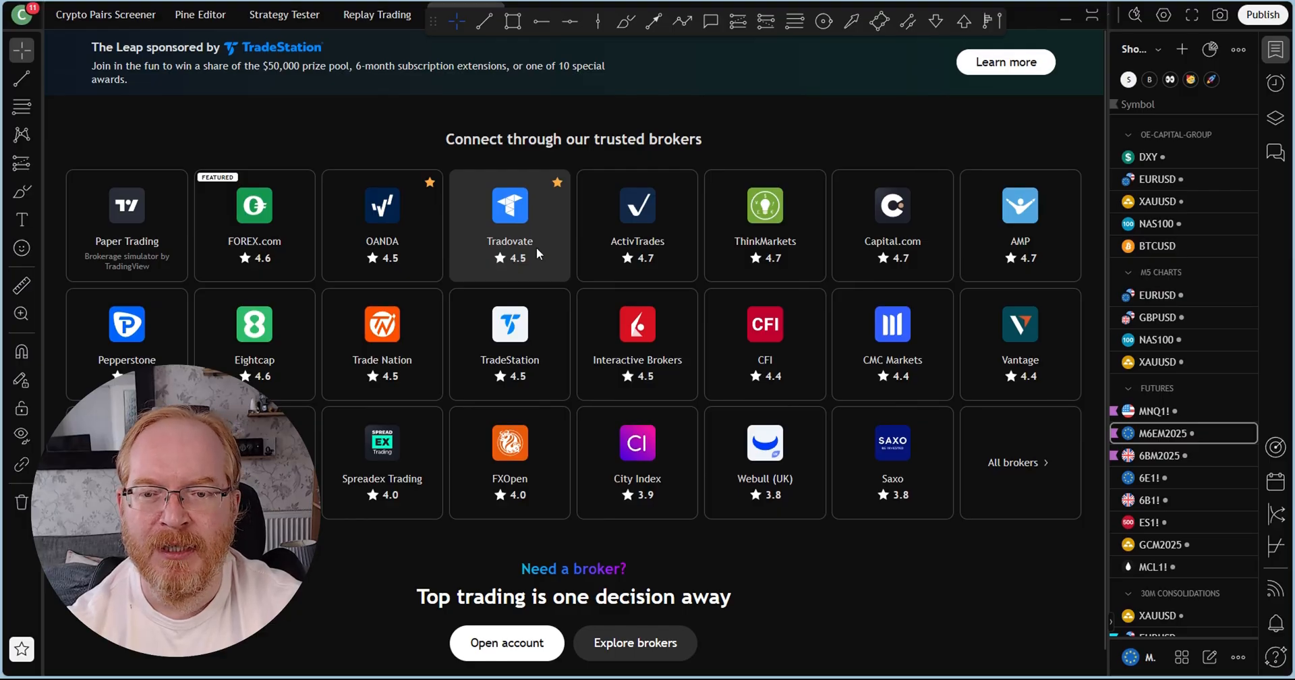
Connect the Tradovate Demo account with the saved credentials, showing balance 24,938.98
{"action": "left_click", "coordinate": [510, 226]}
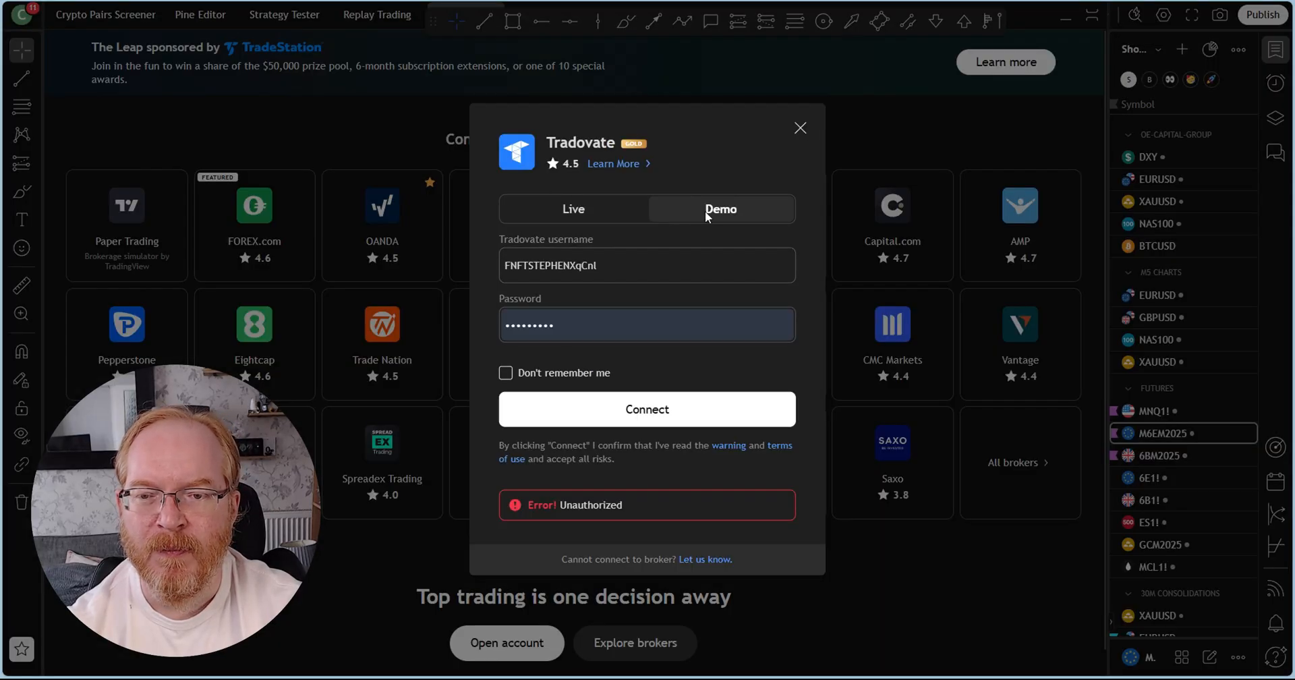
{"action": "mouse_move", "coordinate": [615, 373]}
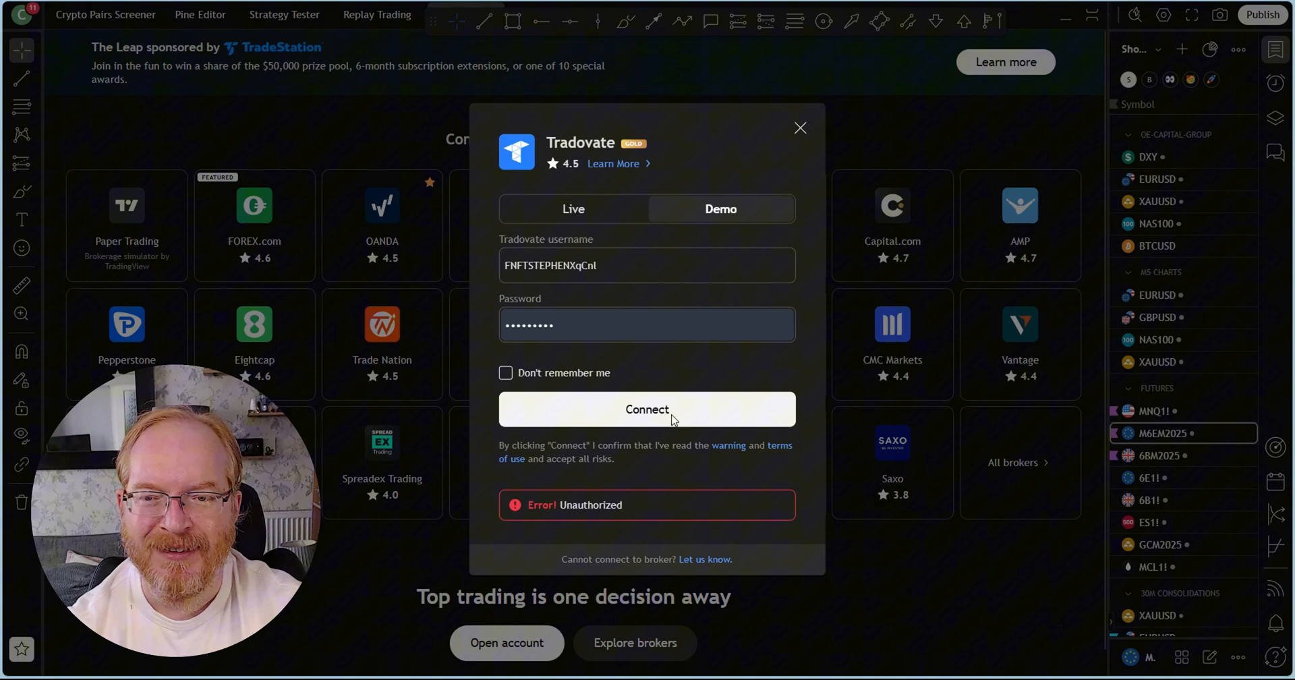
{"action": "left_click", "coordinate": [647, 409]}
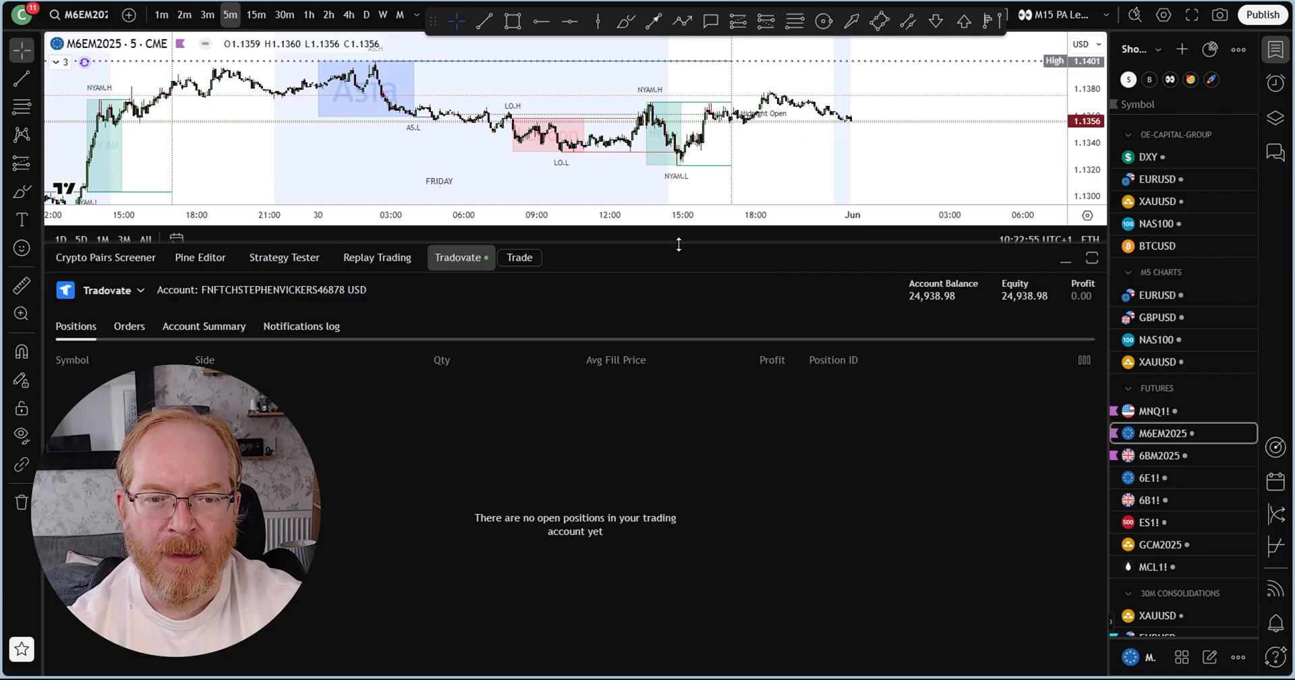
{"action": "left_click", "coordinate": [139, 290]}
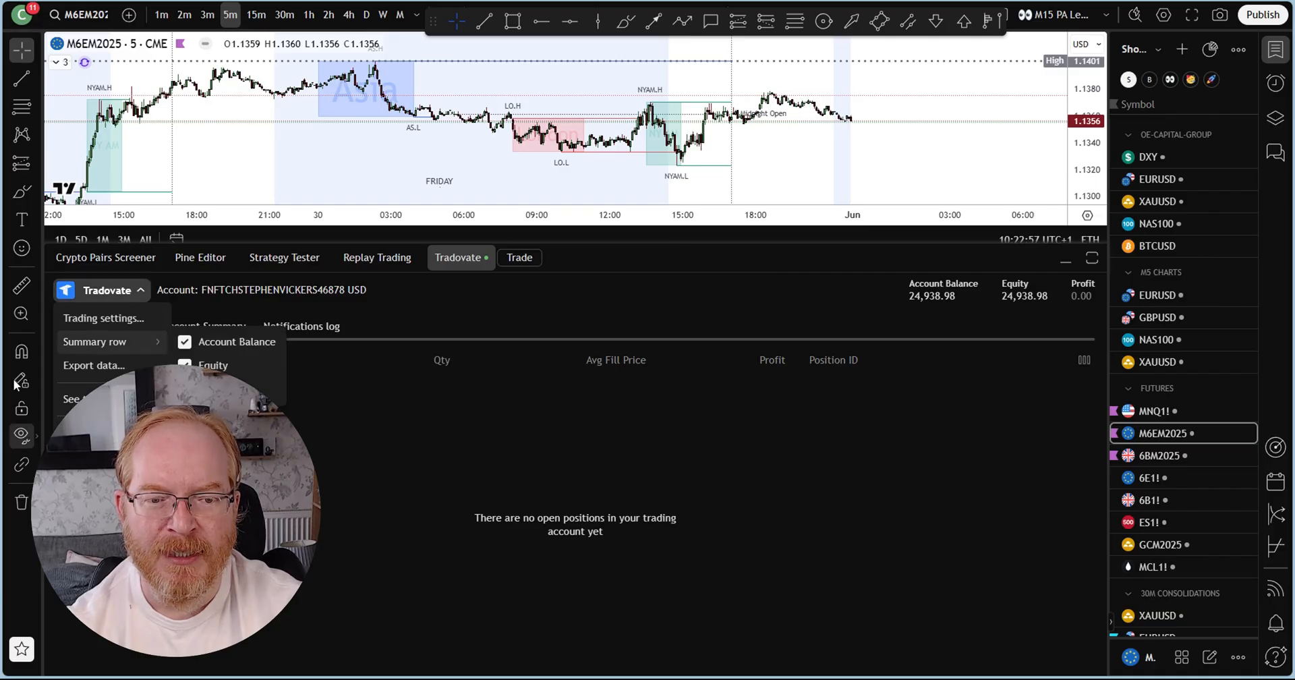
{"action": "left_click", "coordinate": [165, 270]}
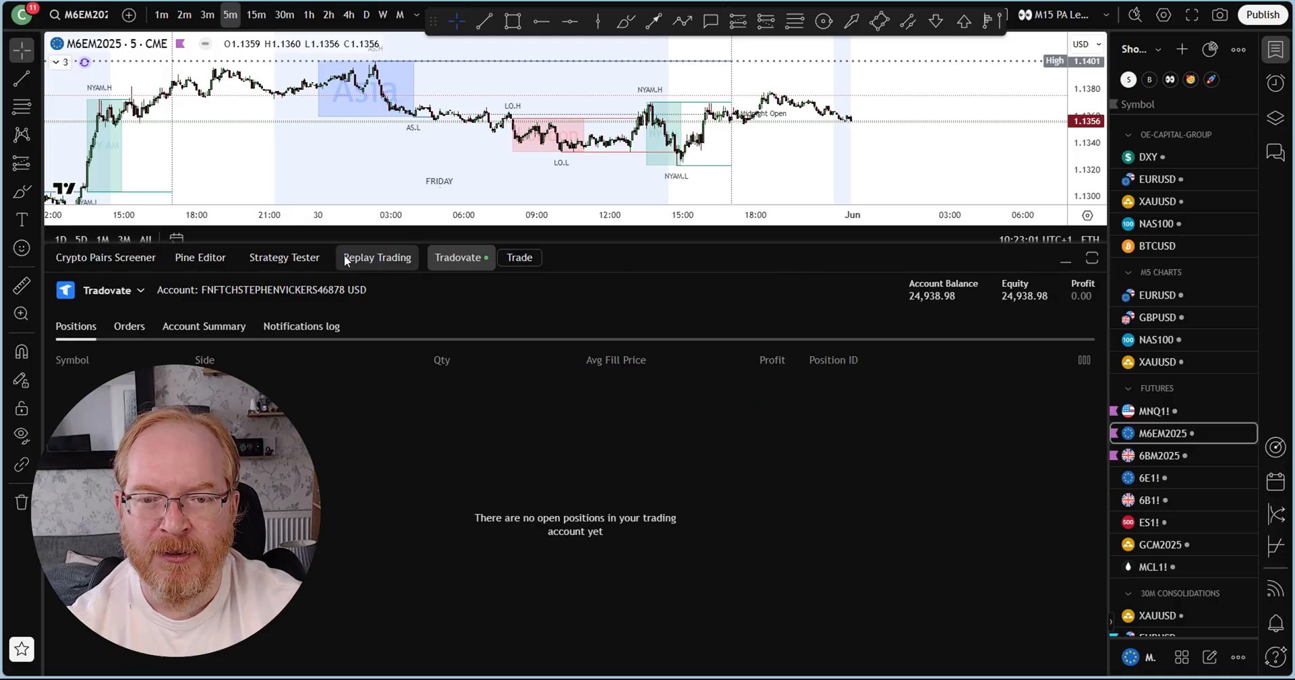
{"action": "mouse_move", "coordinate": [1066, 259]}
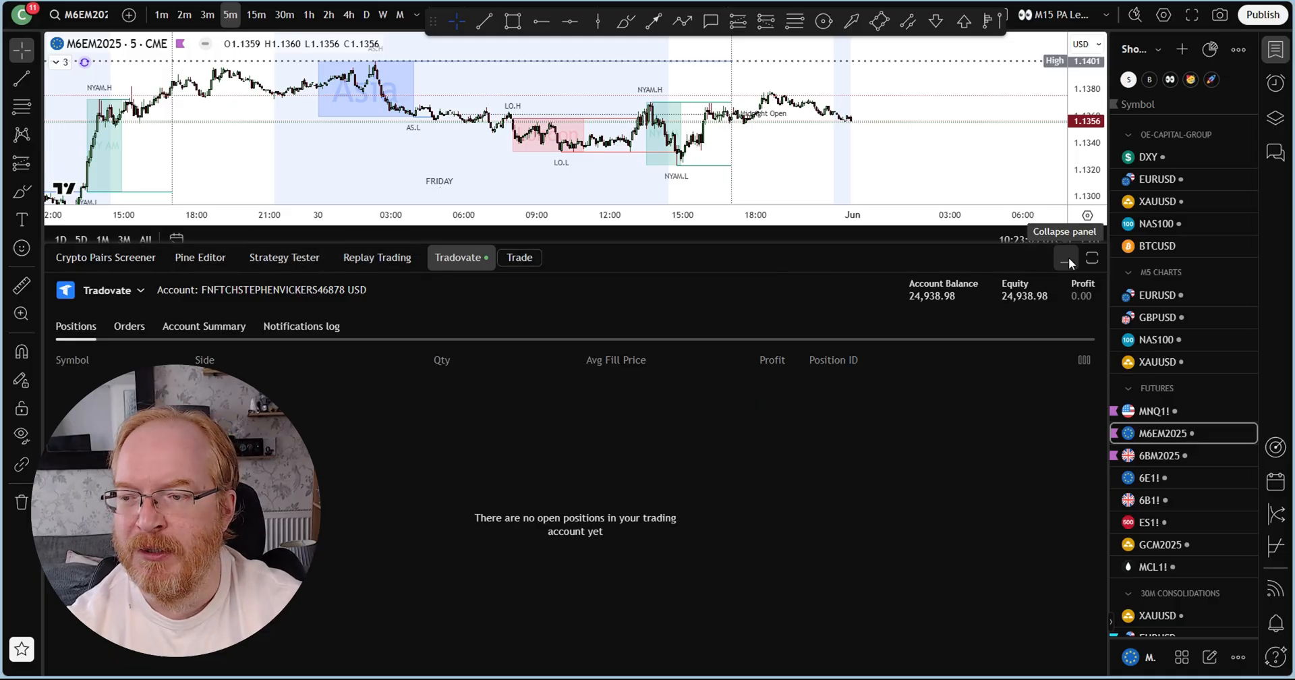
Set up a 1-unit M6EM5 sell stop at 1.1364 with TP 1.1324 and SL 1.1379 in the order panel
{"action": "left_click", "coordinate": [1066, 259]}
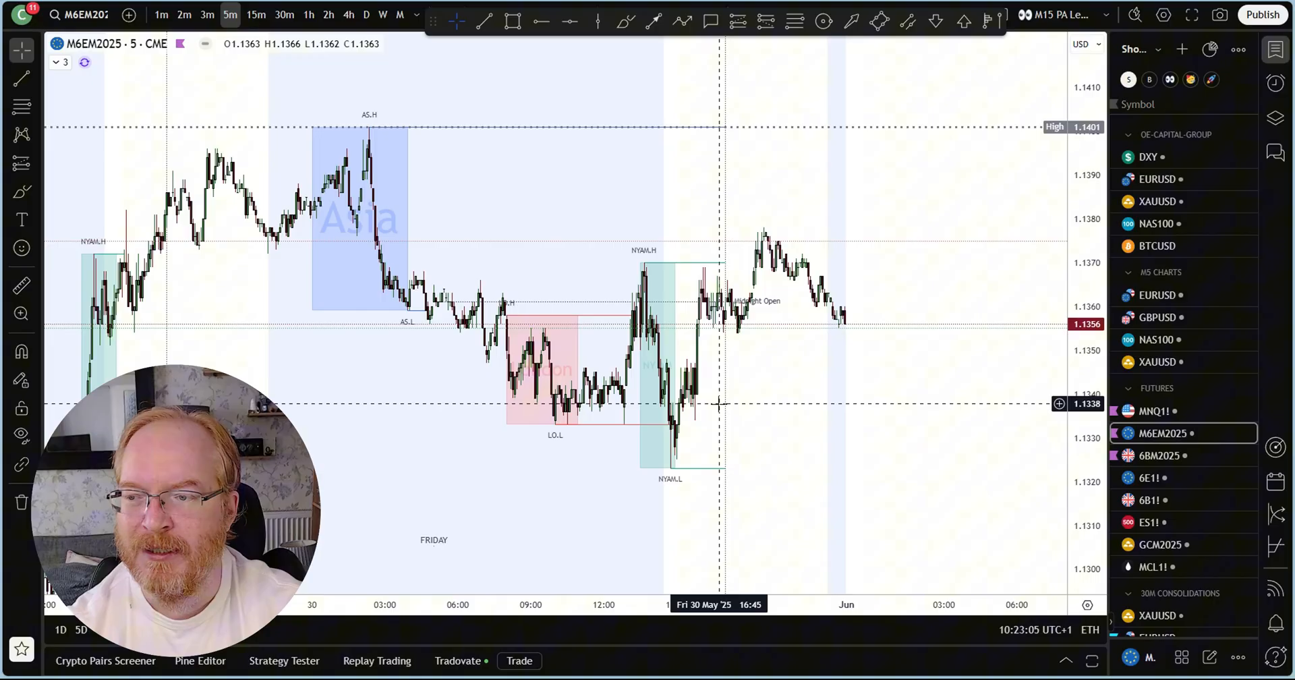
{"action": "mouse_move", "coordinate": [919, 417]}
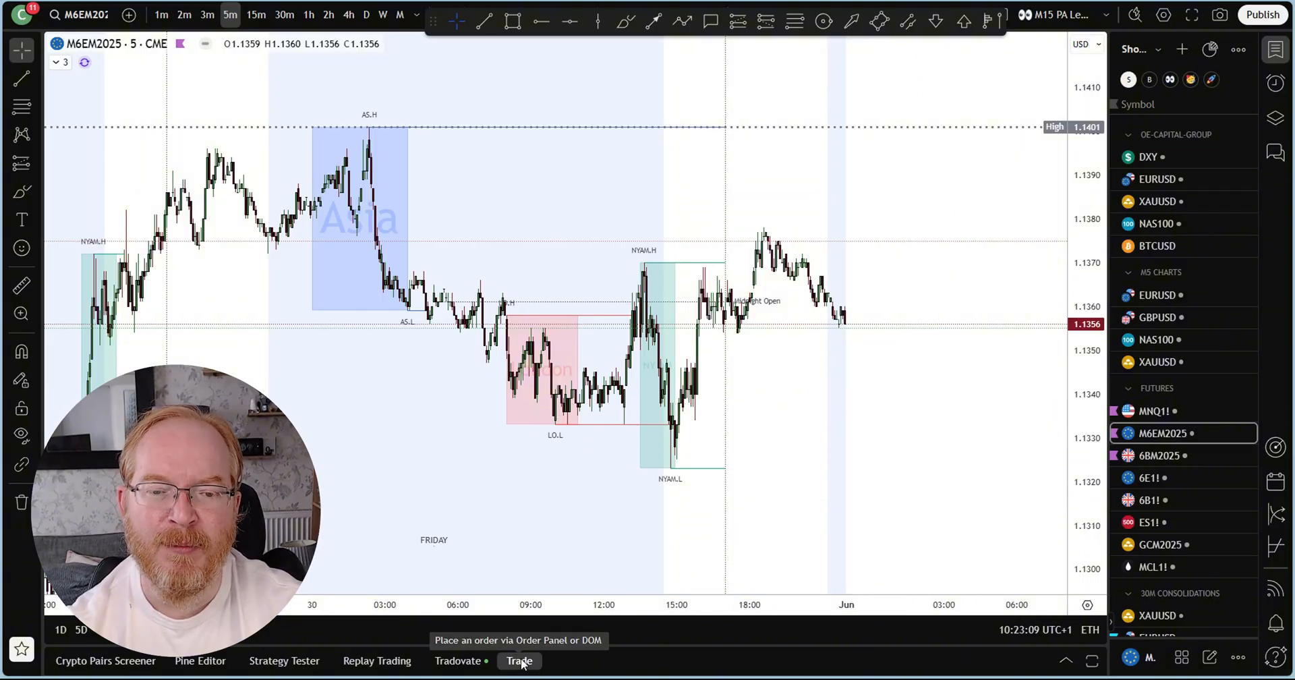
{"action": "left_click", "coordinate": [518, 660]}
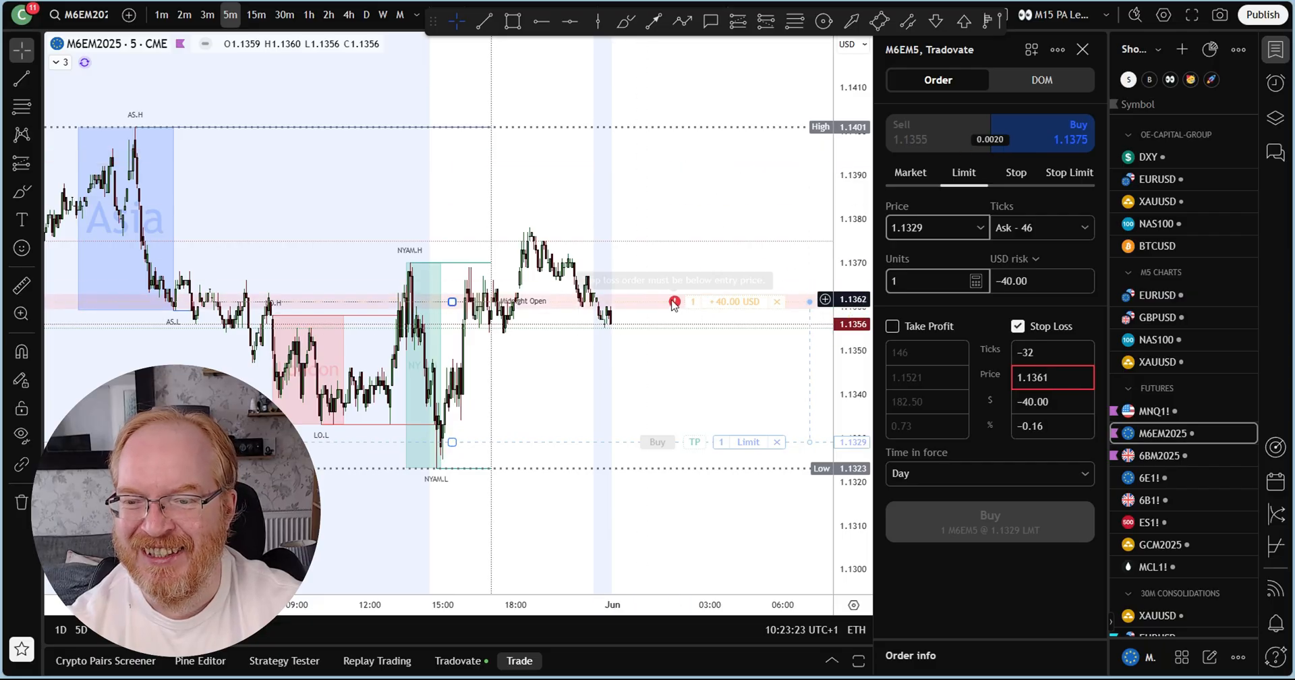
{"action": "left_click", "coordinate": [911, 173]}
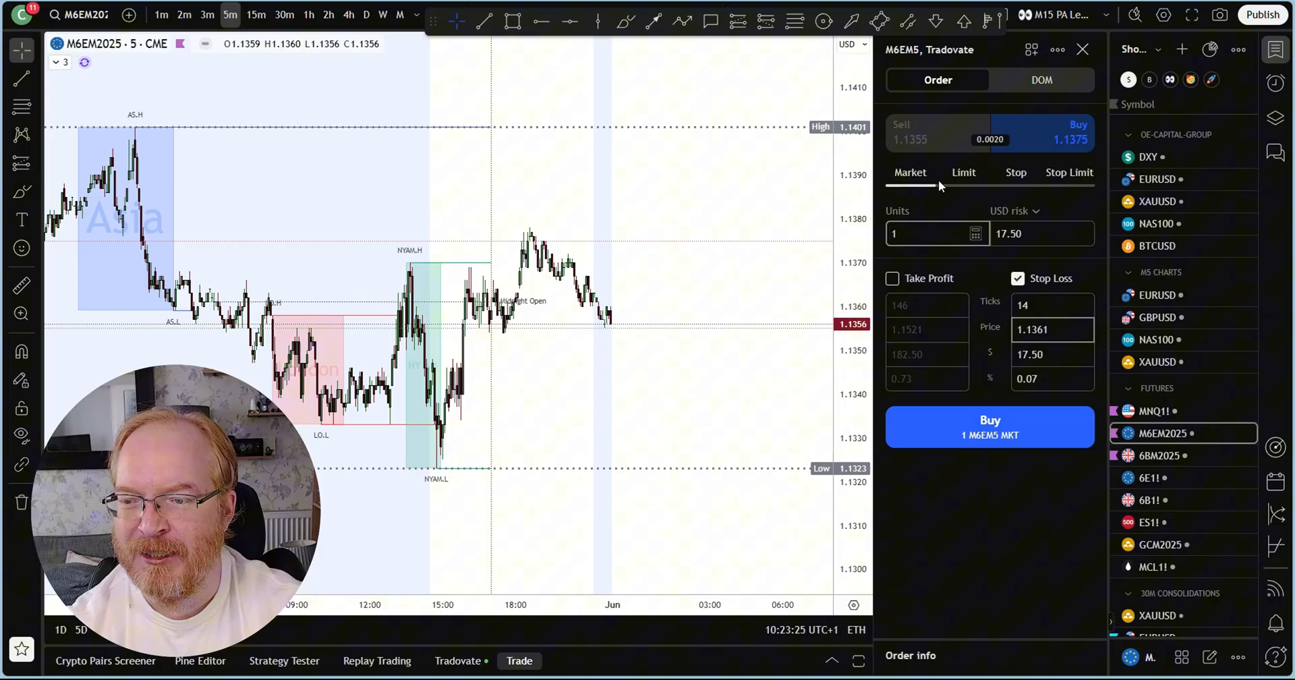
{"action": "left_click", "coordinate": [1016, 172]}
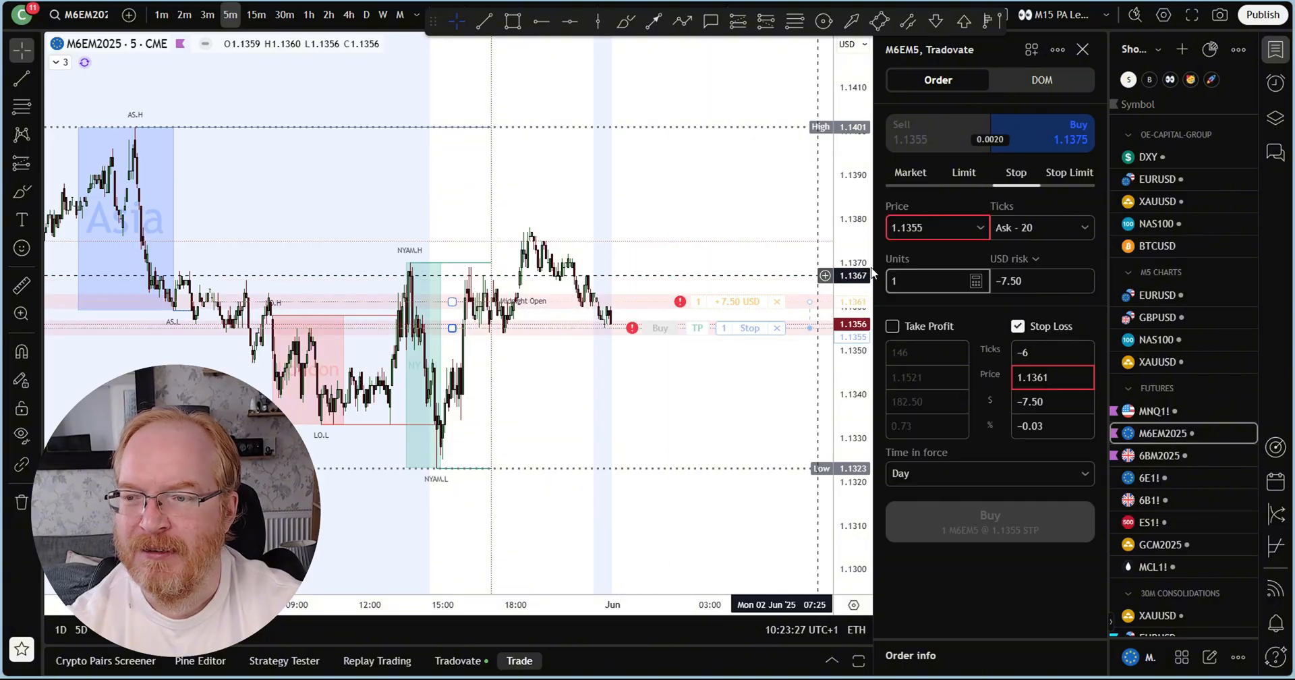
{"action": "left_click", "coordinate": [964, 171]}
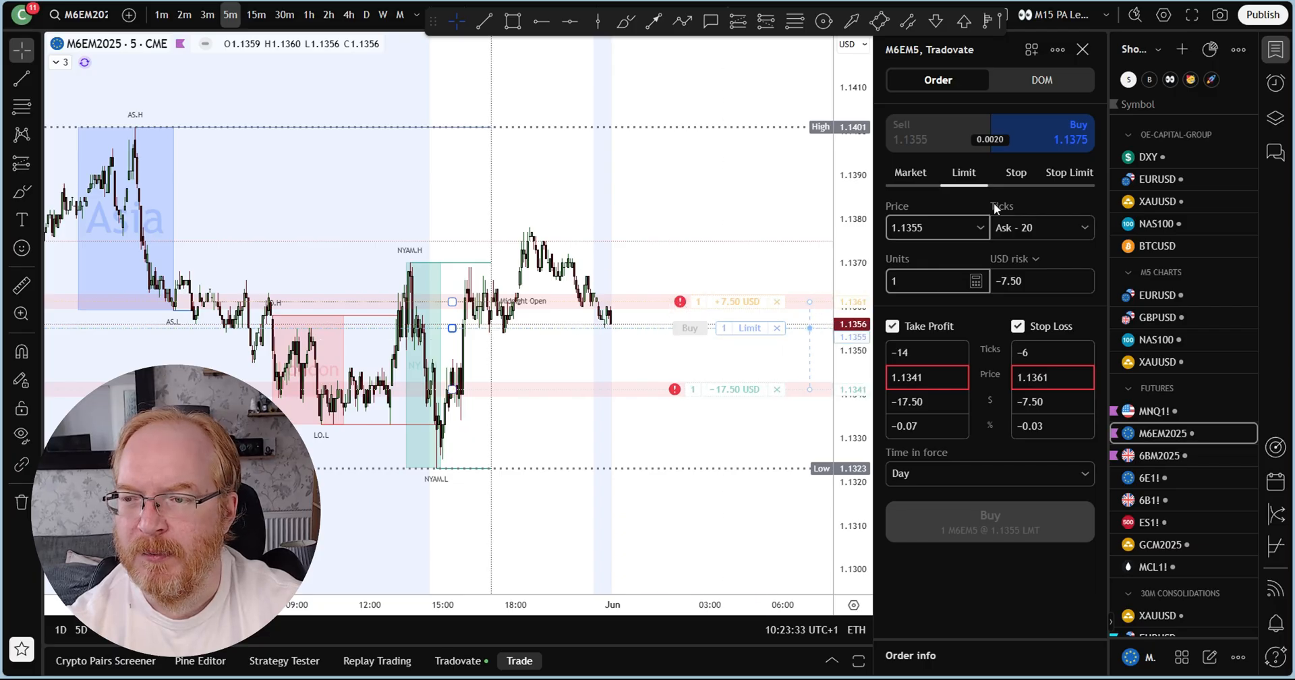
{"action": "left_click", "coordinate": [1016, 171]}
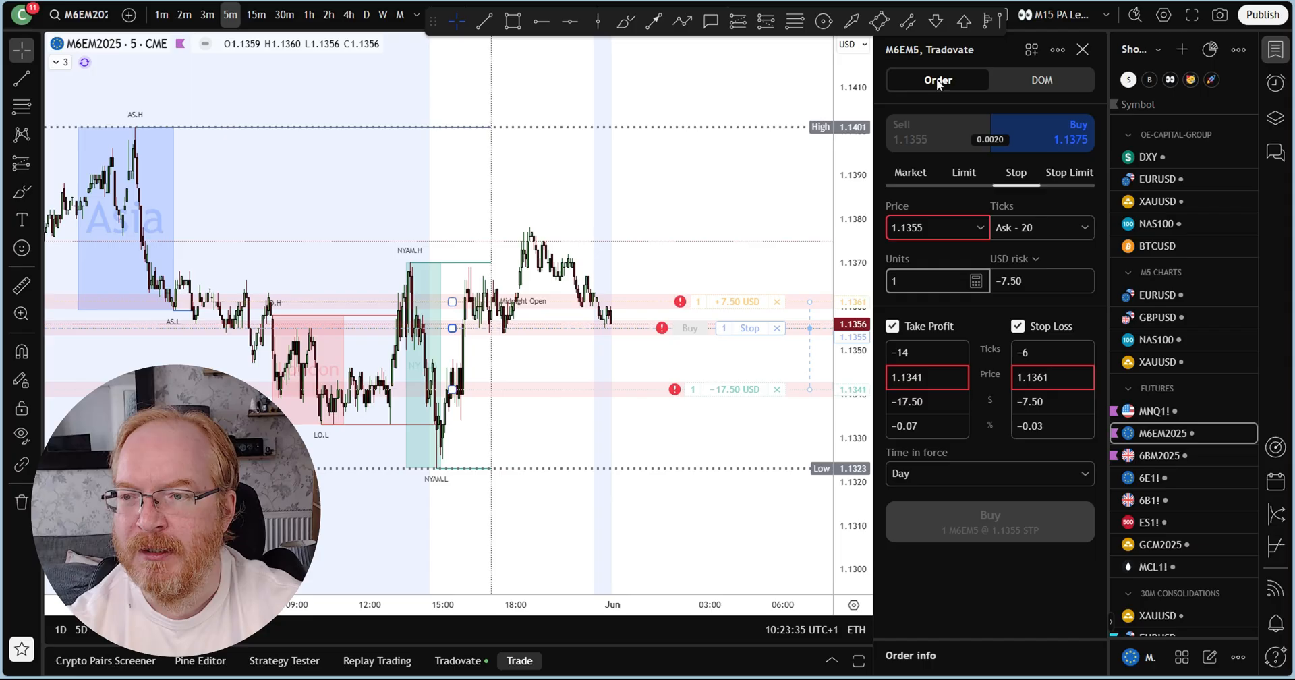
{"action": "left_click", "coordinate": [938, 131]}
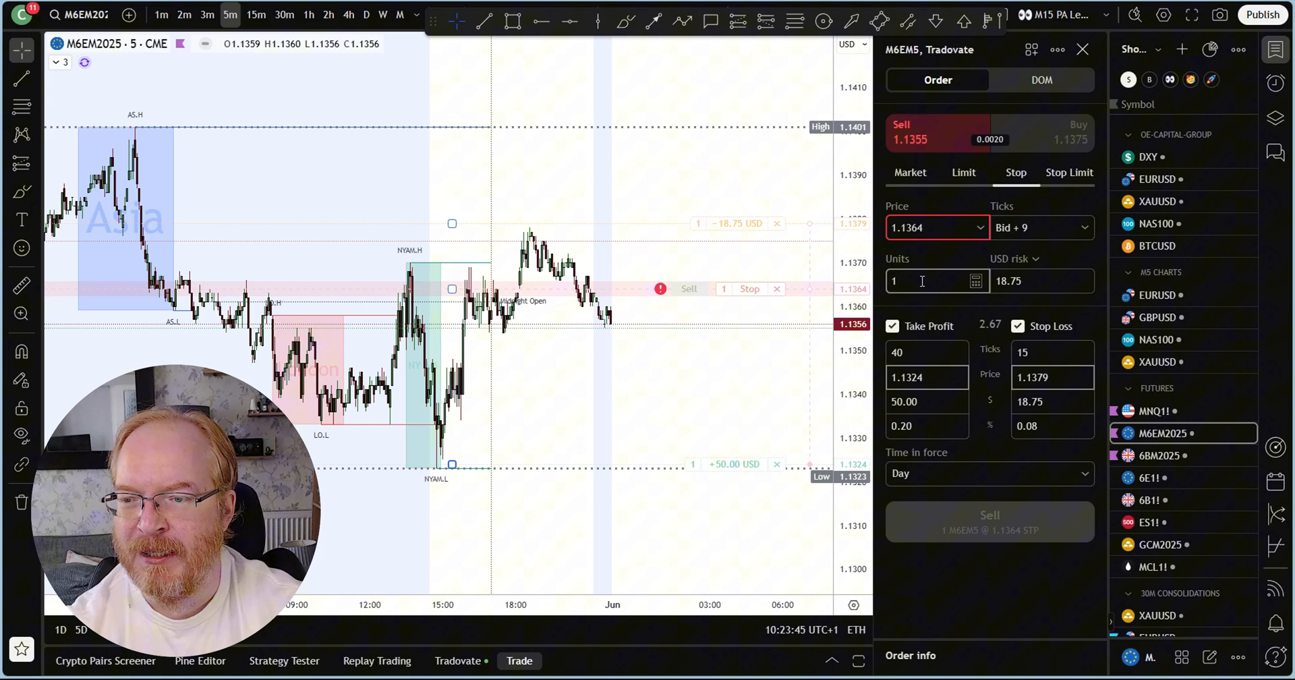
Size the sell stop at 2 units, risking 37.50 USD for a 100 USD target
{"action": "left_click", "coordinate": [938, 281]}
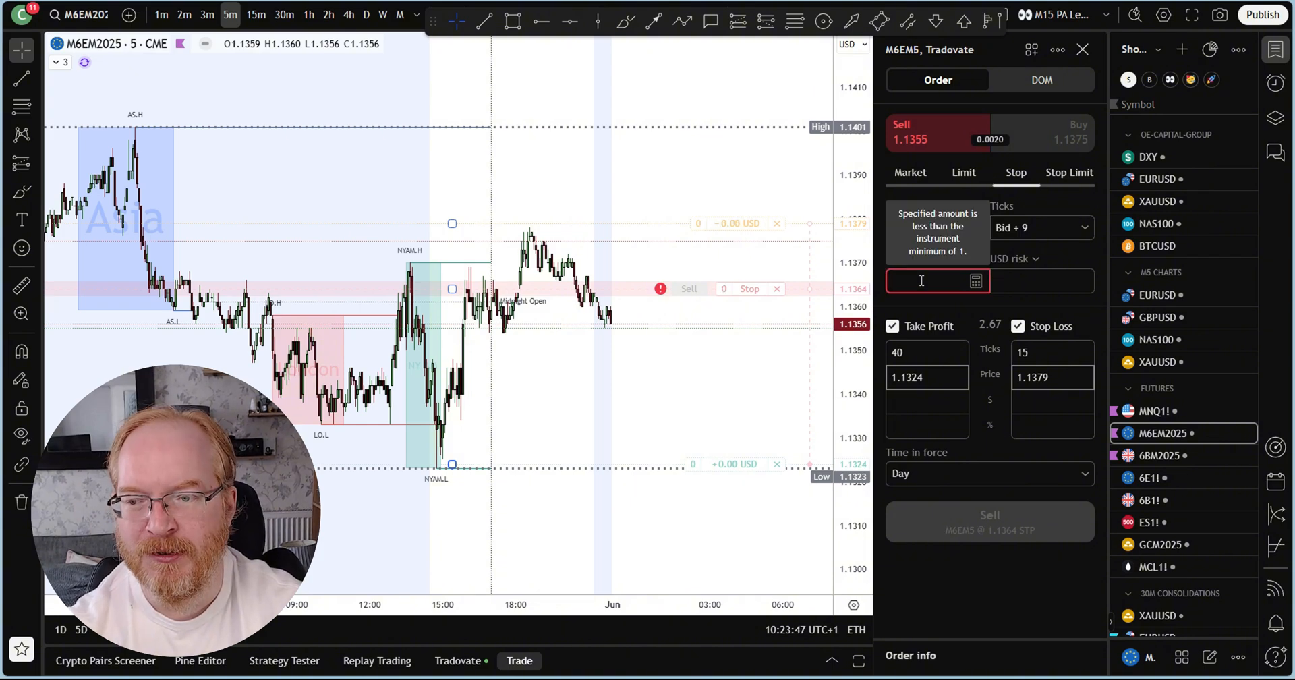
{"action": "type", "text": "2"}
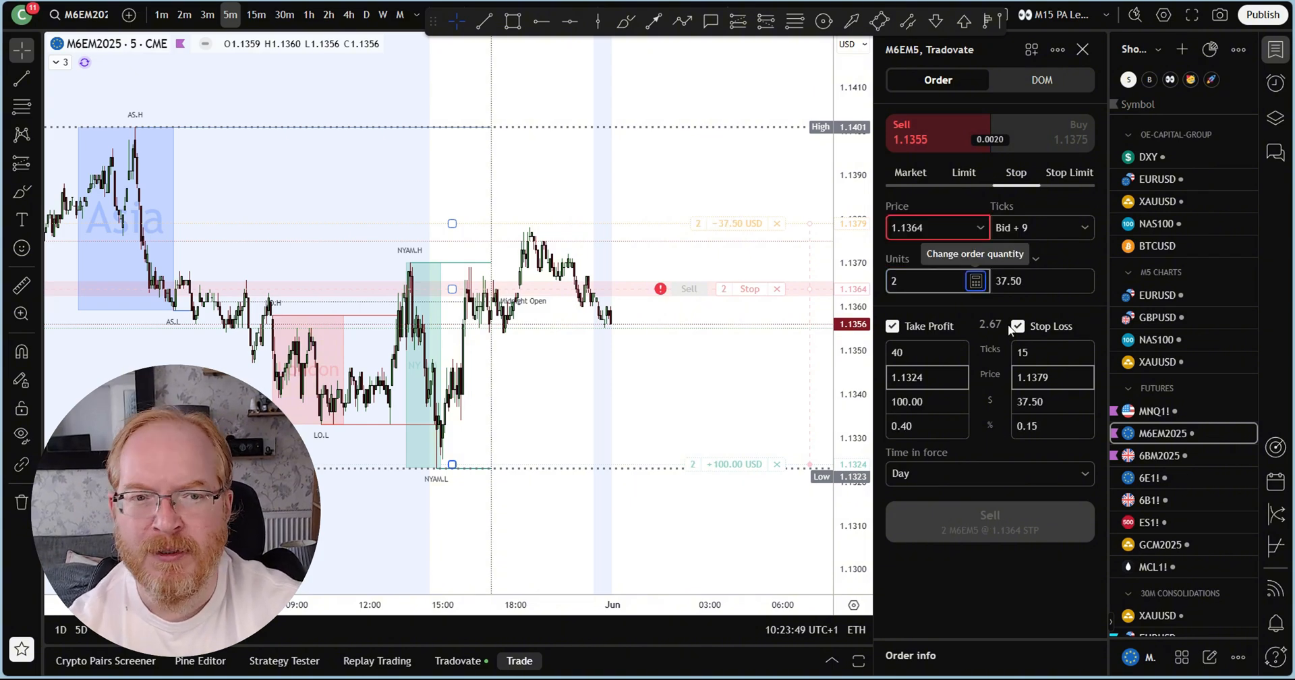
{"action": "mouse_move", "coordinate": [137, 54]}
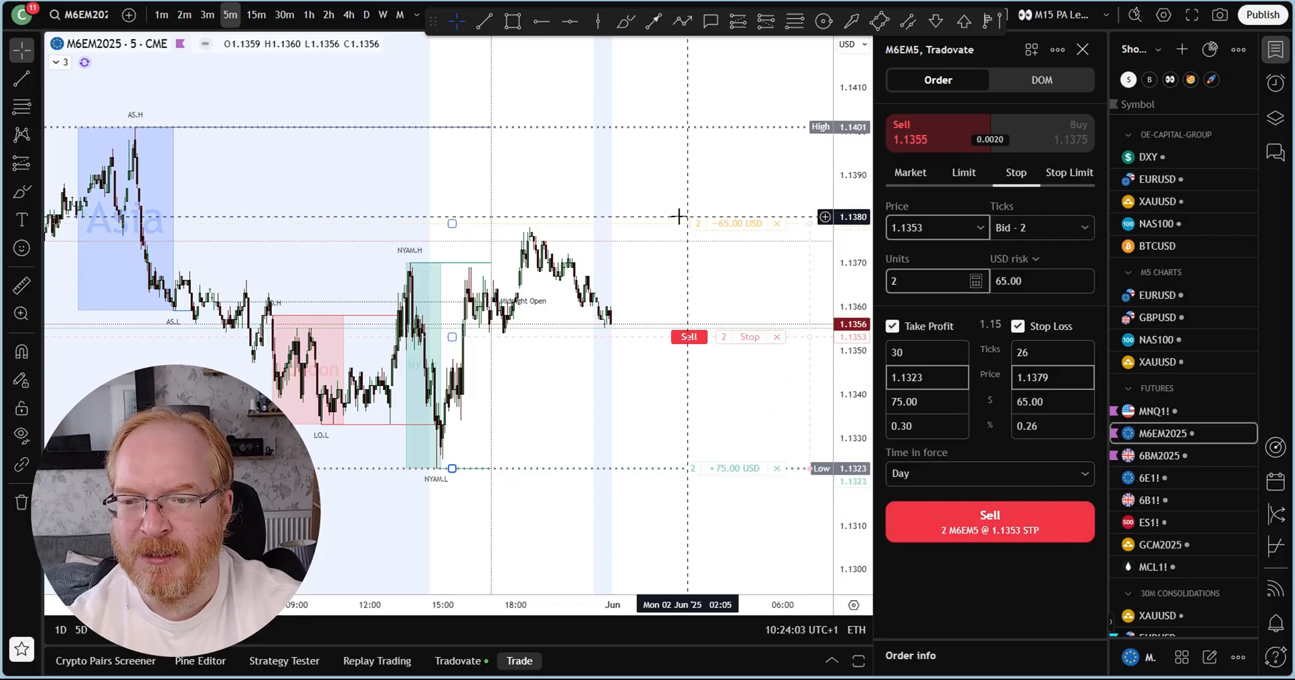
{"action": "mouse_move", "coordinate": [794, 229]}
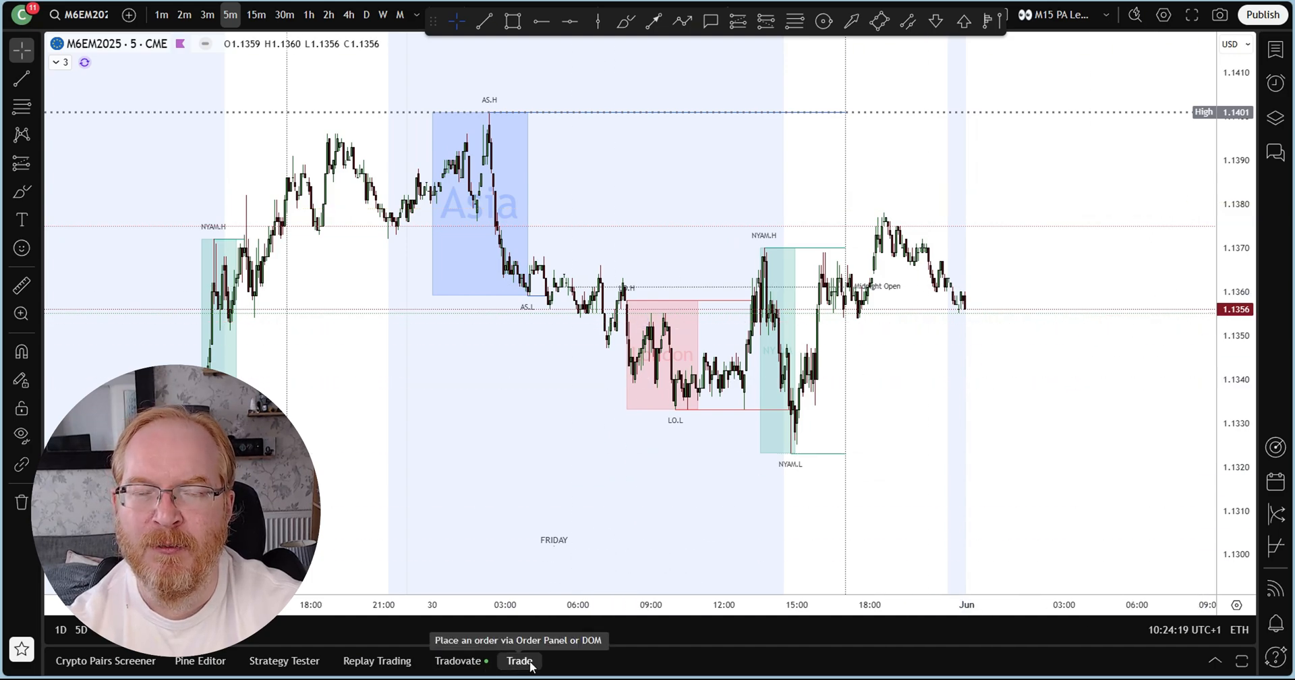
Dismiss the Tradovate order panel, leaving just the M6EM2025 chart
{"action": "left_click", "coordinate": [518, 659]}
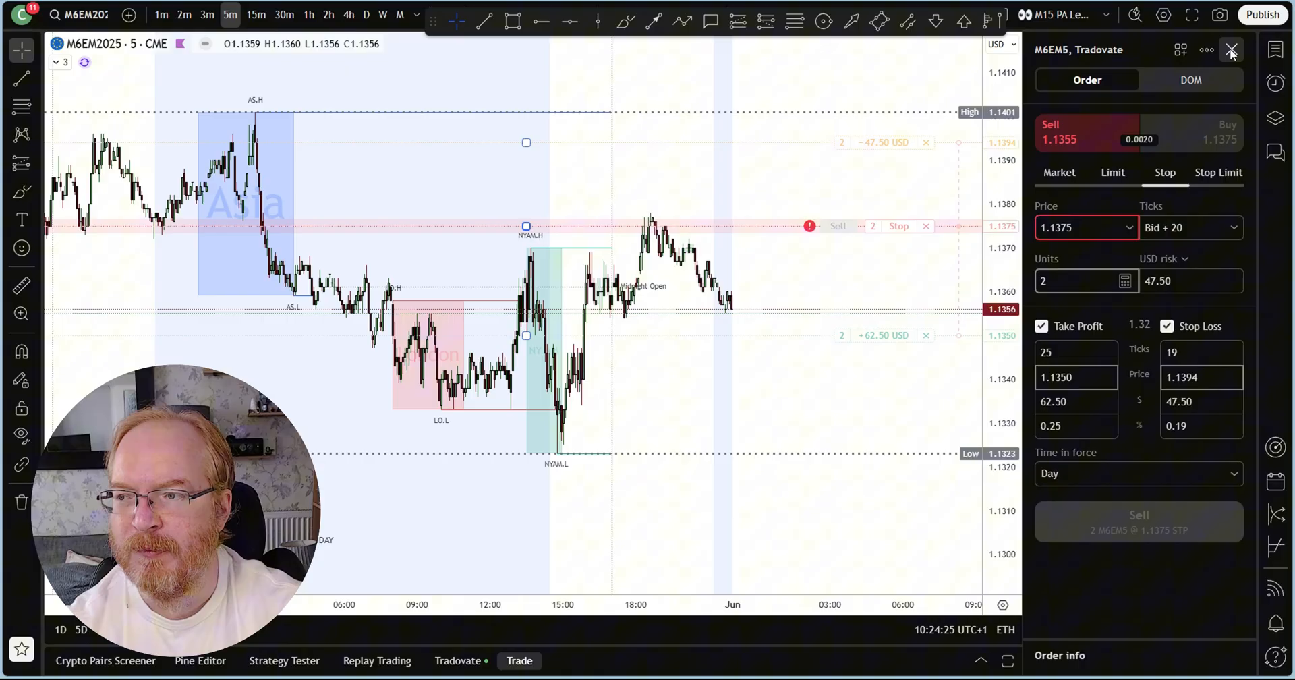
{"action": "left_click", "coordinate": [1231, 49]}
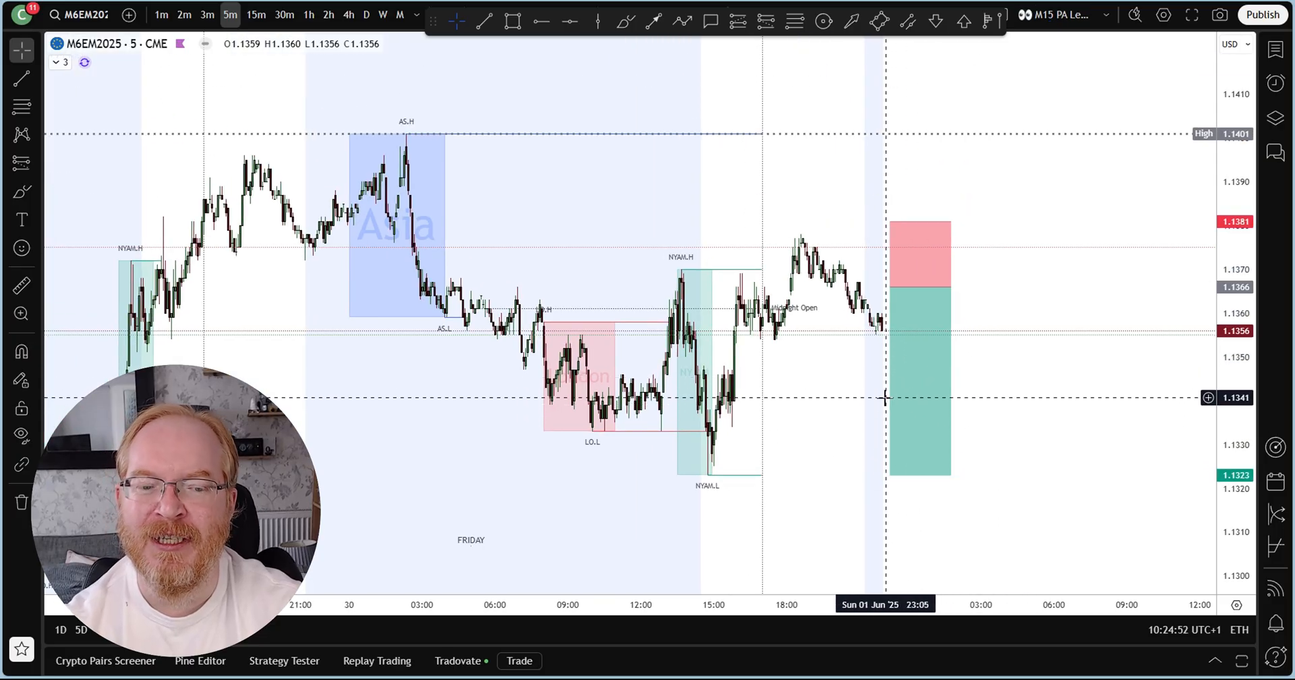
{"action": "mouse_move", "coordinate": [842, 219]}
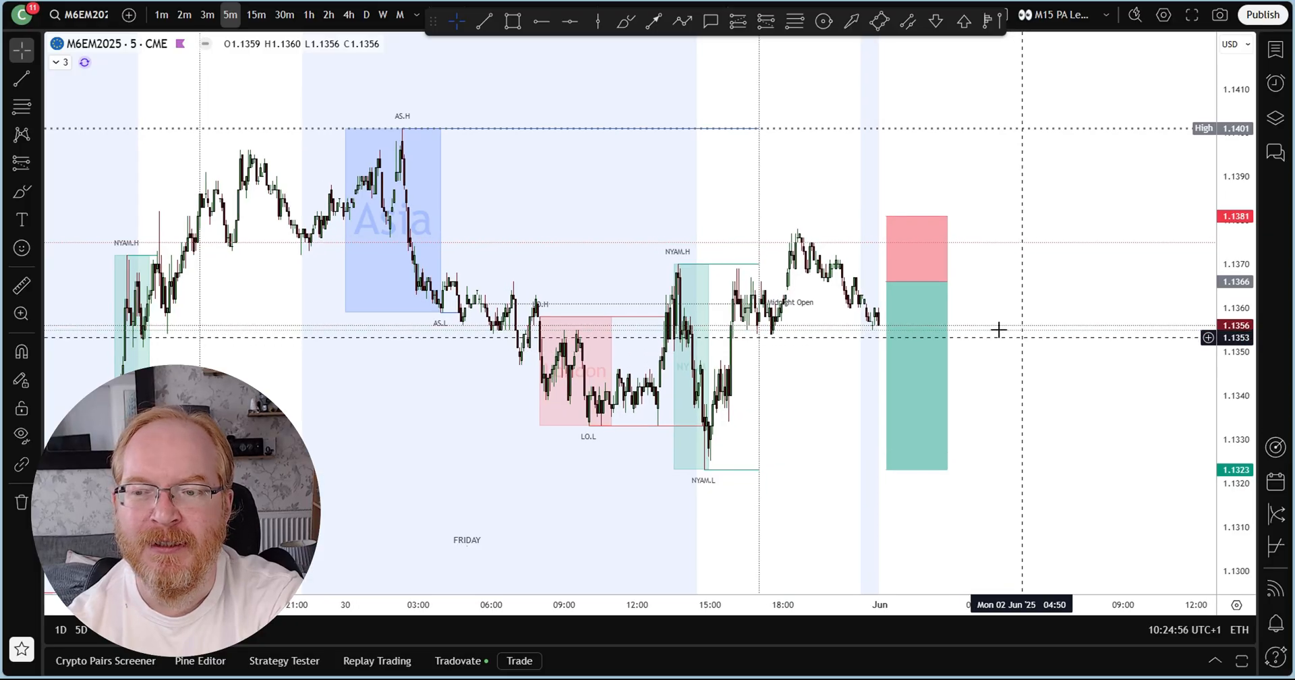
Create a 4-unit sell limit at 1.1366 from the short setup, stop 1.1381, target 1.1323
{"action": "right_click", "coordinate": [915, 330]}
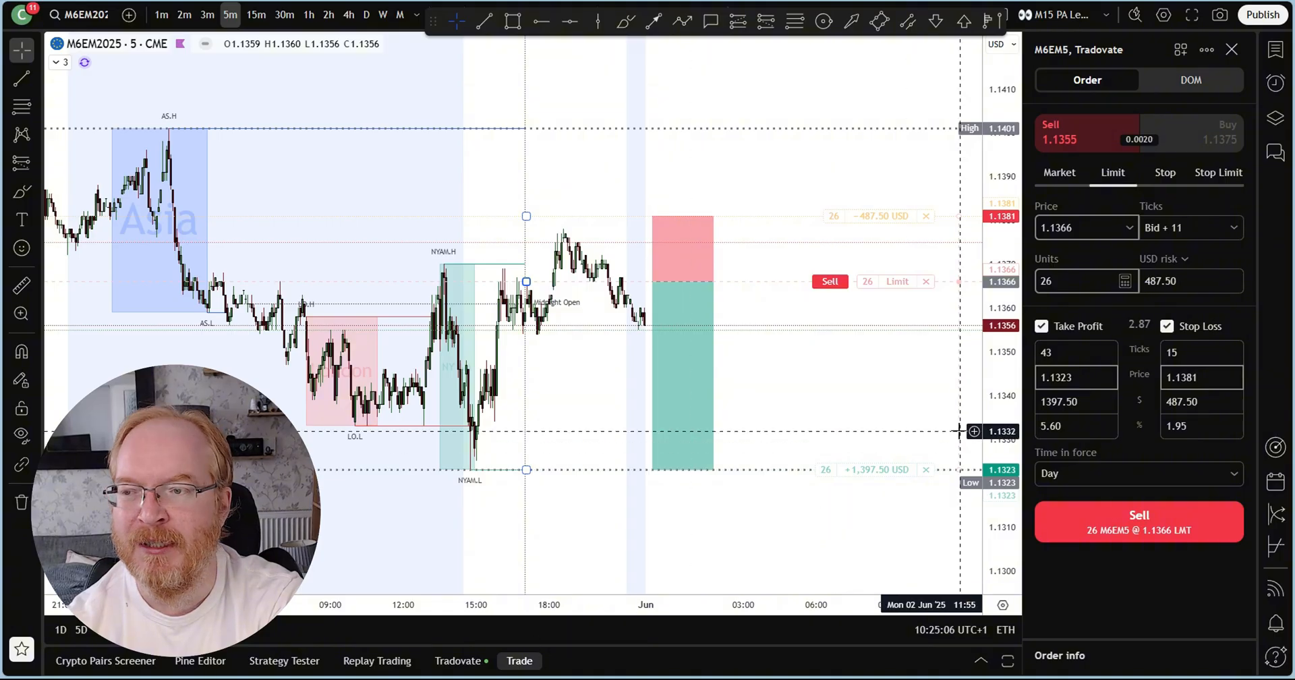
{"action": "mouse_move", "coordinate": [855, 253]}
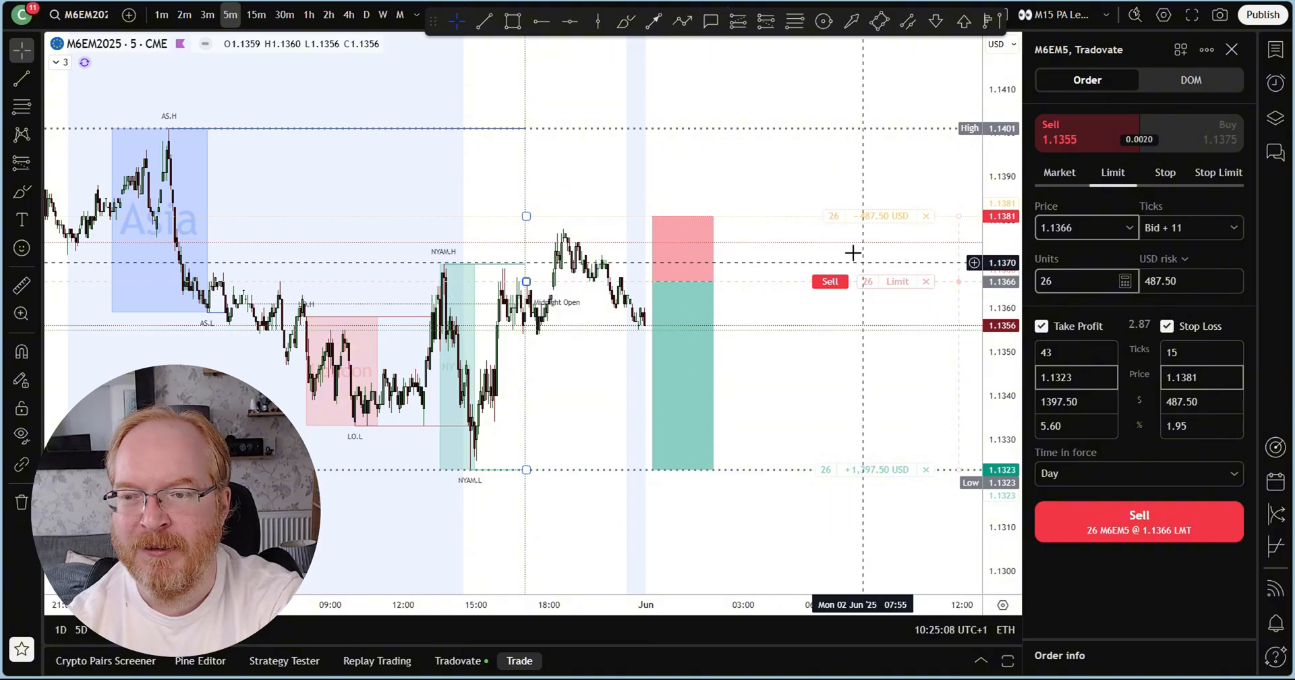
{"action": "mouse_move", "coordinate": [884, 321]}
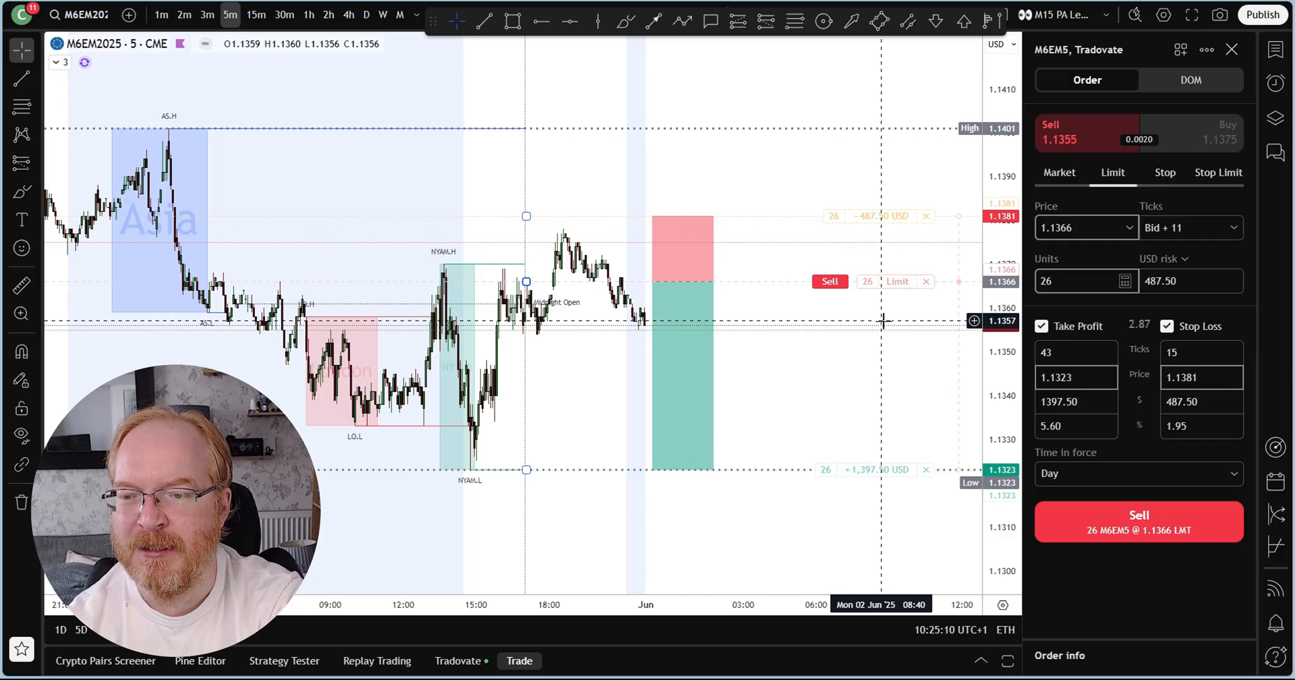
{"action": "mouse_move", "coordinate": [900, 434]}
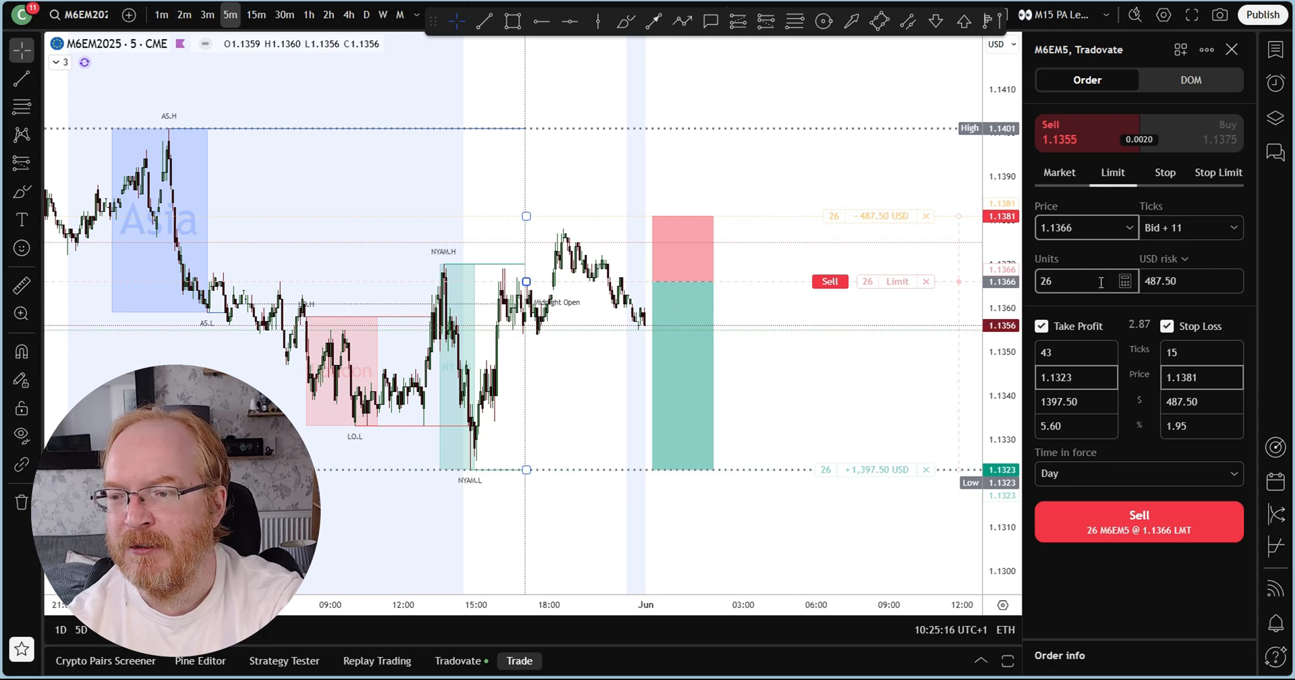
{"action": "mouse_move", "coordinate": [893, 225]}
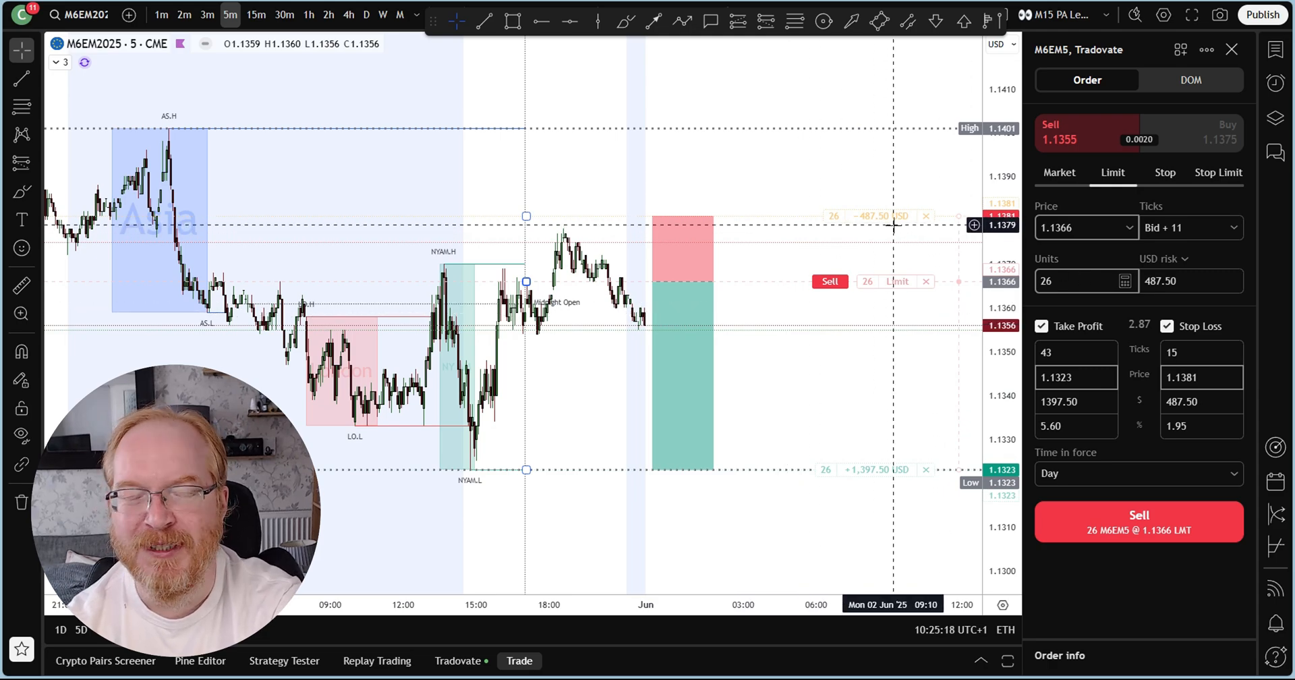
{"action": "type", "text": "1"}
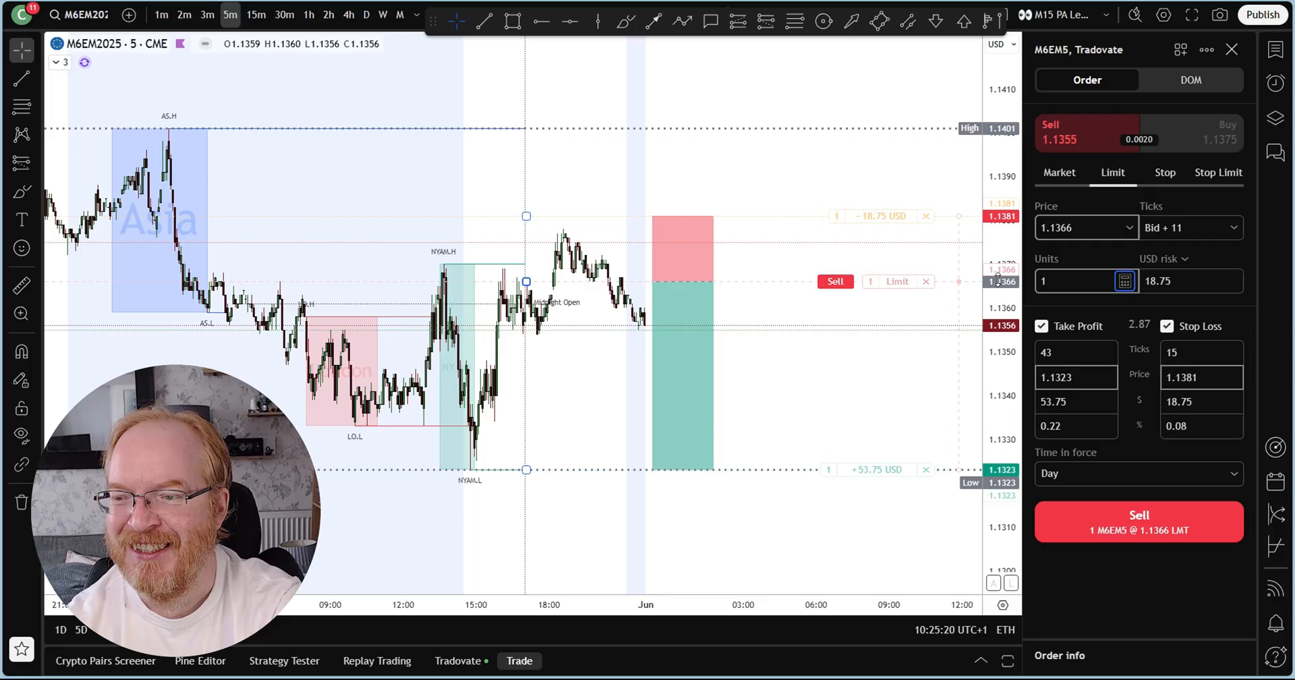
{"action": "mouse_move", "coordinate": [826, 221]}
{"action": "type", "text": "4"}
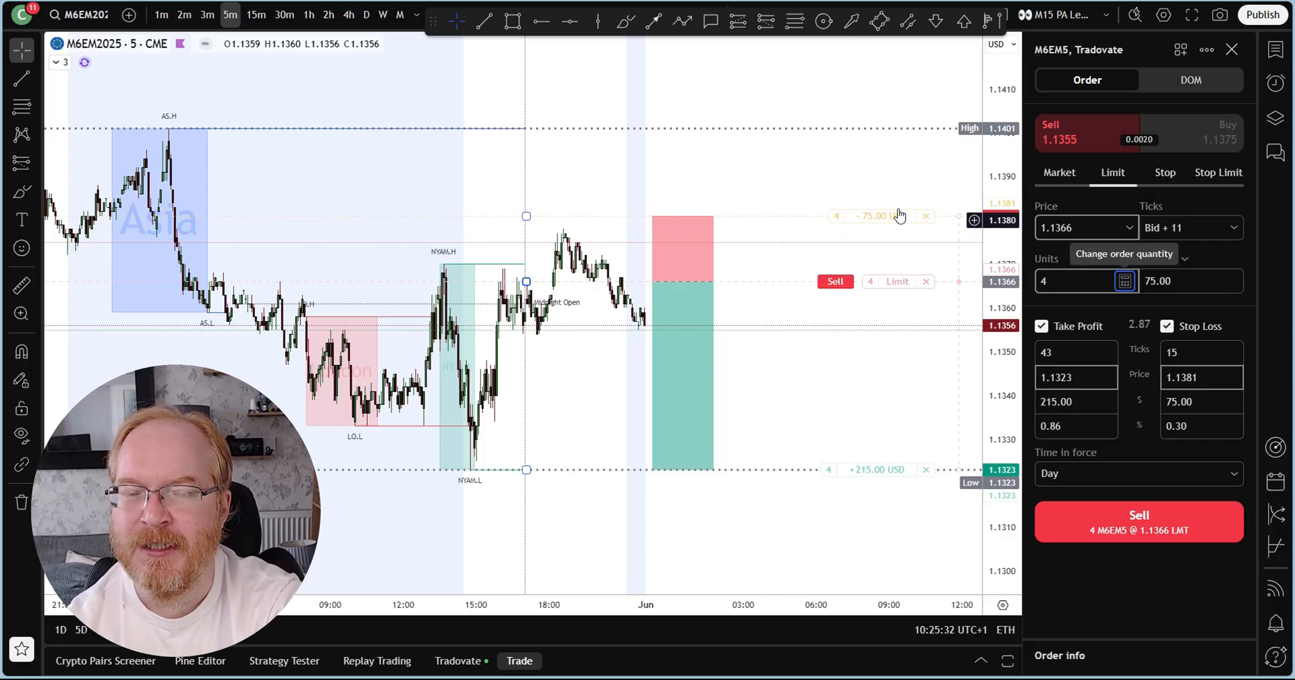
{"action": "mouse_move", "coordinate": [839, 240]}
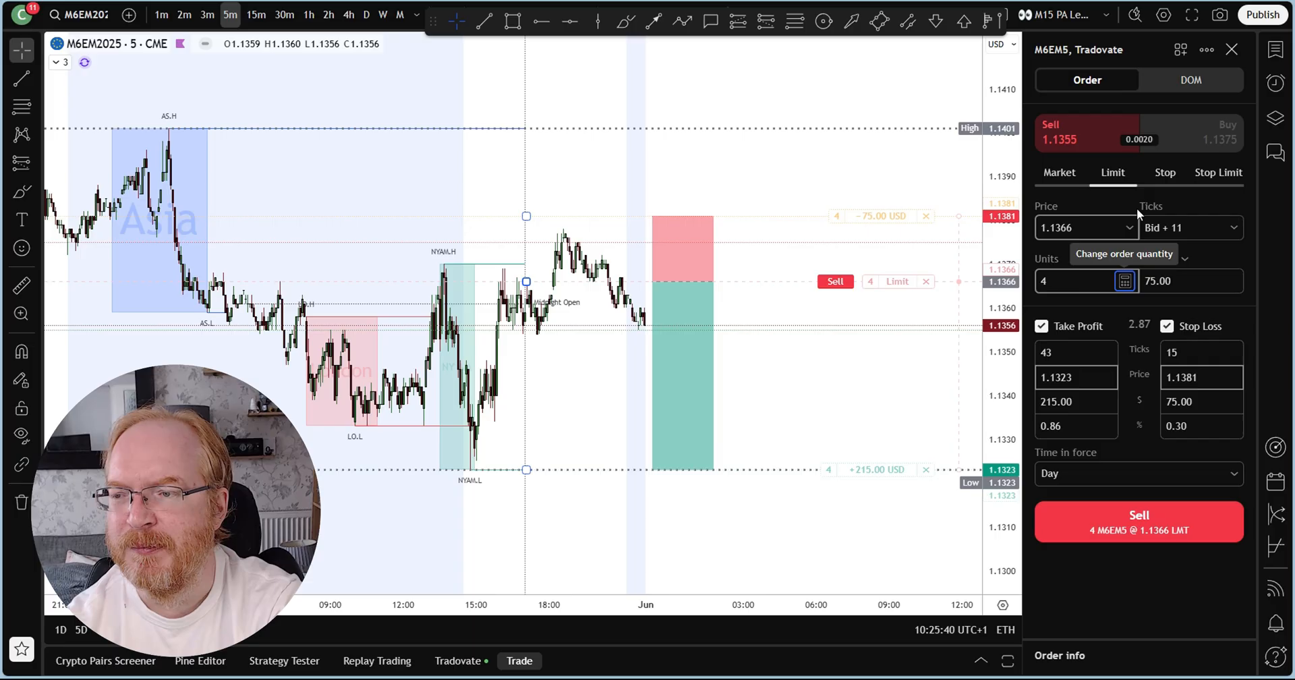
{"action": "mouse_move", "coordinate": [1120, 175]}
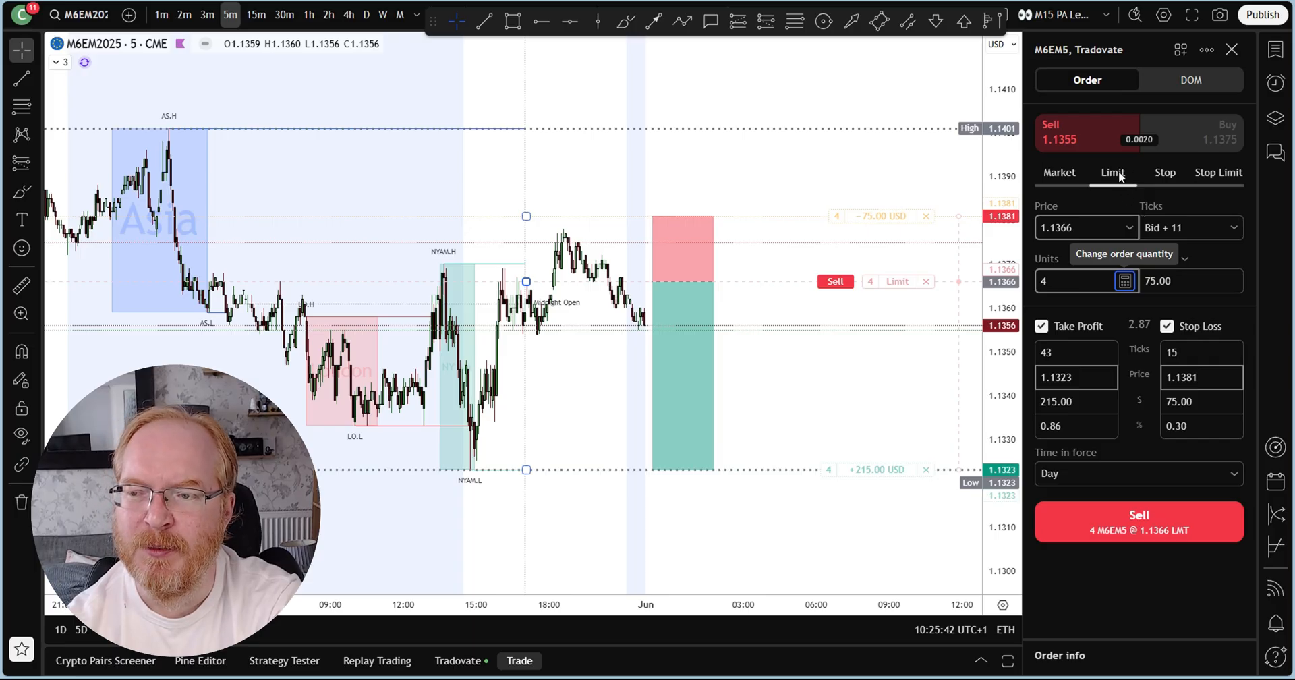
{"action": "left_click", "coordinate": [1165, 171]}
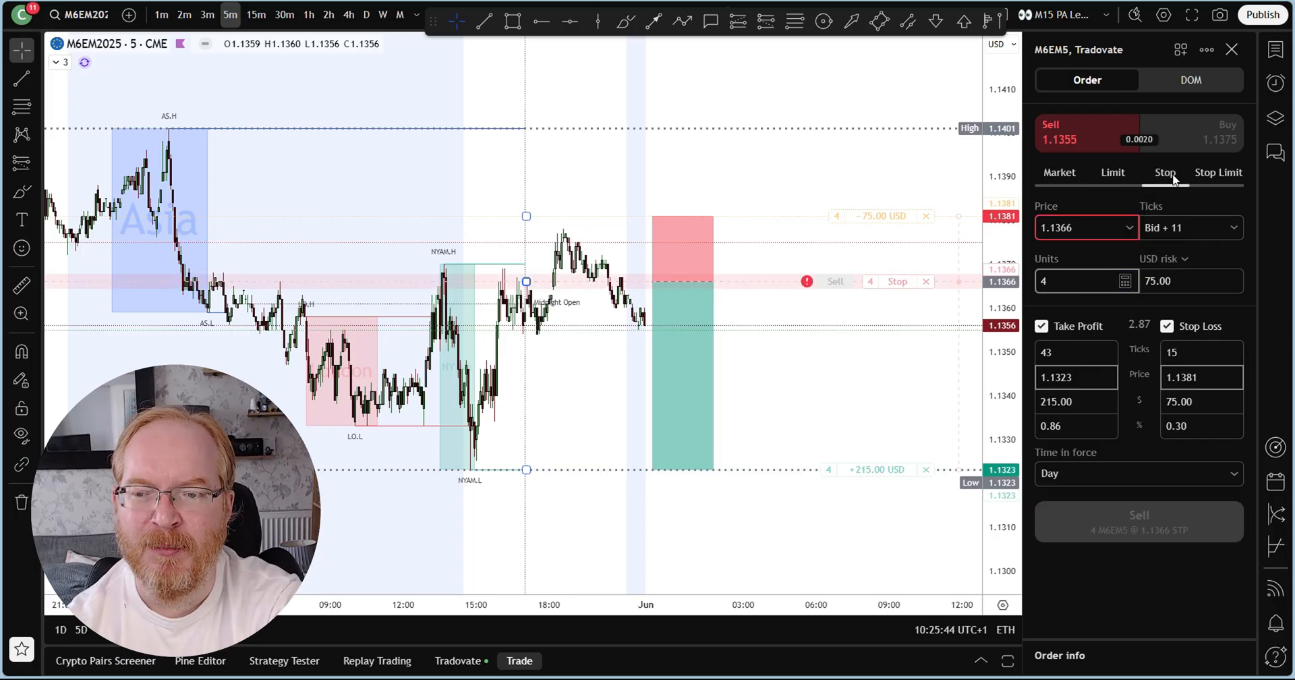
{"action": "left_click", "coordinate": [1114, 172]}
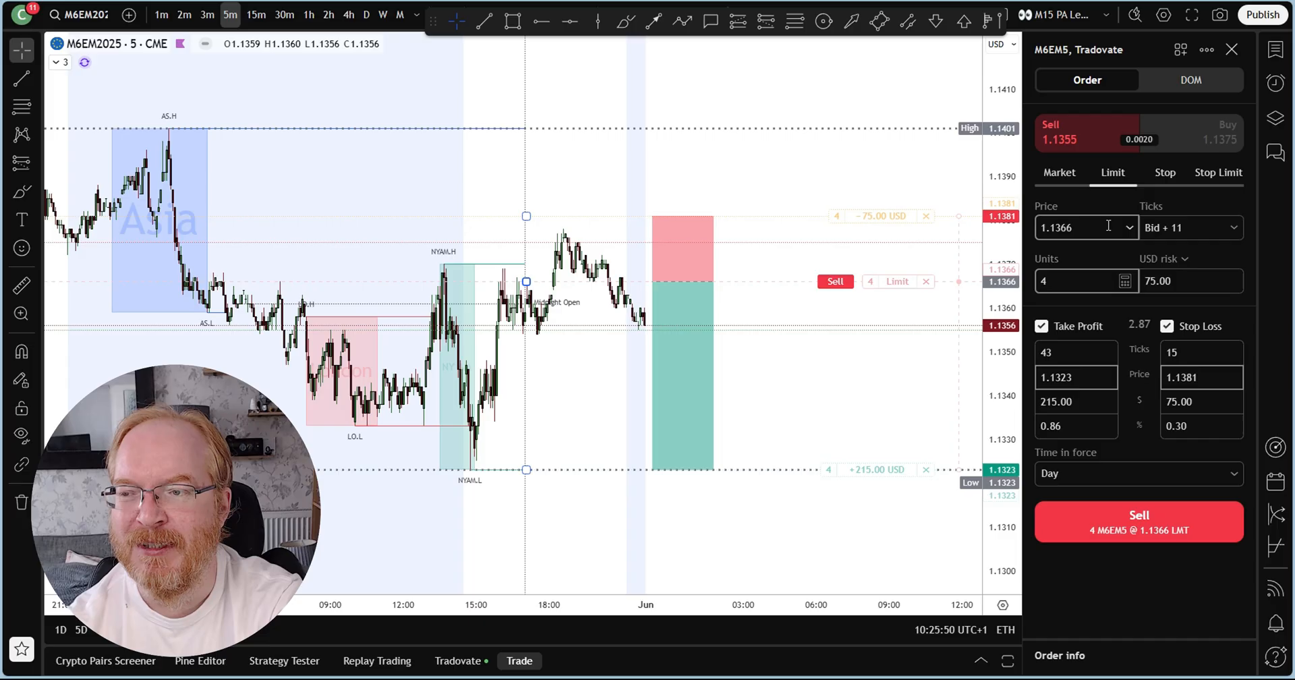
{"action": "left_click", "coordinate": [1164, 173]}
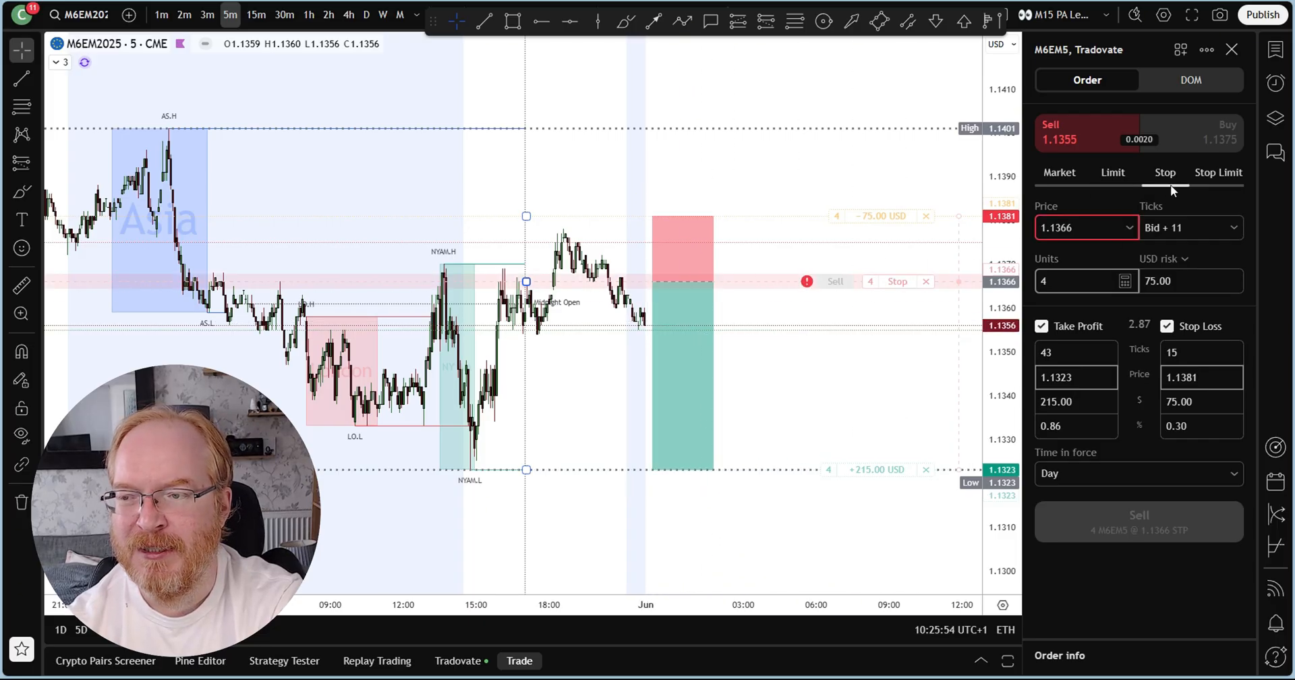
{"action": "mouse_move", "coordinate": [1157, 178]}
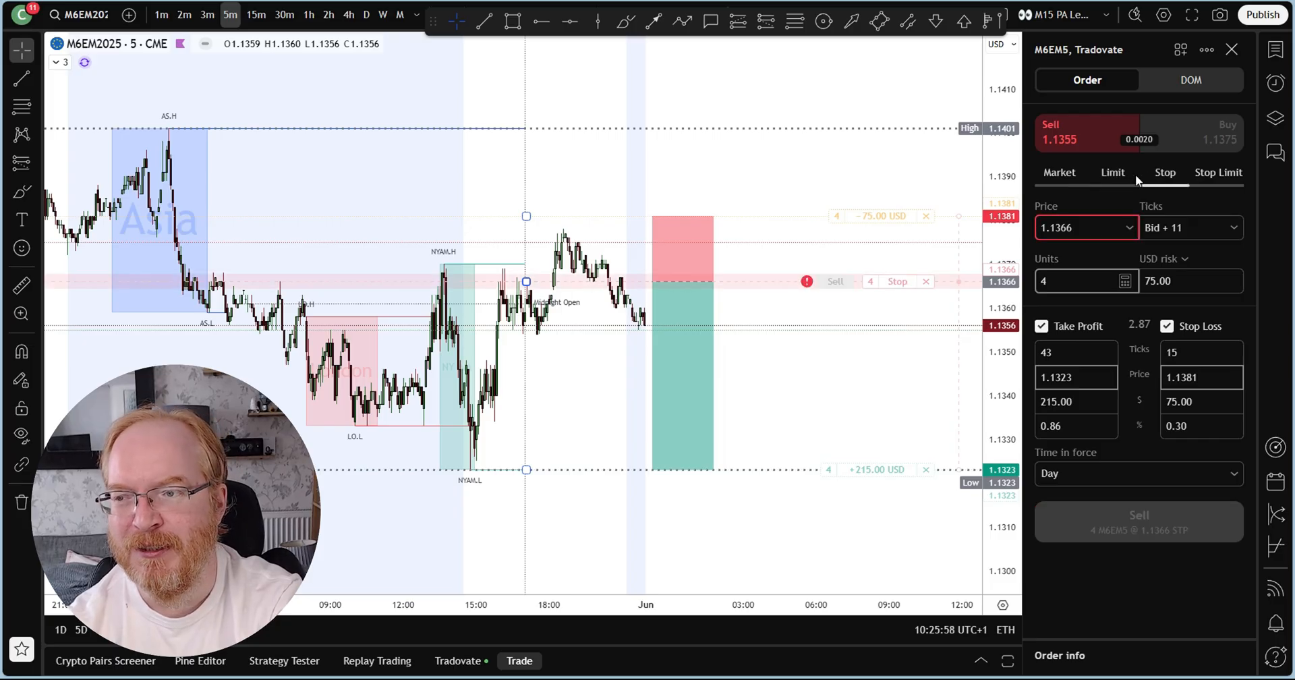
{"action": "left_click", "coordinate": [1114, 171]}
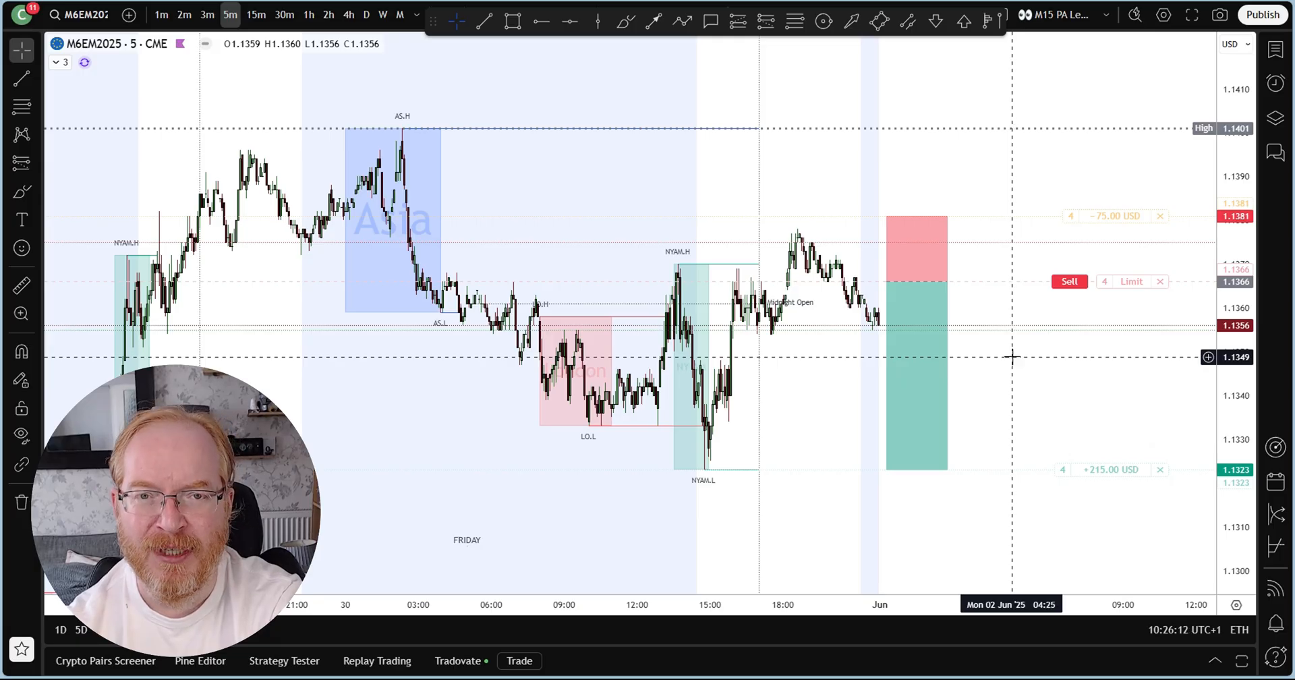
{"action": "mouse_move", "coordinate": [990, 358]}
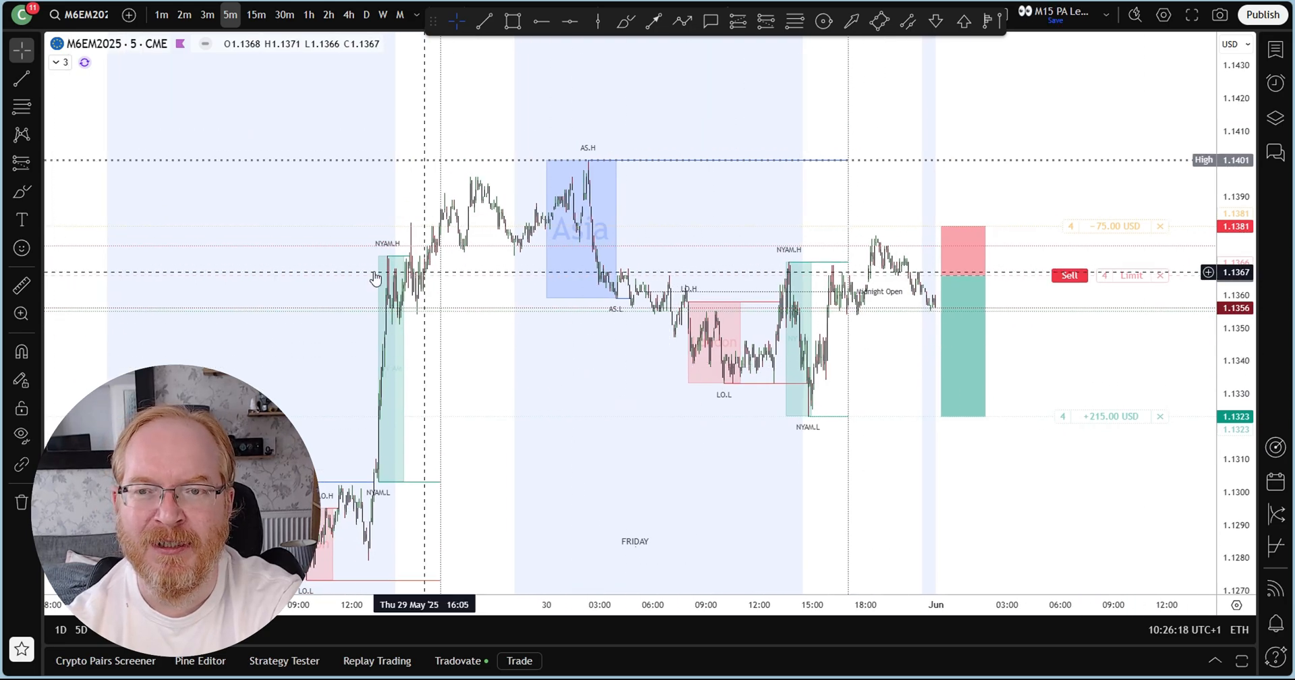
Extend the new short setup's target to 1.1310 and size its 1.1387 sell limit at 4 units, stop 1.1406
{"action": "left_click", "coordinate": [511, 20]}
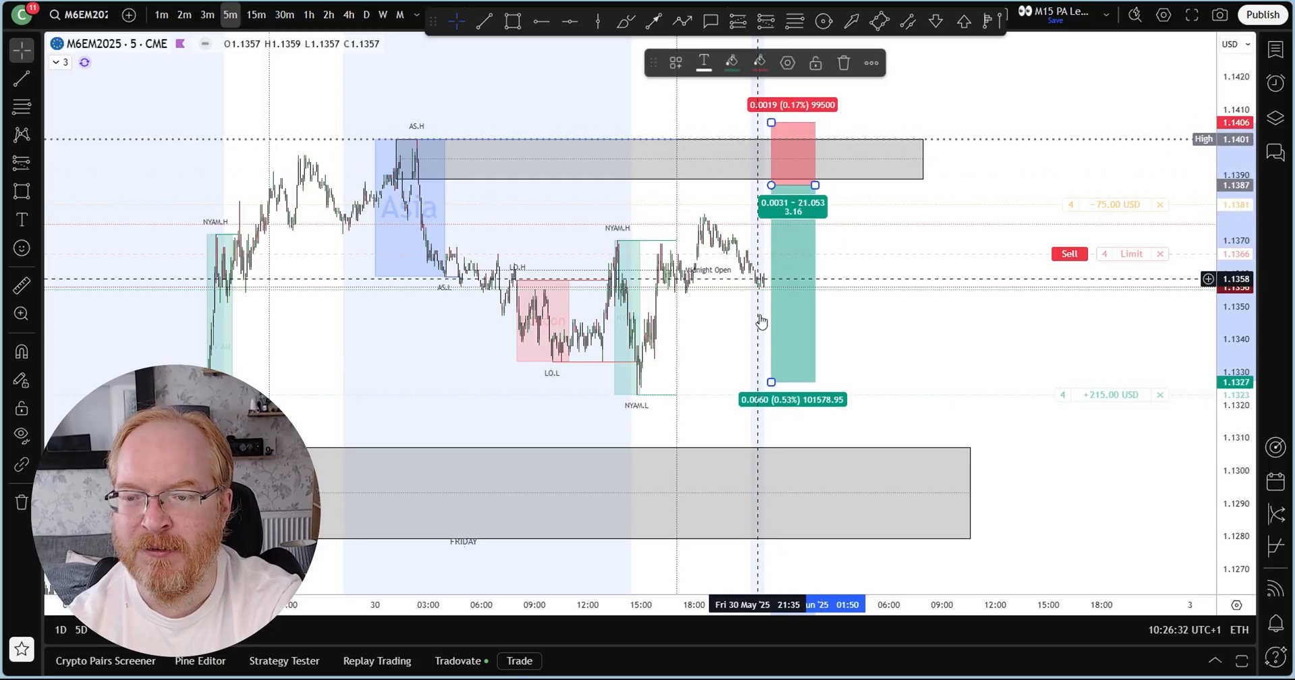
{"action": "left_click_drag", "start_coordinate": [771, 382], "coordinate": [770, 436]}
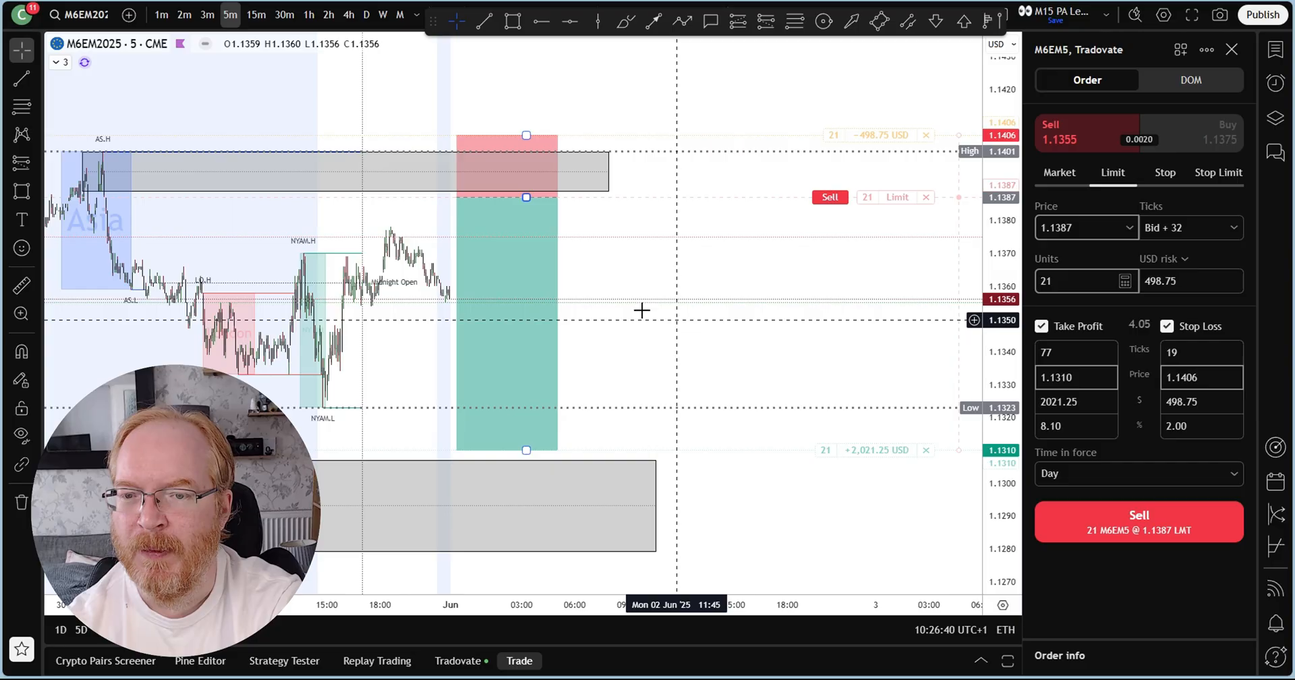
{"action": "mouse_move", "coordinate": [902, 408]}
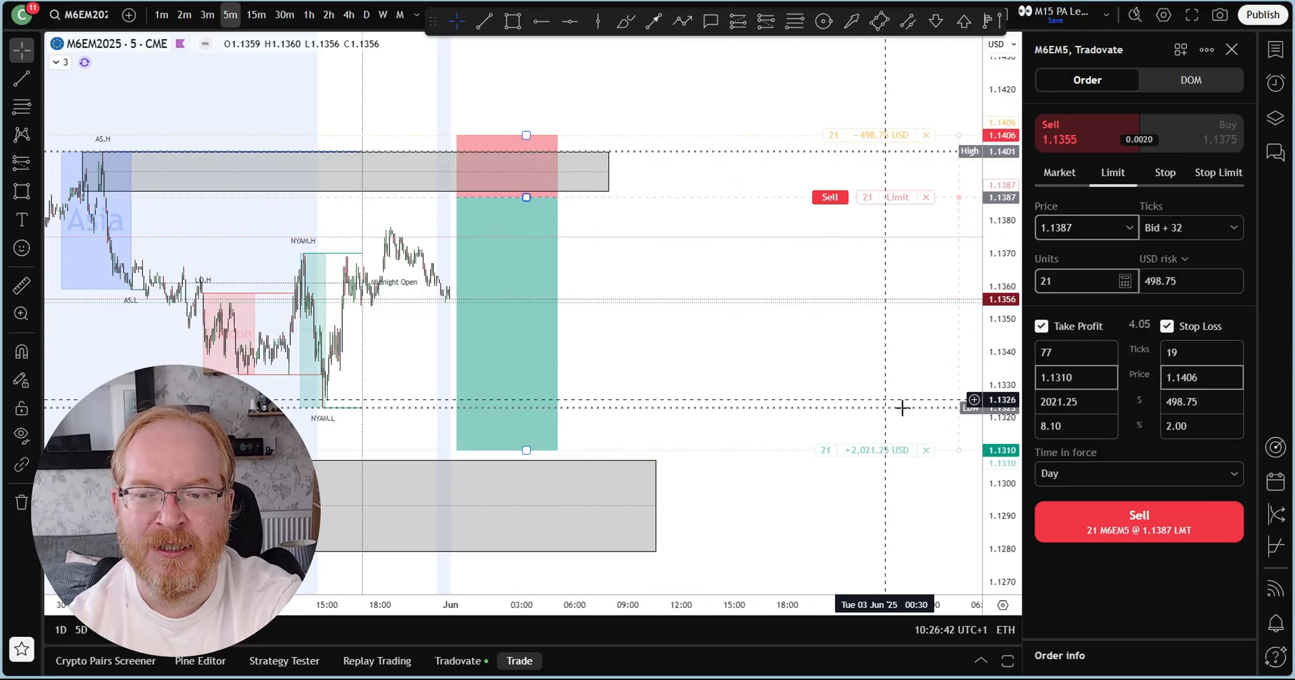
{"action": "left_click", "coordinate": [1082, 280]}
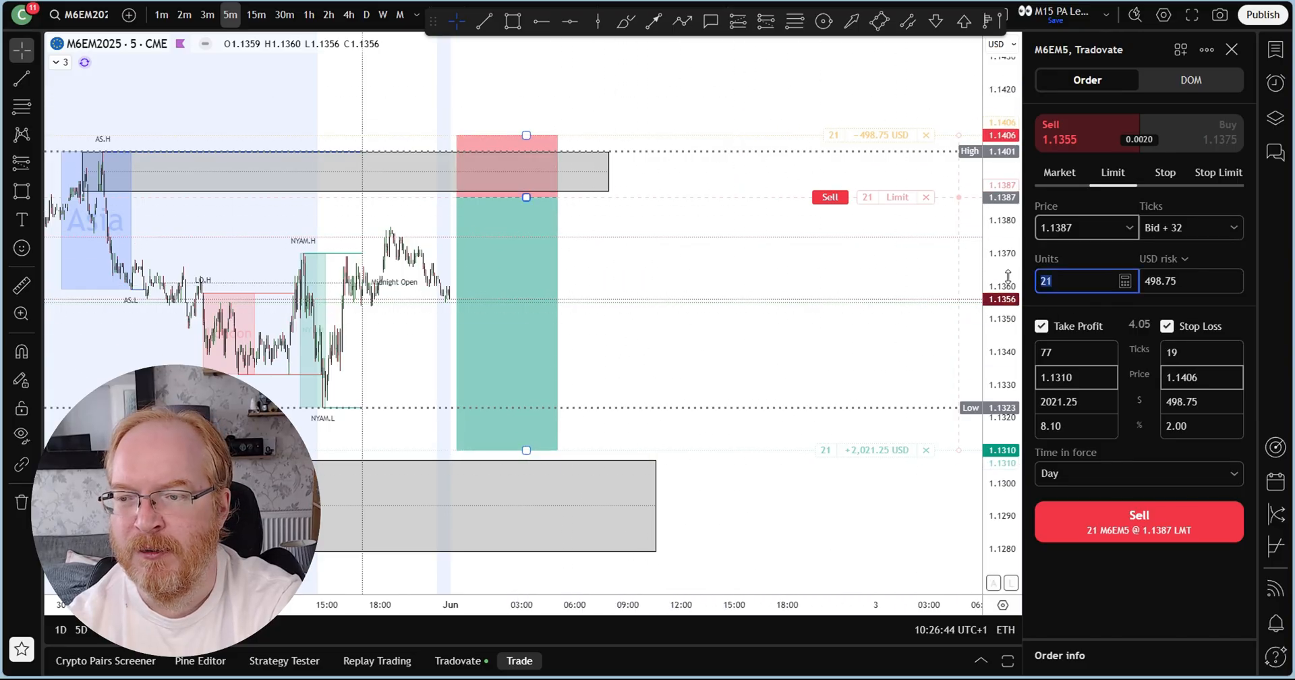
{"action": "type", "text": "2"}
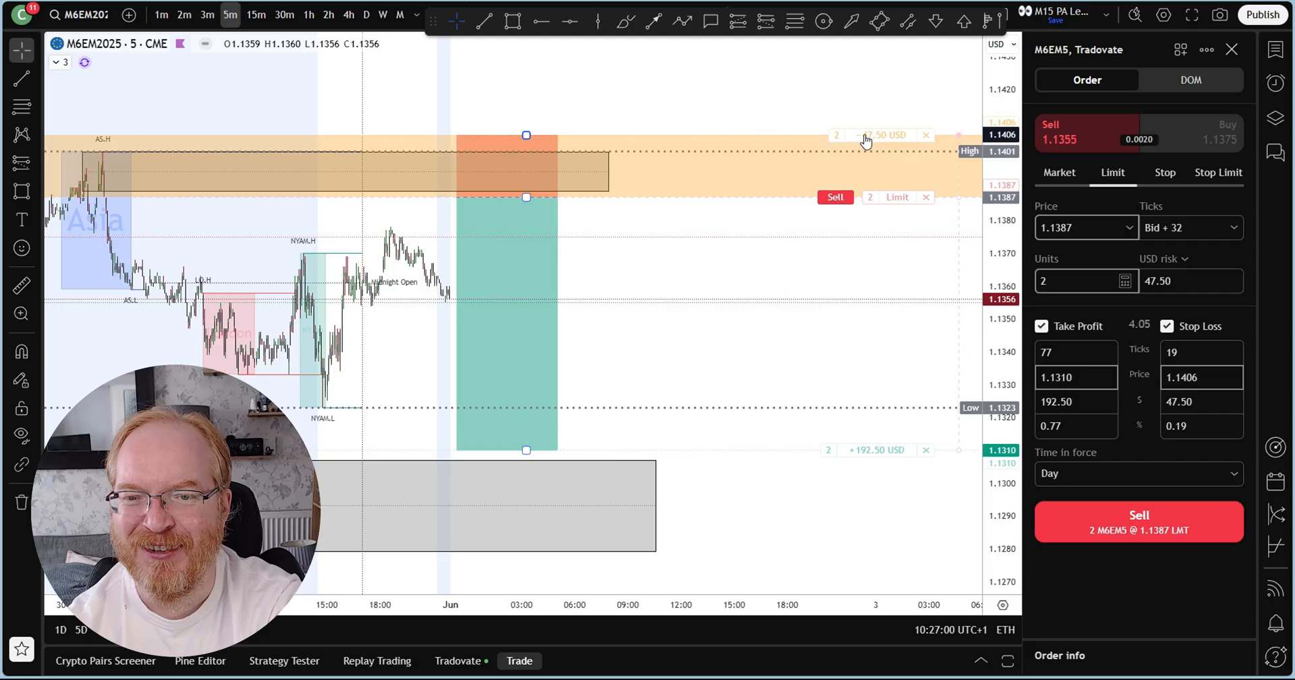
{"action": "left_click", "coordinate": [1087, 280]}
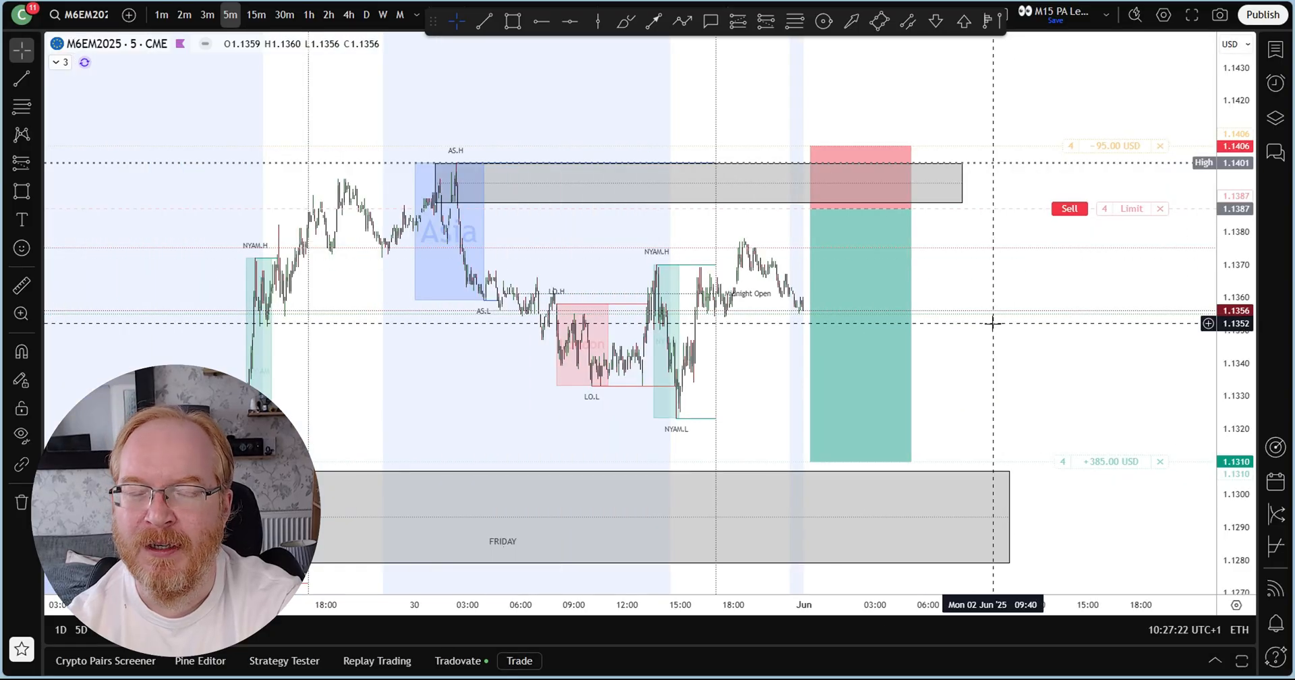
{"action": "mouse_move", "coordinate": [997, 321]}
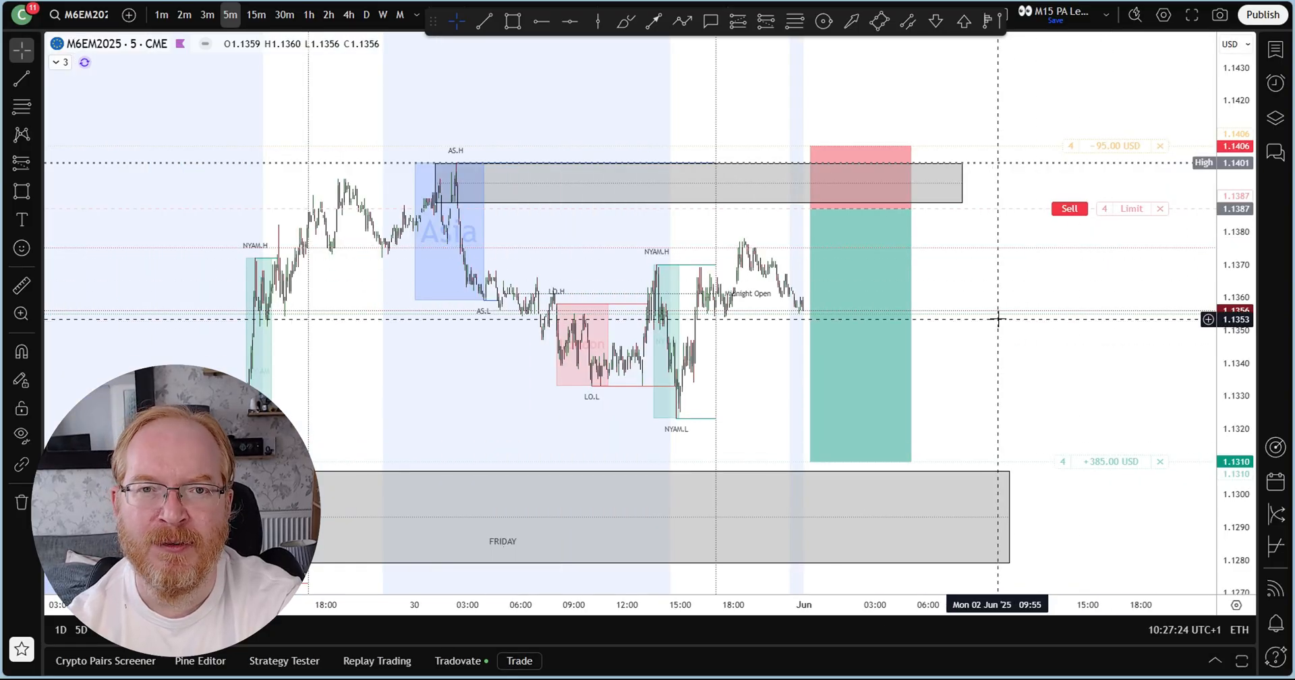